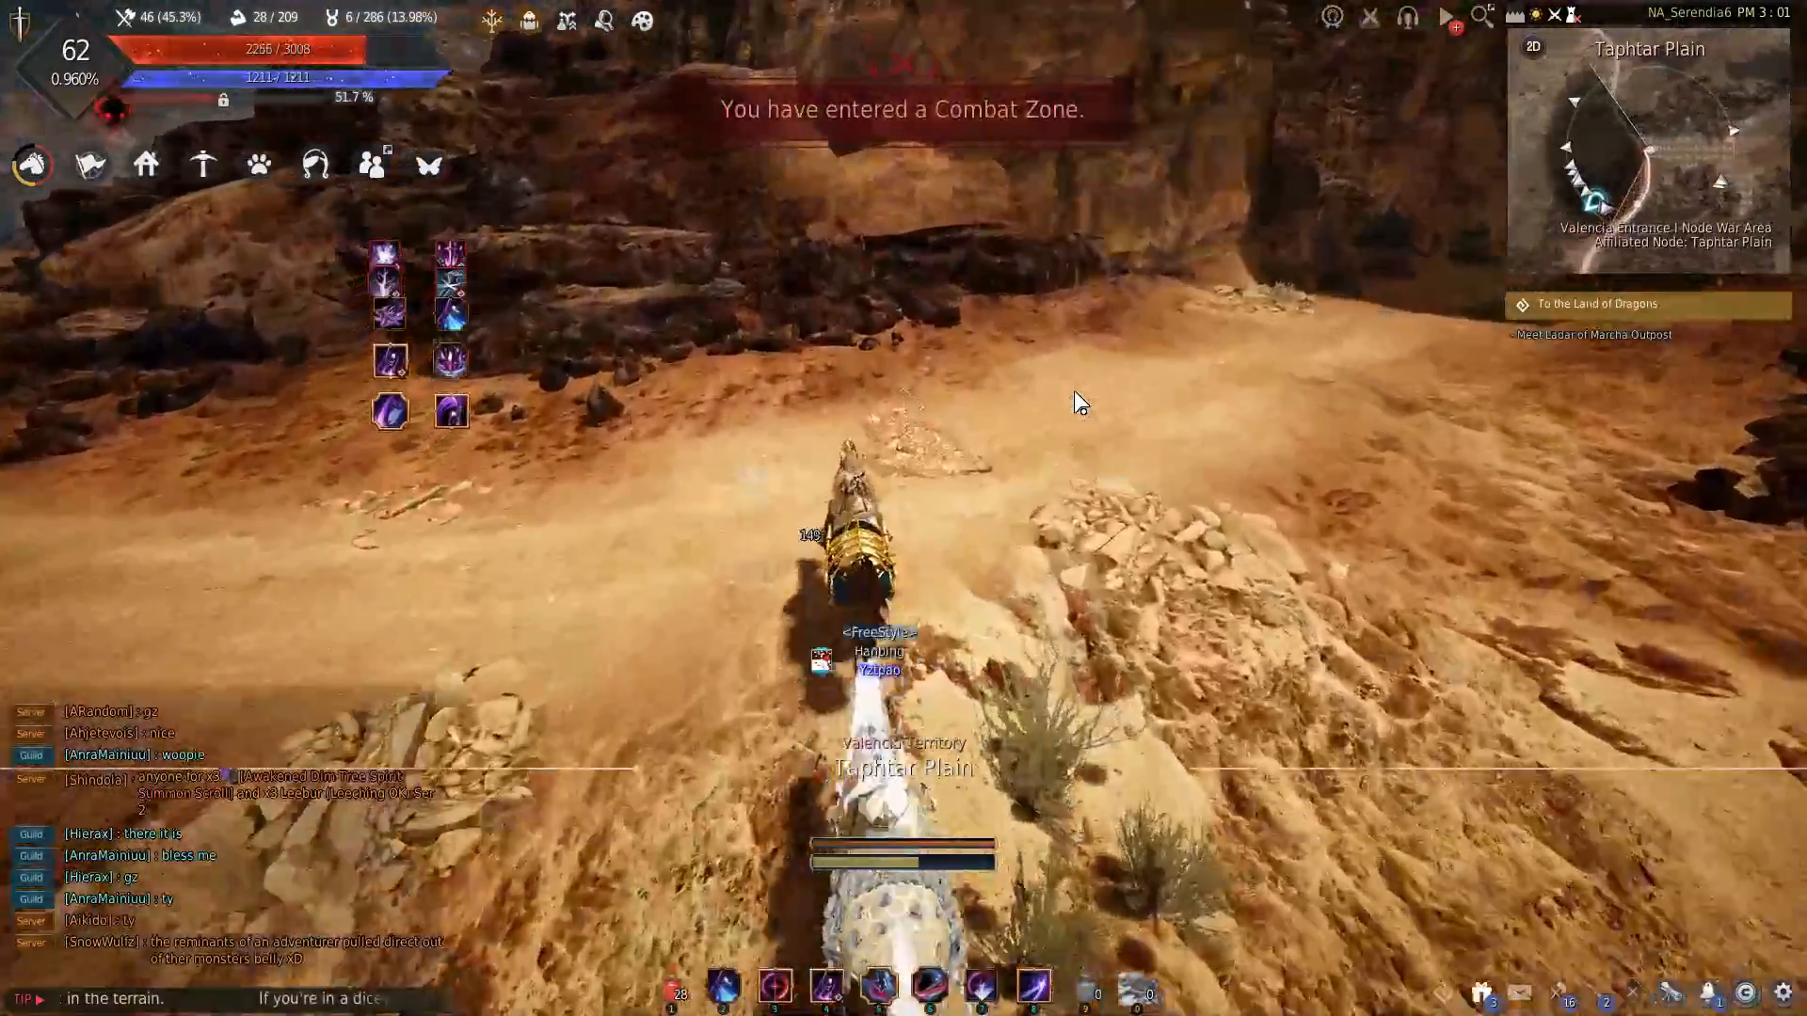
# Step: Bring up the world map while riding toward the Taphtar Plain combat zone
pyautogui.press('m')
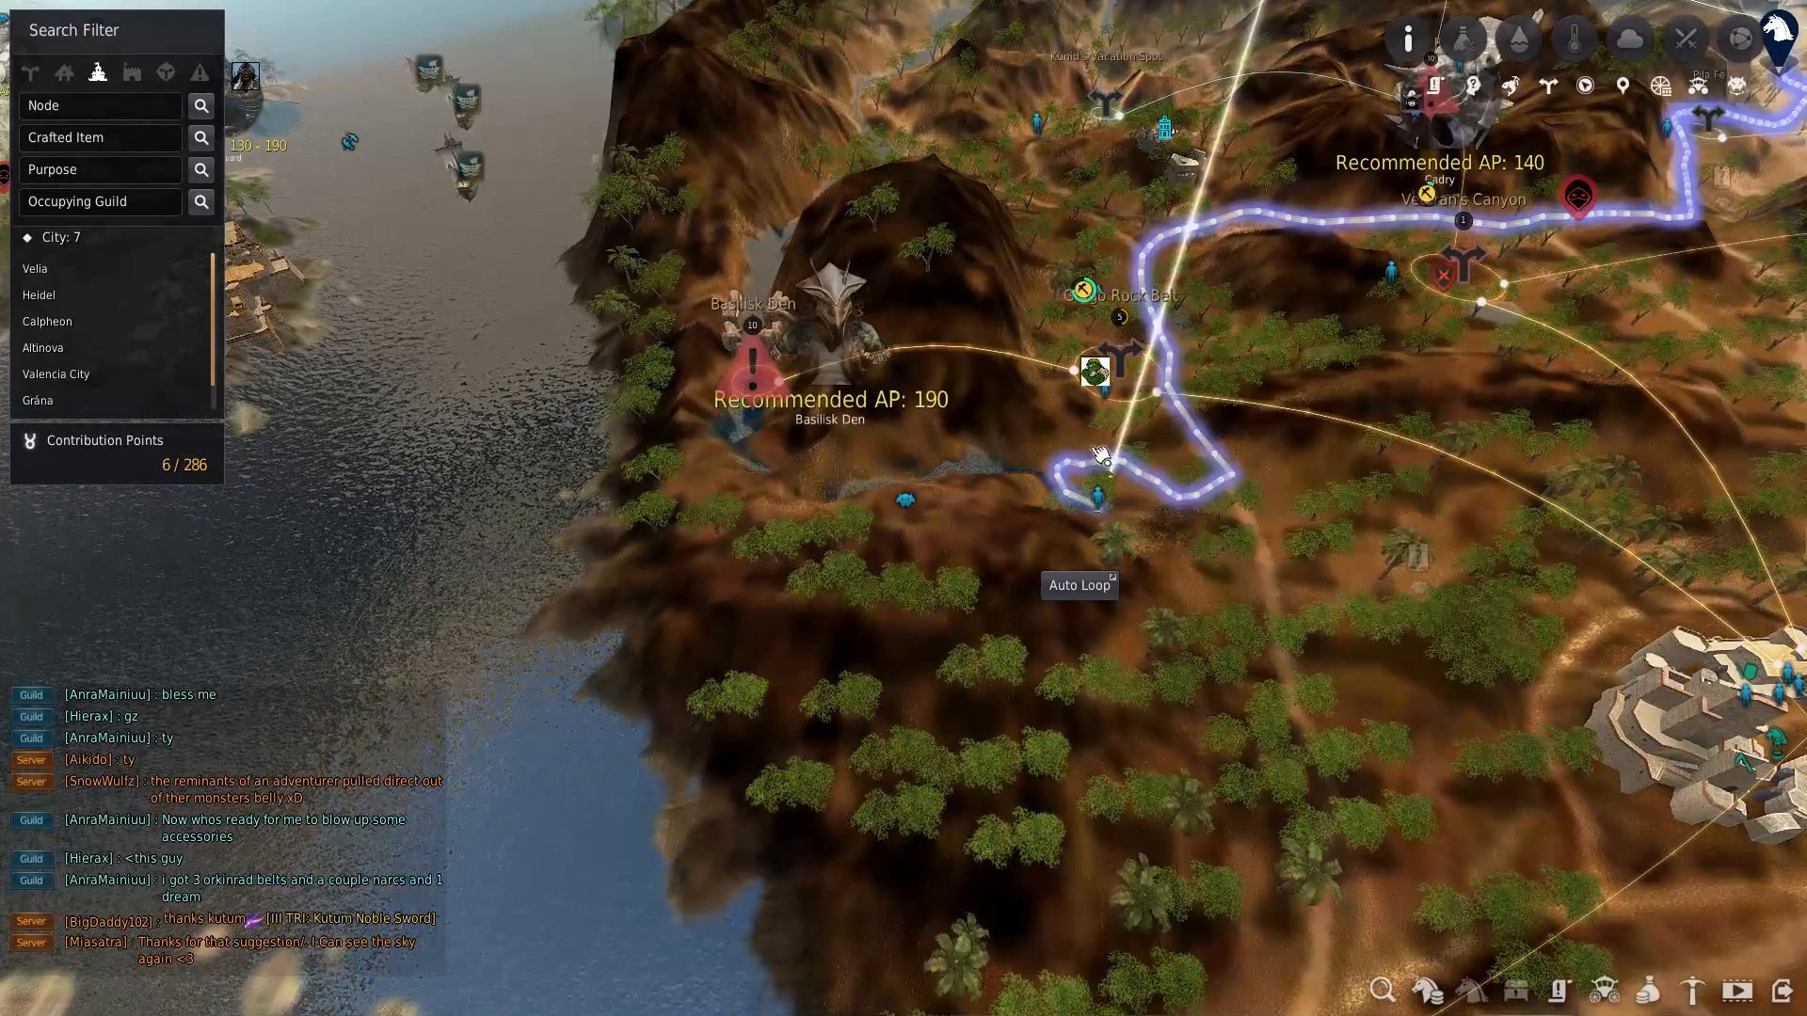
pyautogui.moveTo(934, 305)
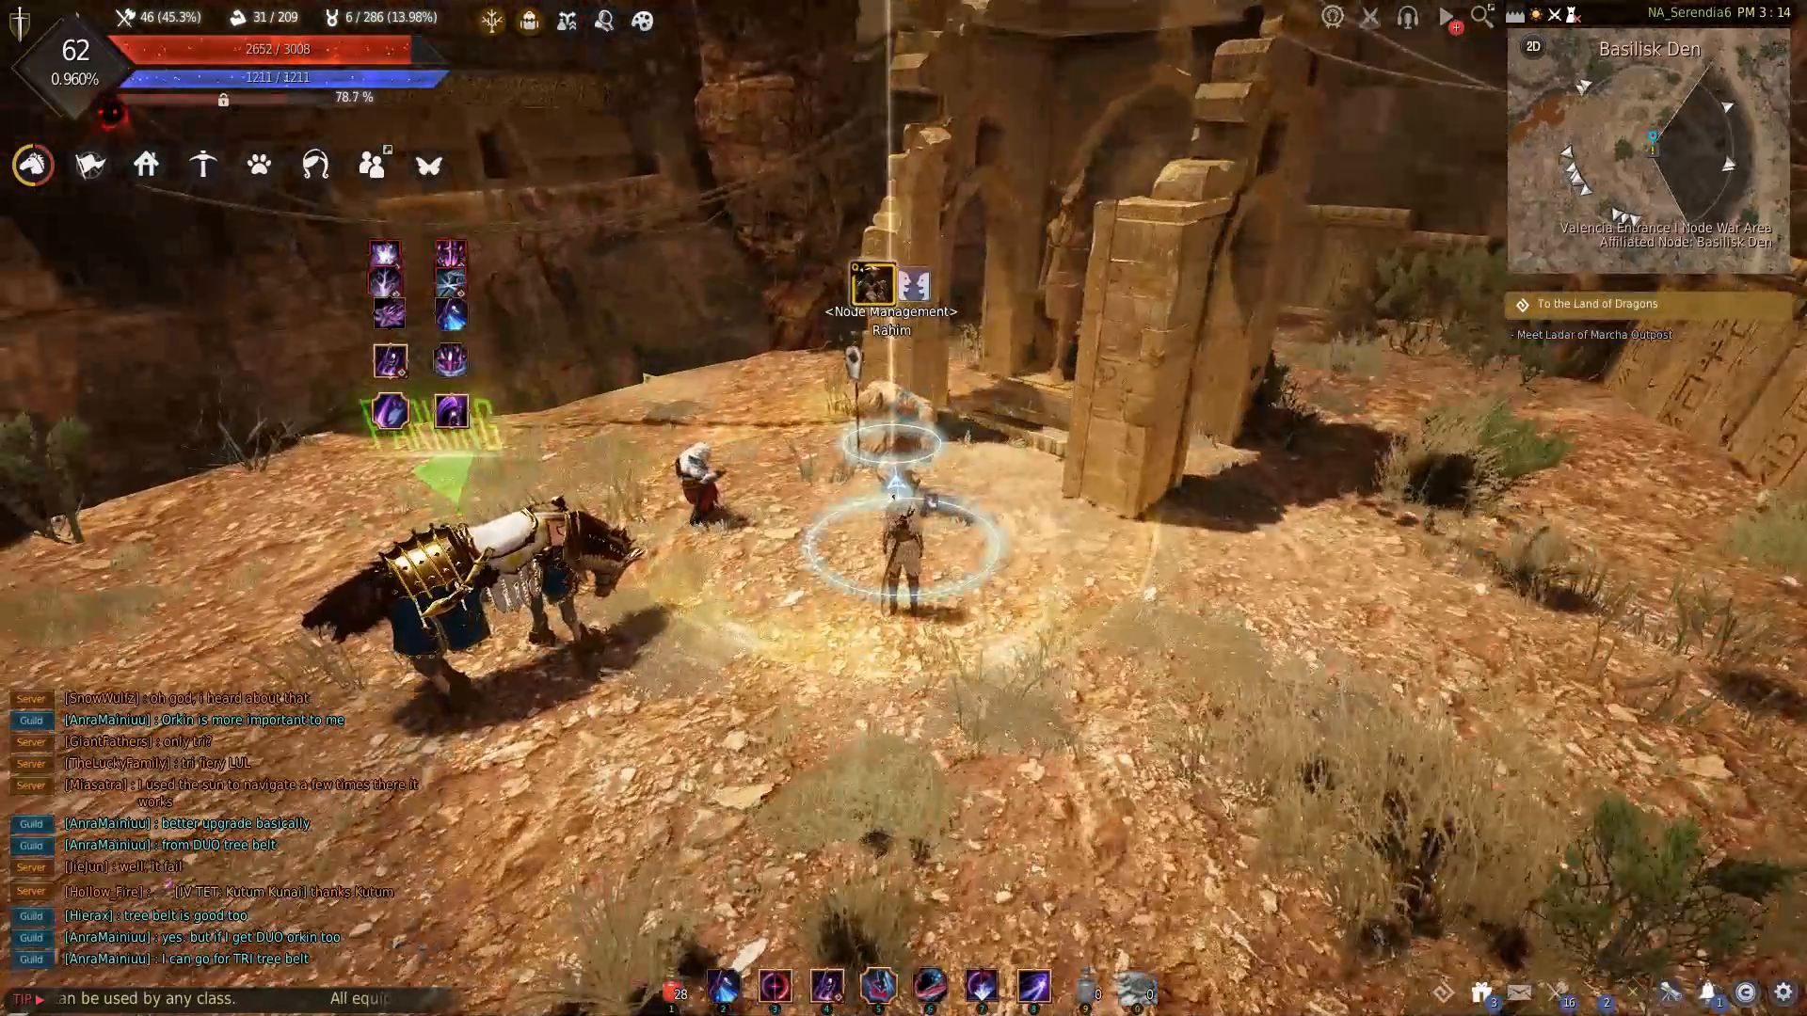
# Step: Talk to the Basilisk Den node manager and accept the daily Unsubdued Grudge quest
pyautogui.click(887, 286)
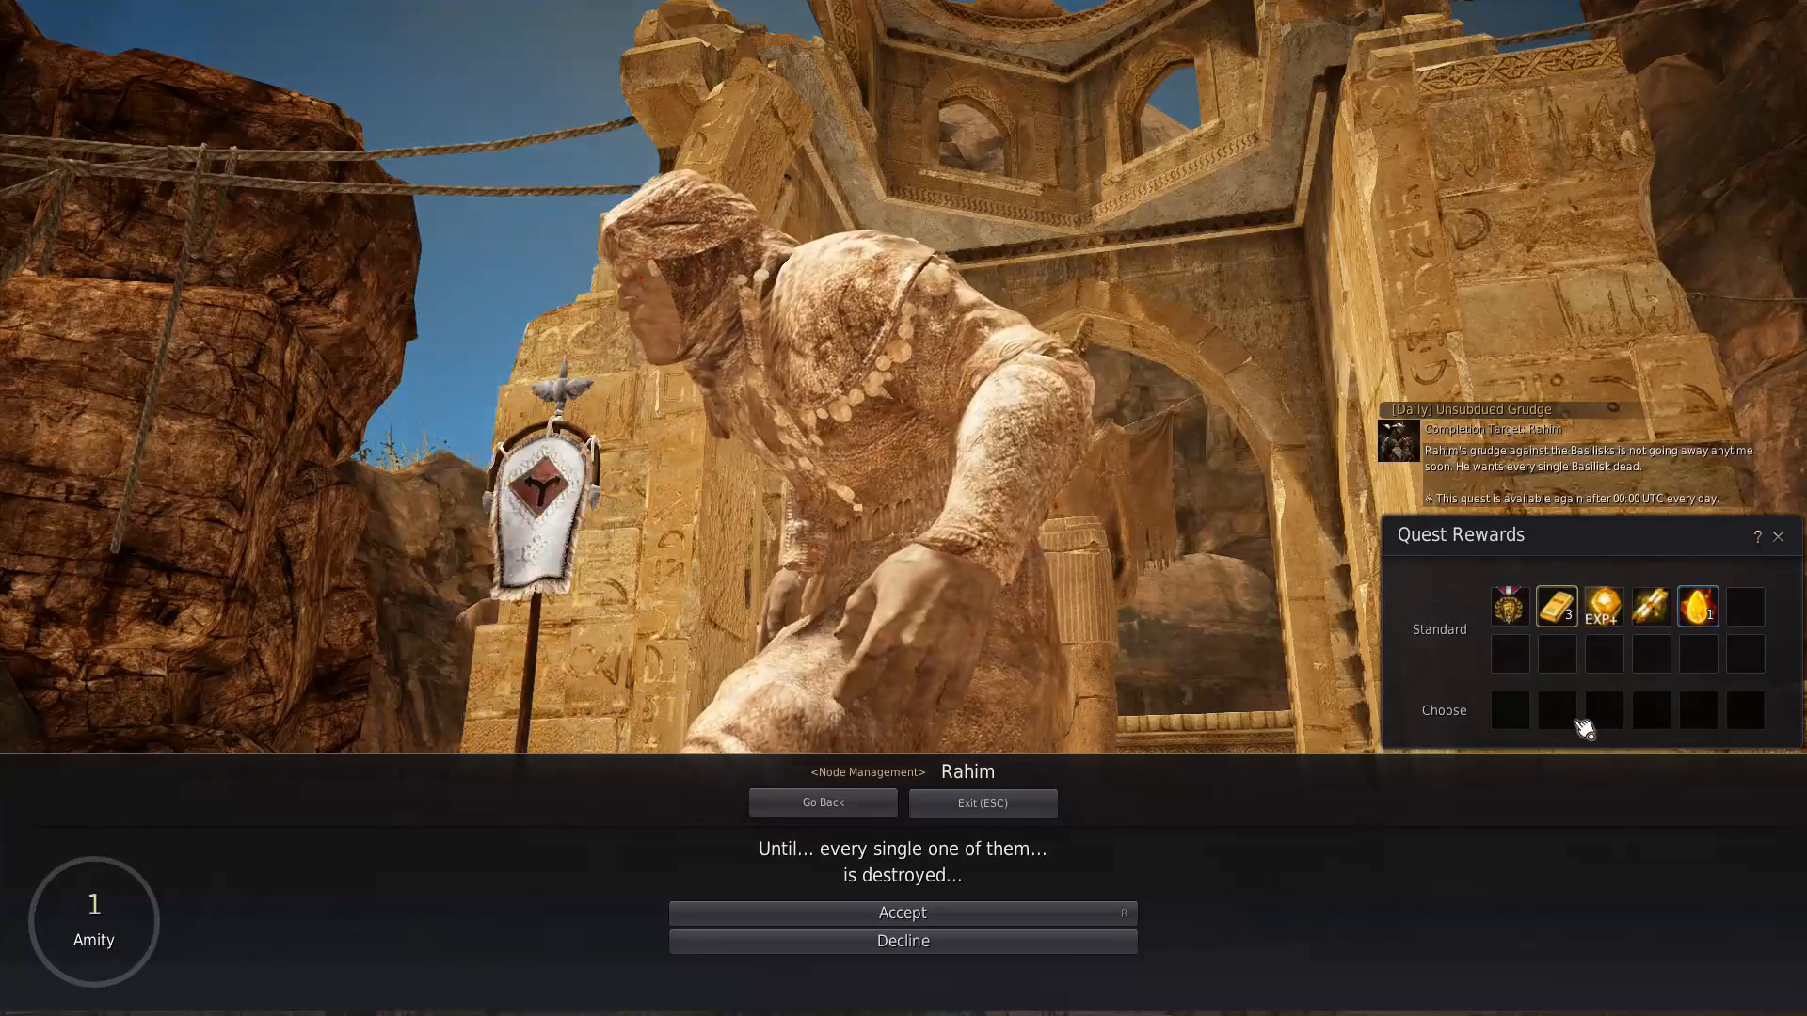
pyautogui.moveTo(1508, 604)
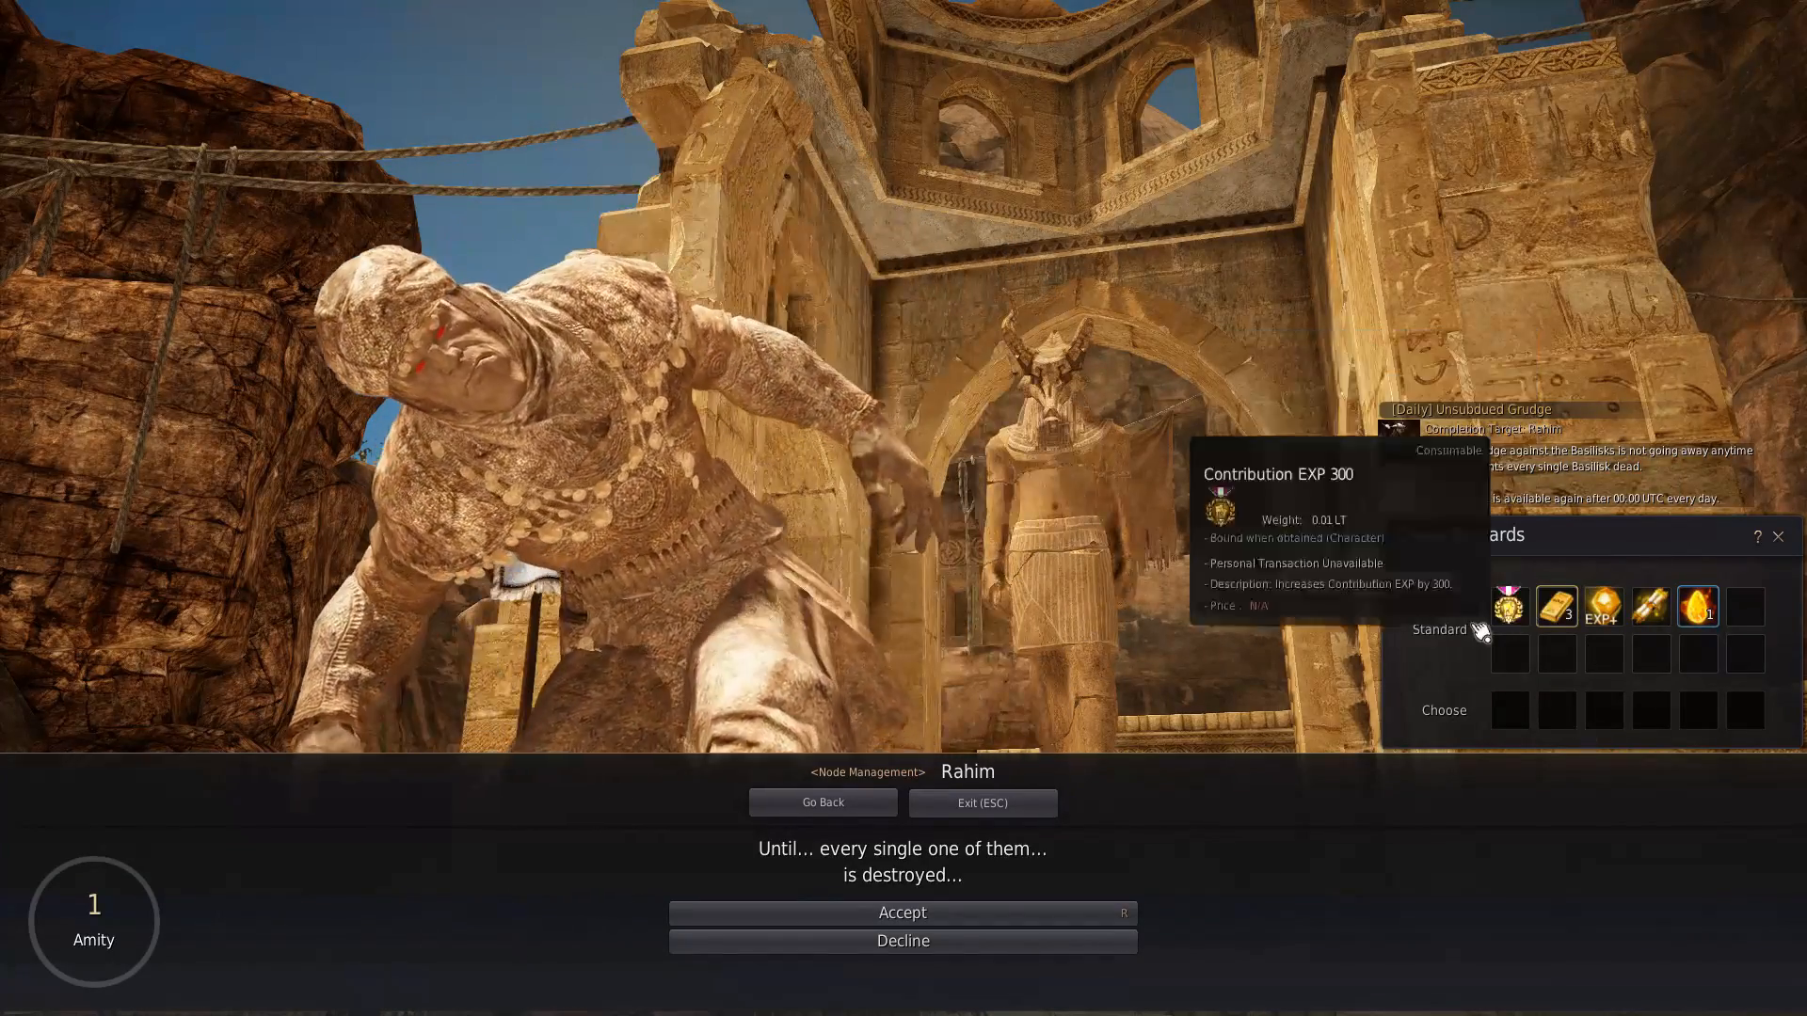
pyautogui.click(902, 911)
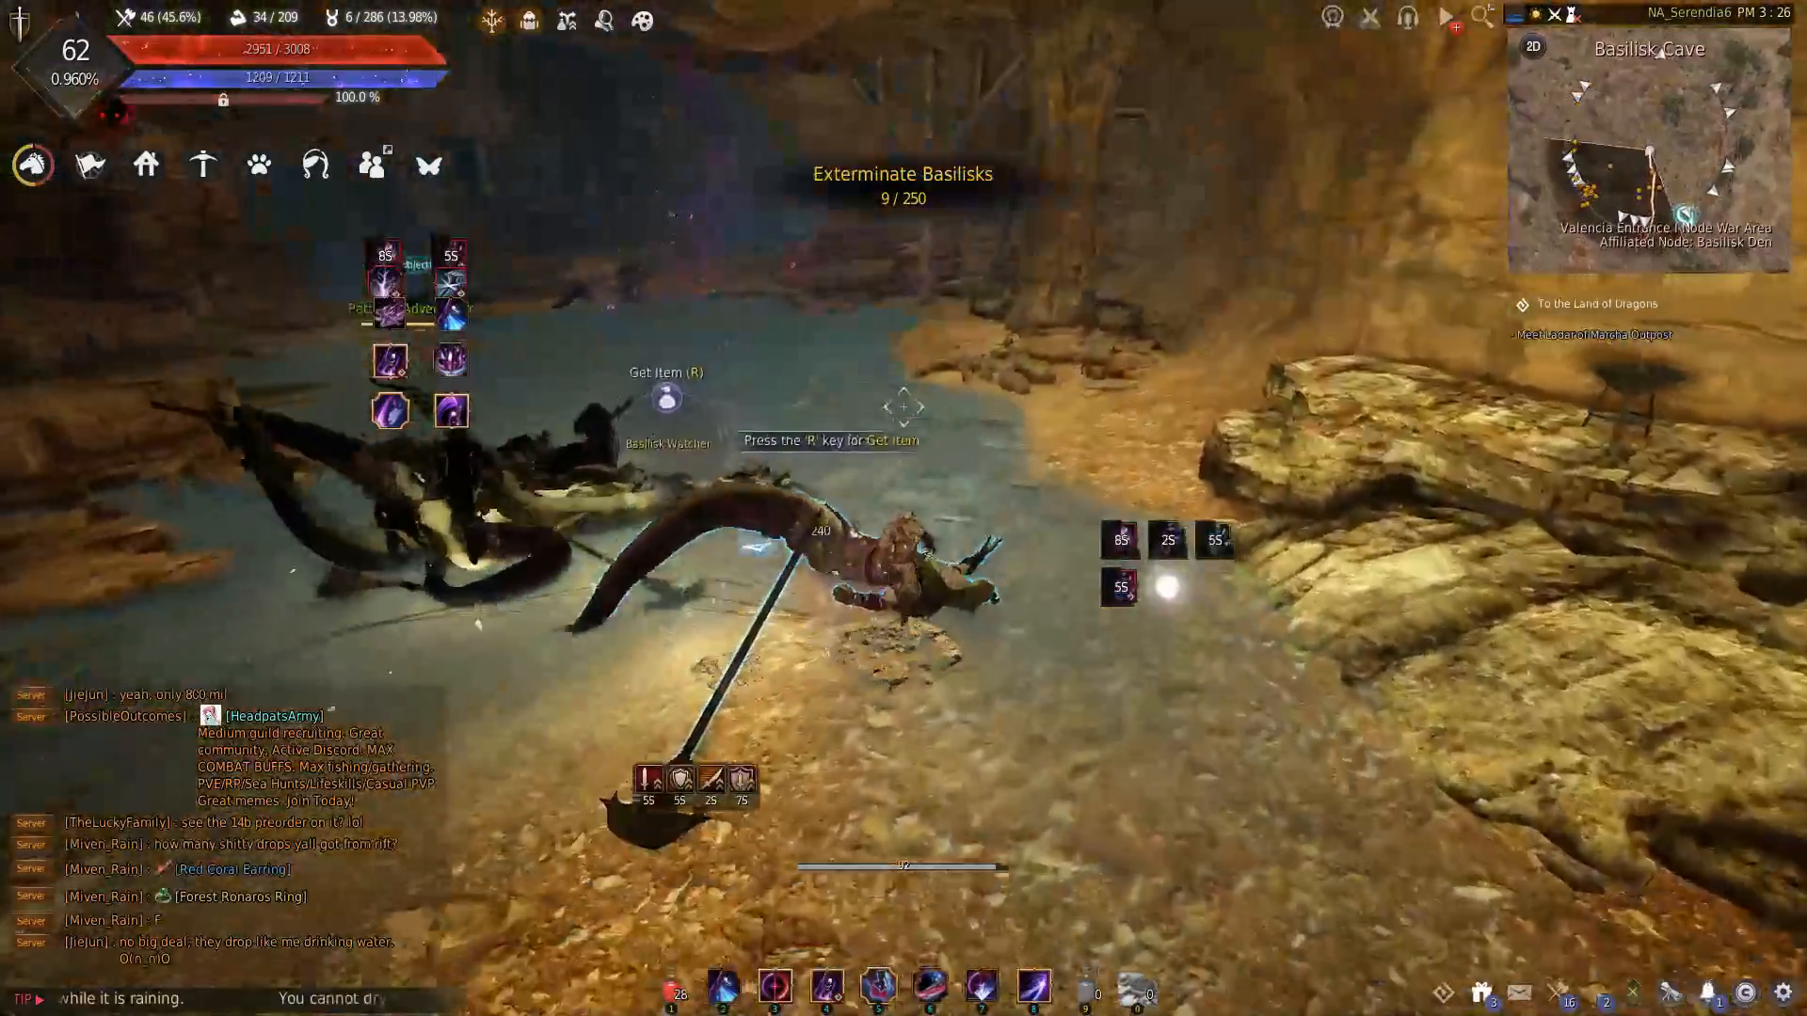
pyautogui.moveTo(258, 164)
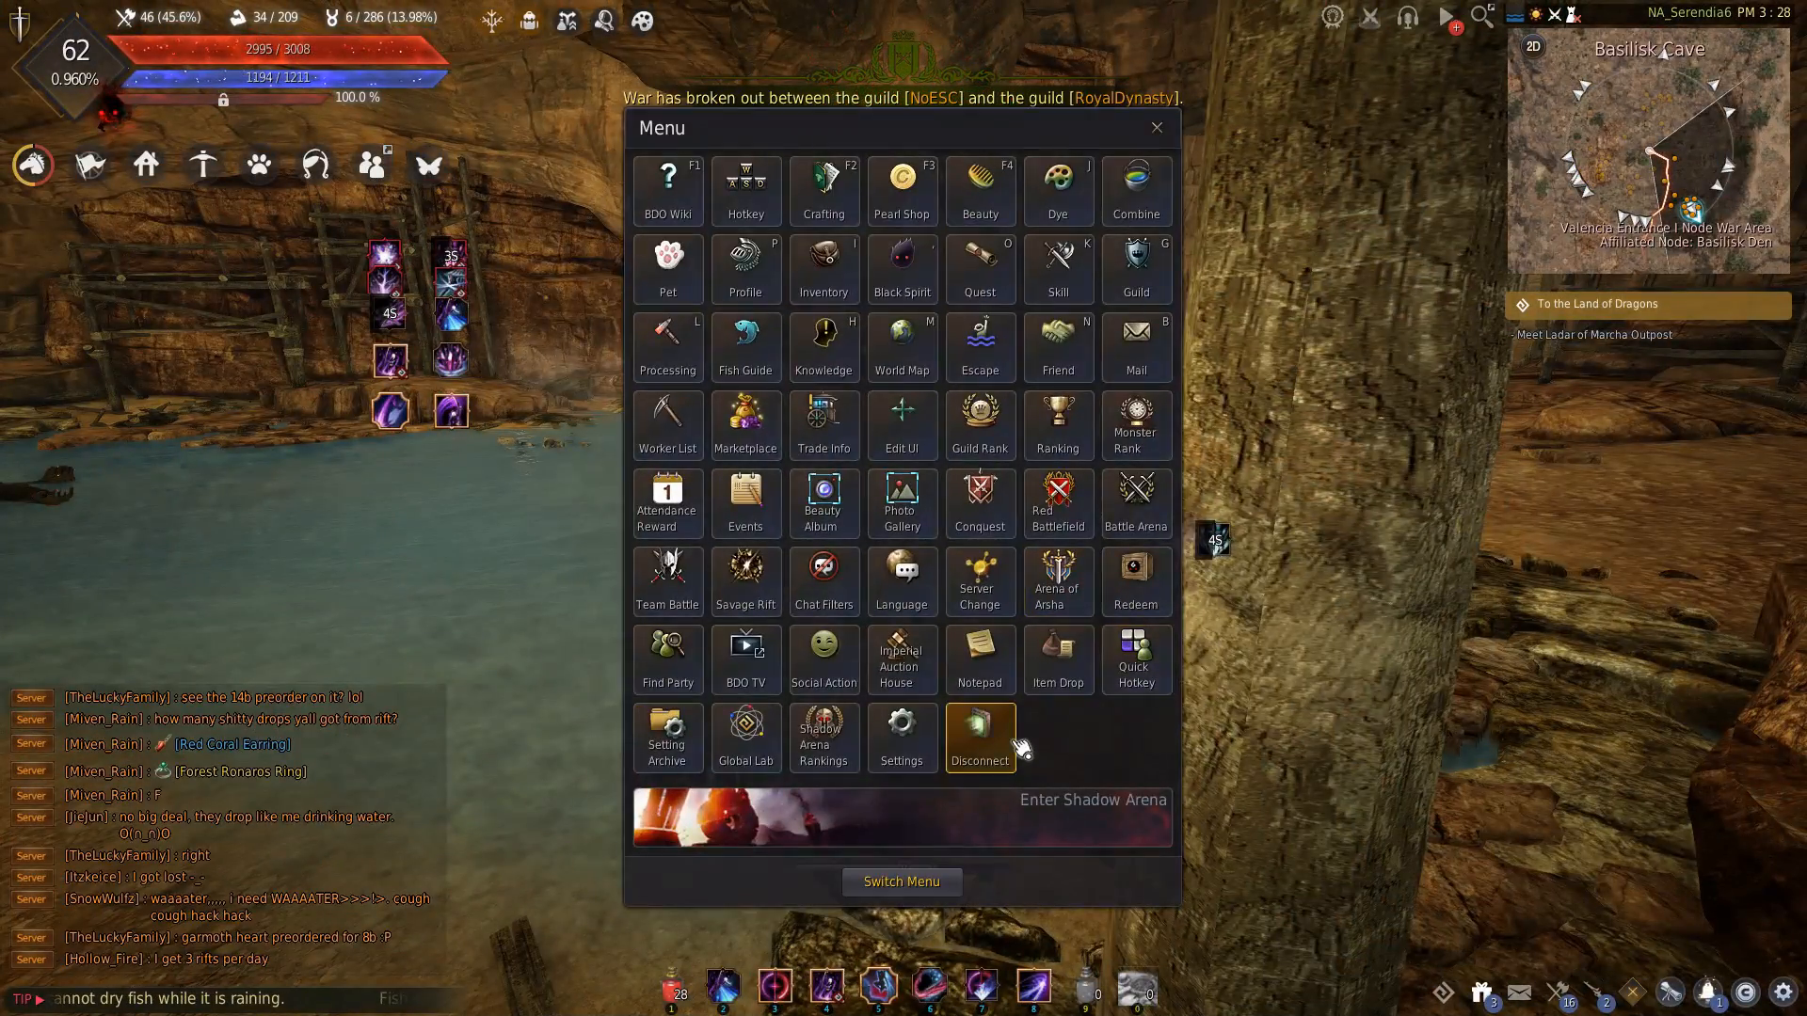
# Step: Disconnect from the session and confirm returning to Character Selection
pyautogui.click(978, 738)
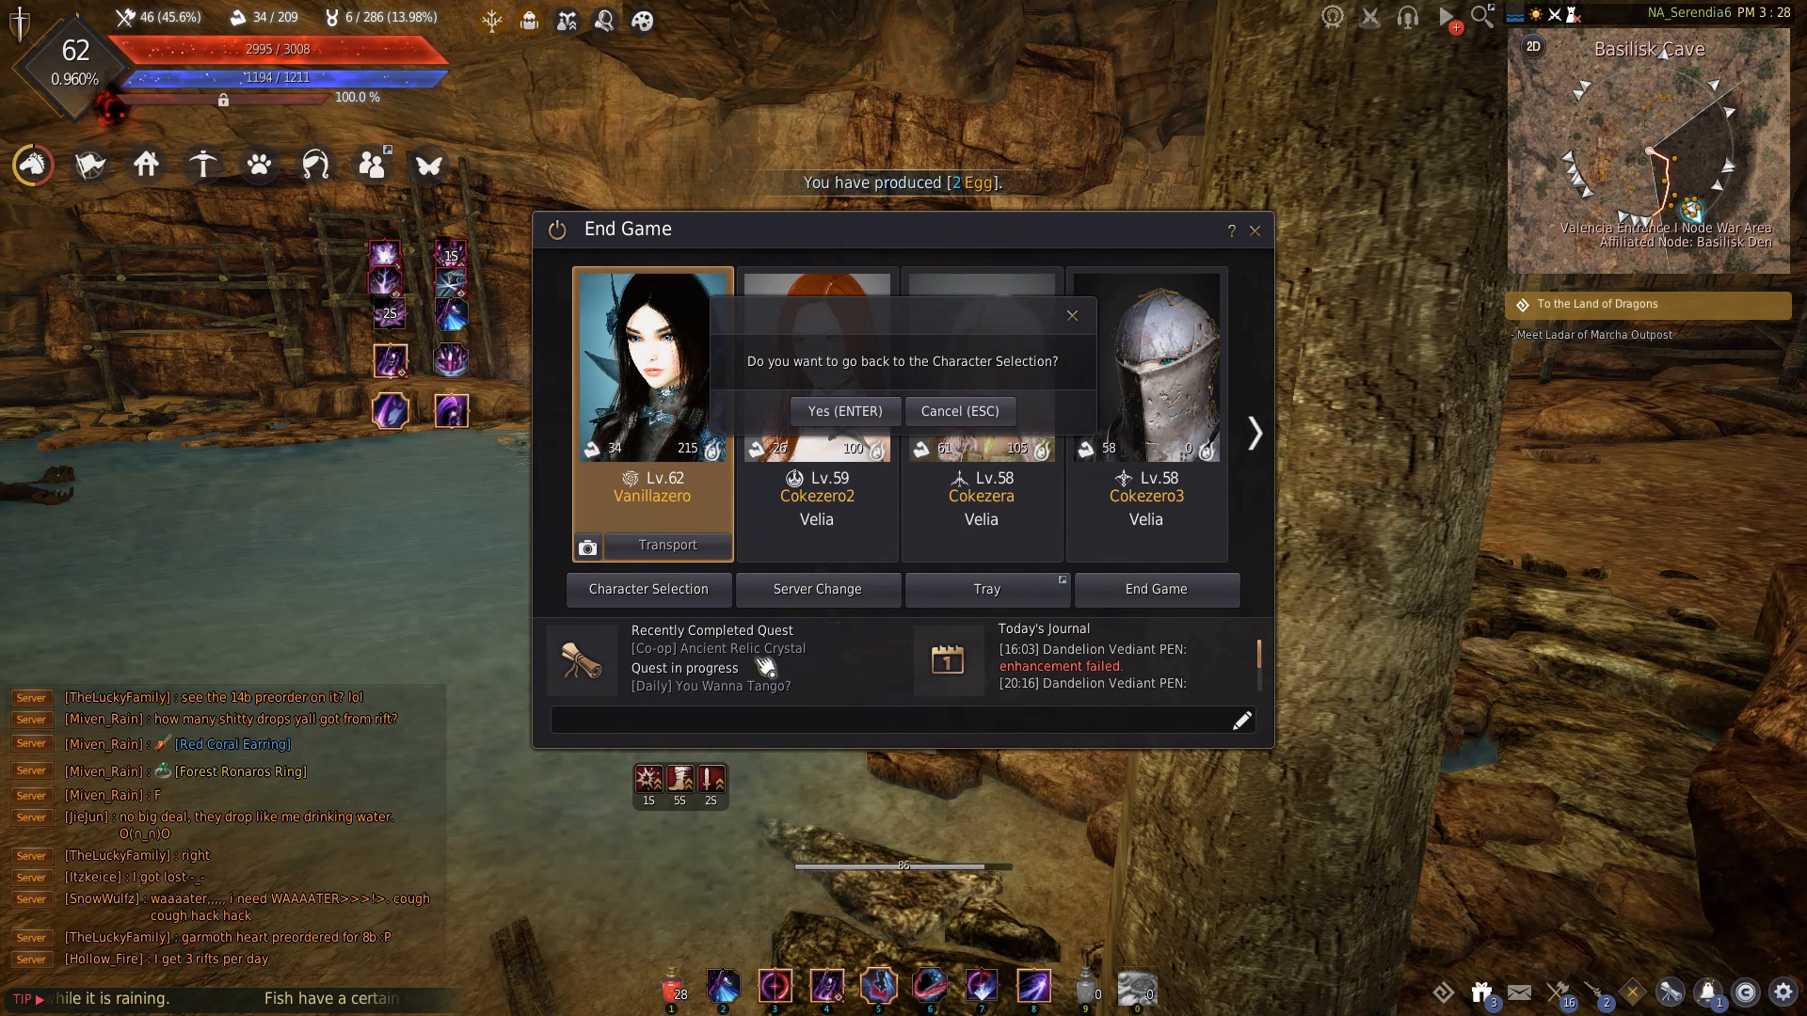
pyautogui.click(843, 412)
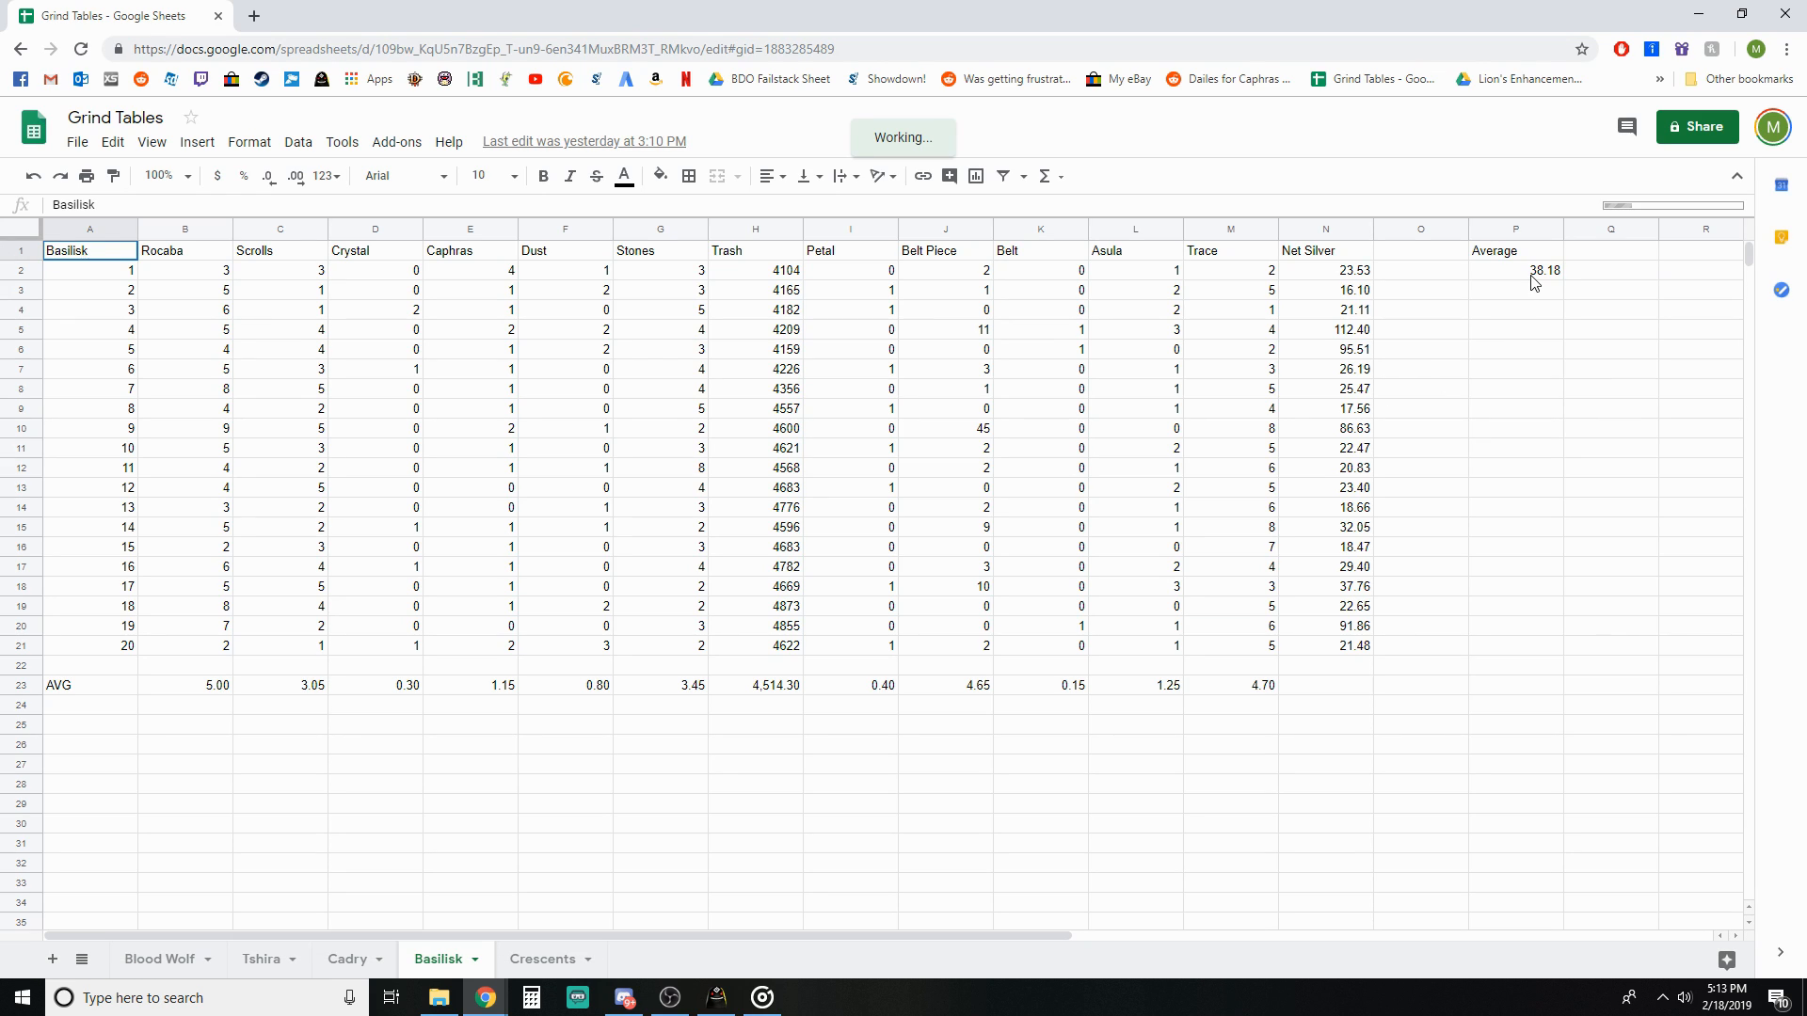
pyautogui.click(1514, 269)
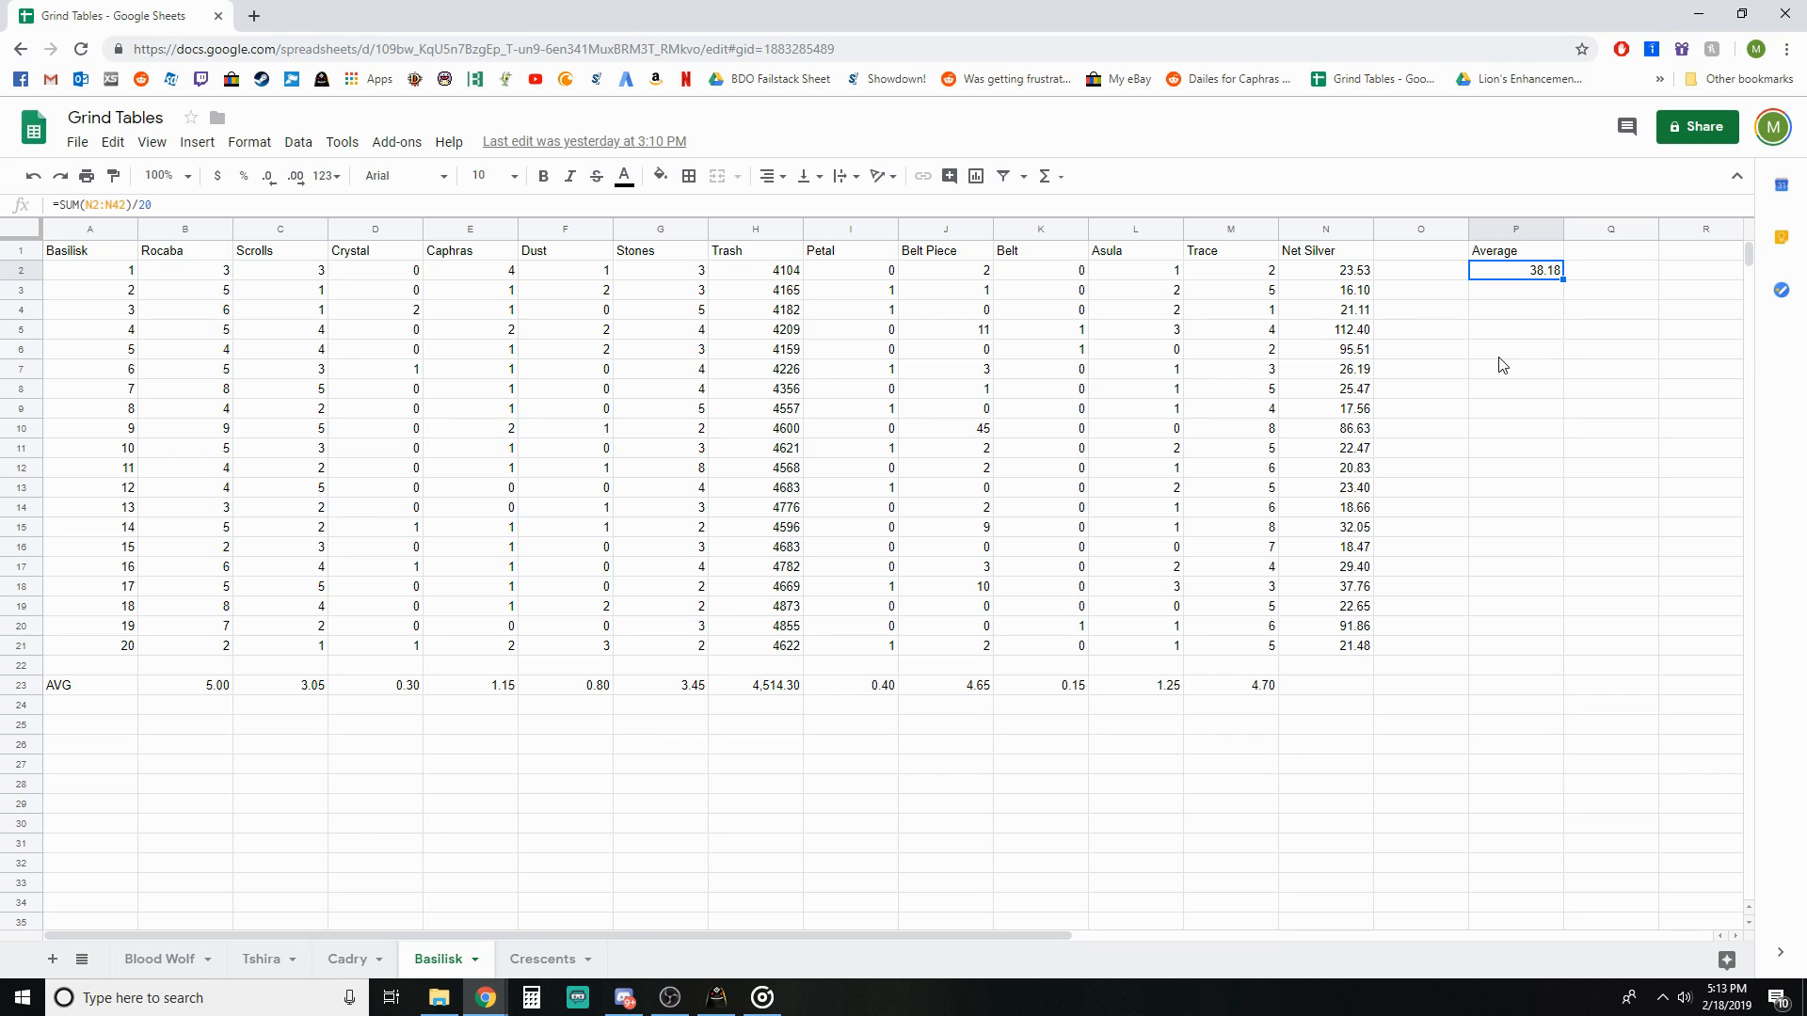
pyautogui.moveTo(1521, 546)
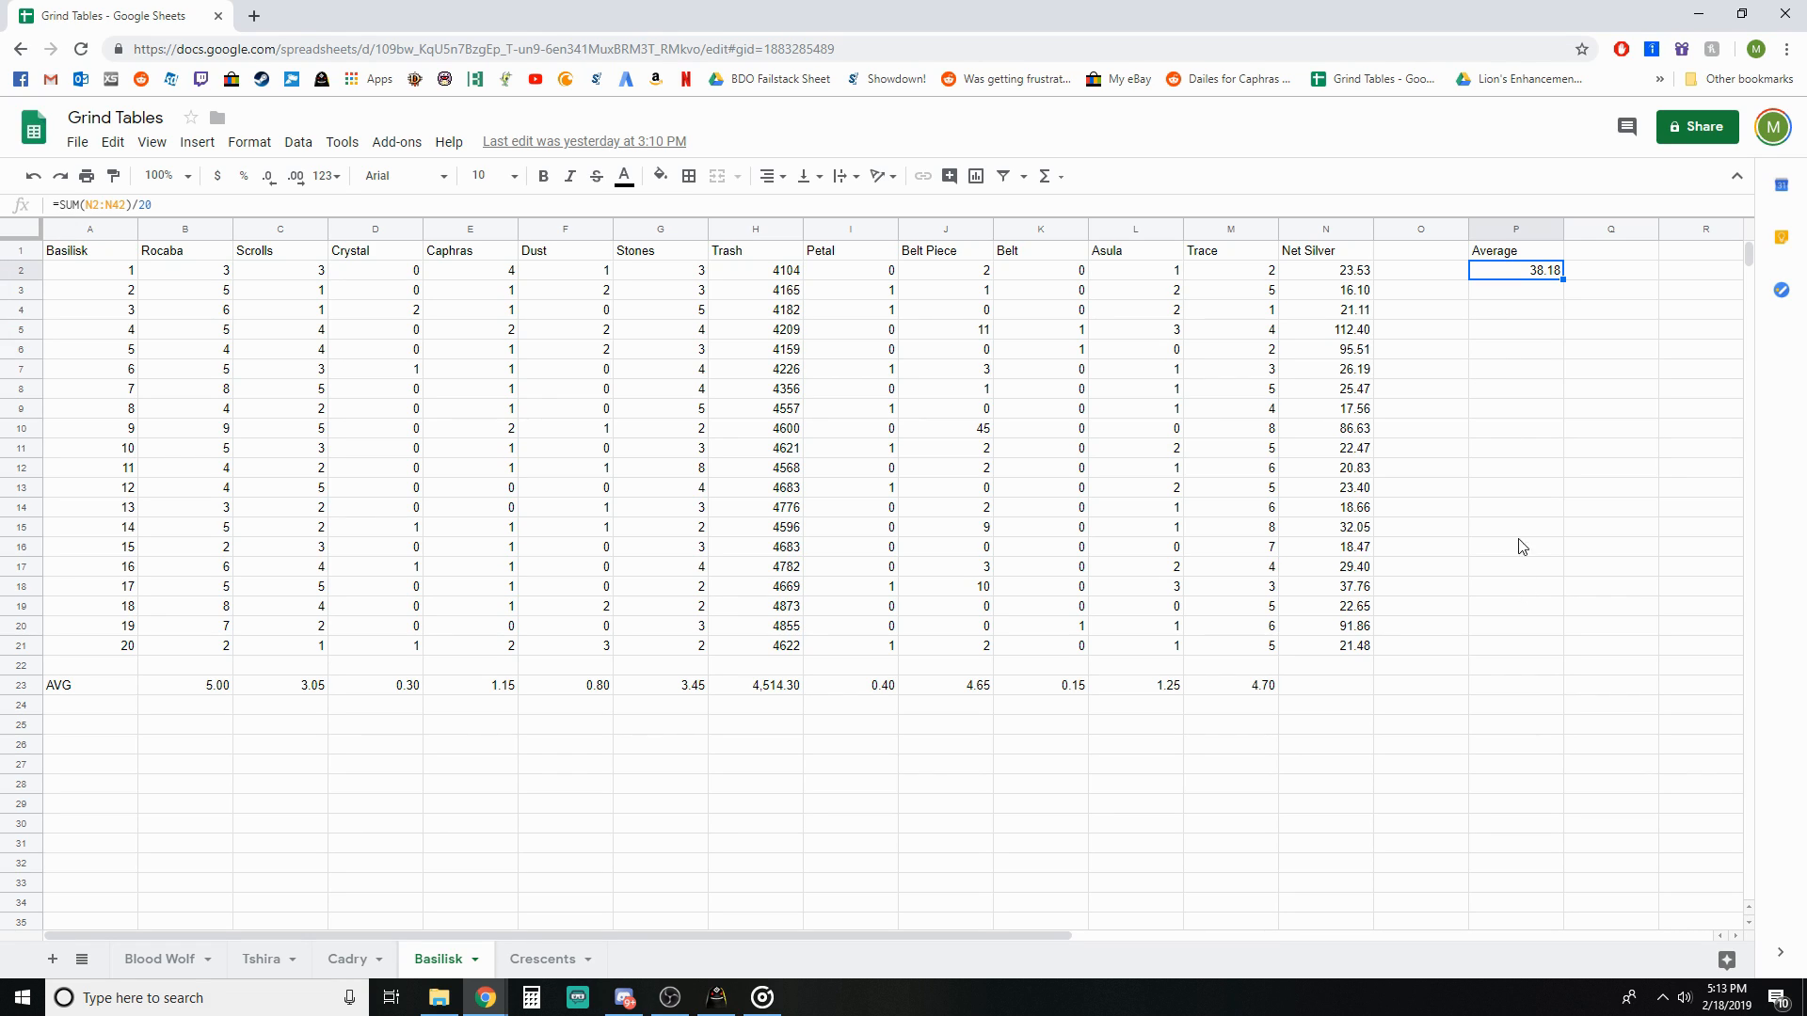
pyautogui.click(755, 685)
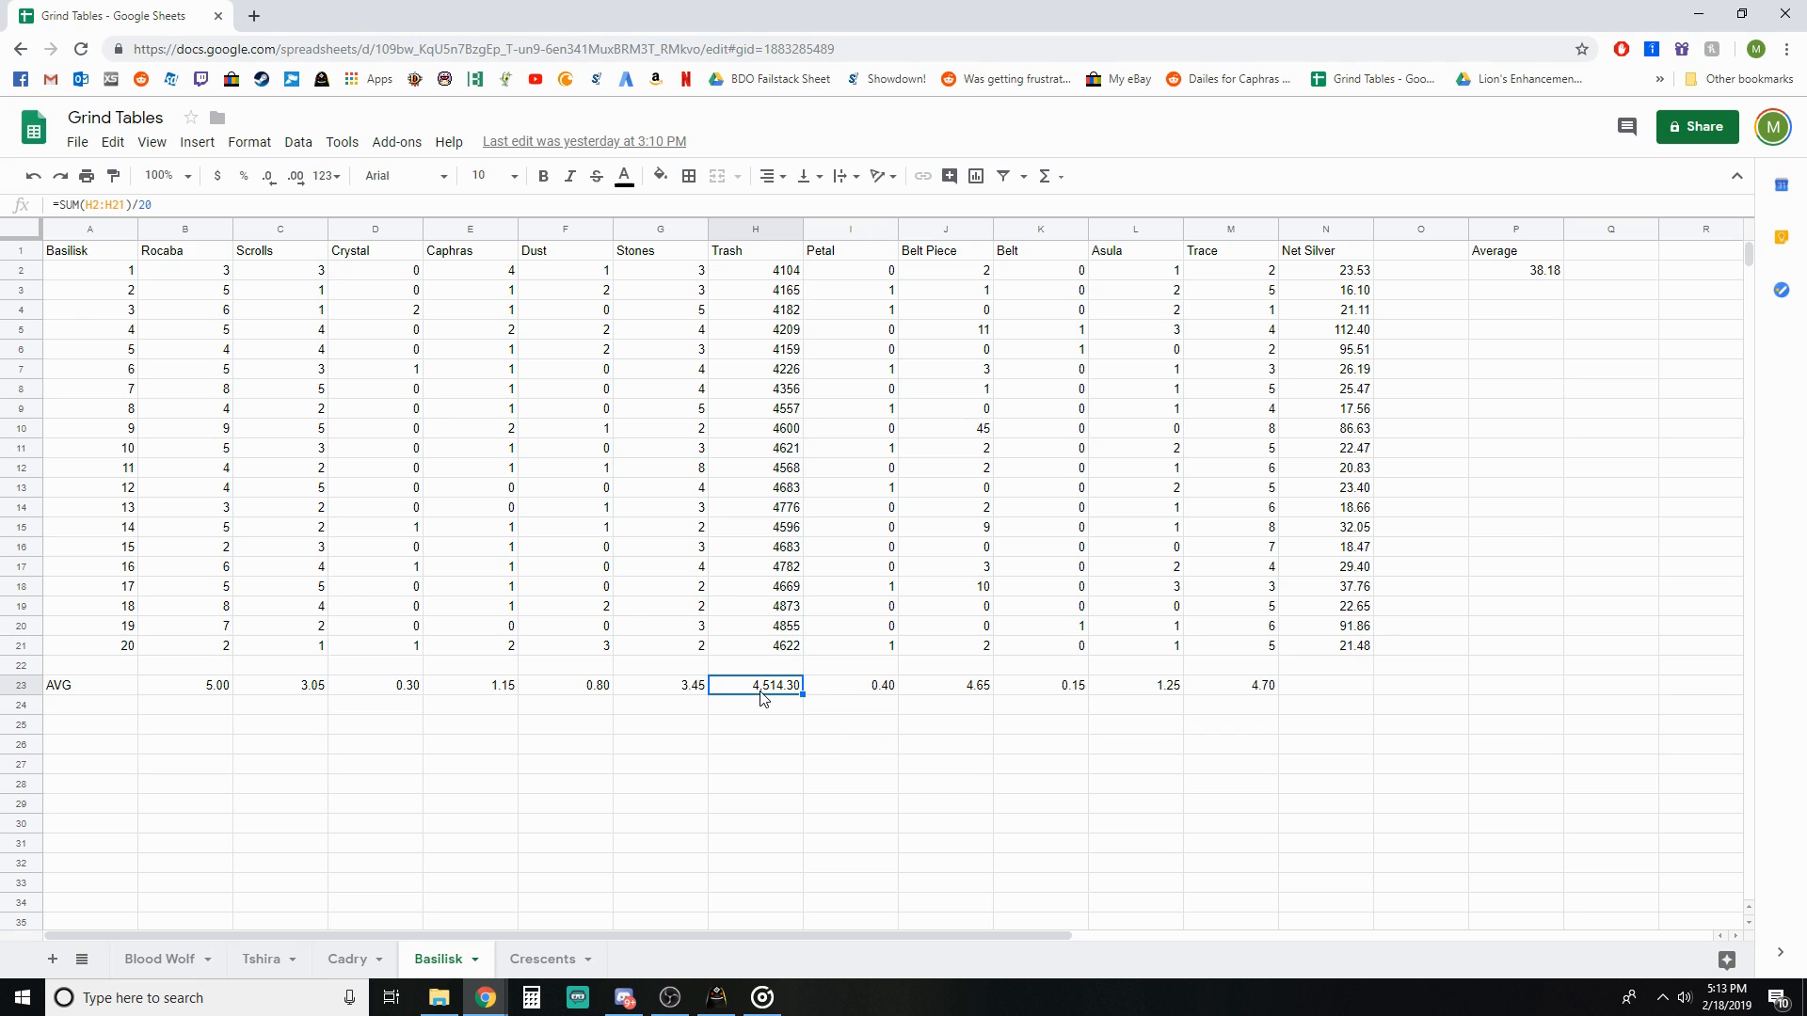
pyautogui.moveTo(844, 770)
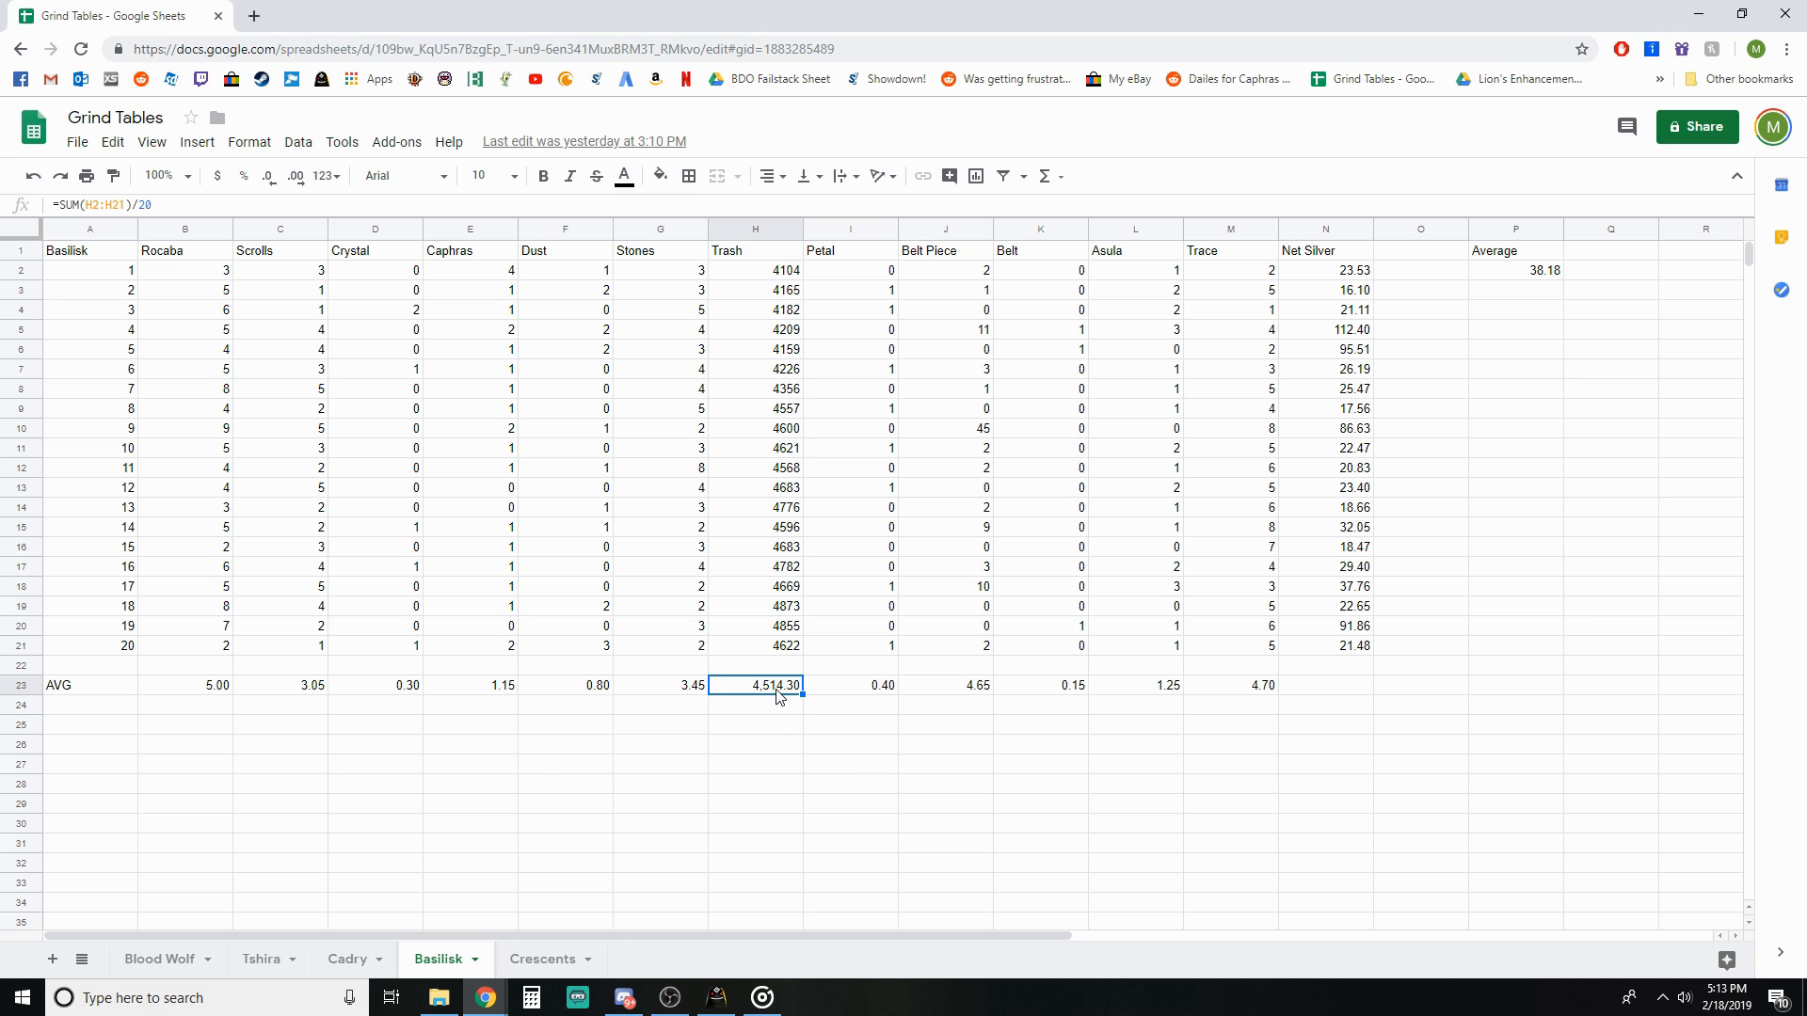
pyautogui.click(755, 269)
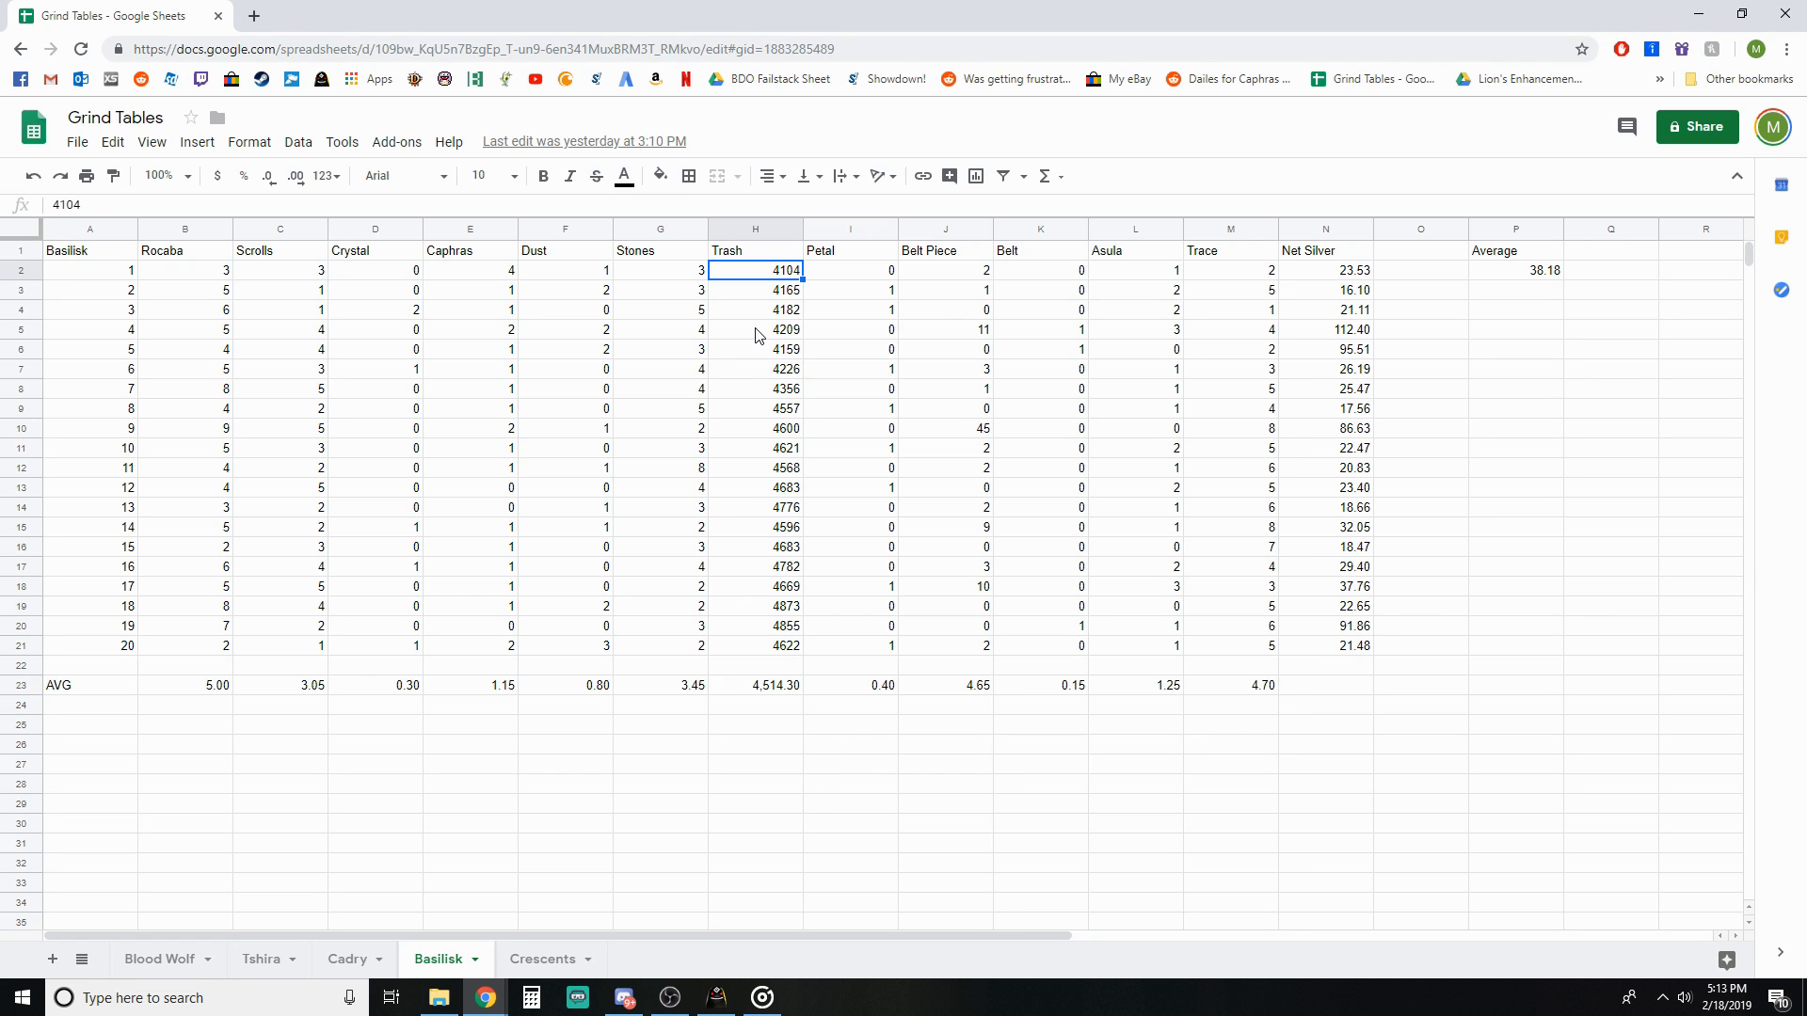
pyautogui.click(754, 448)
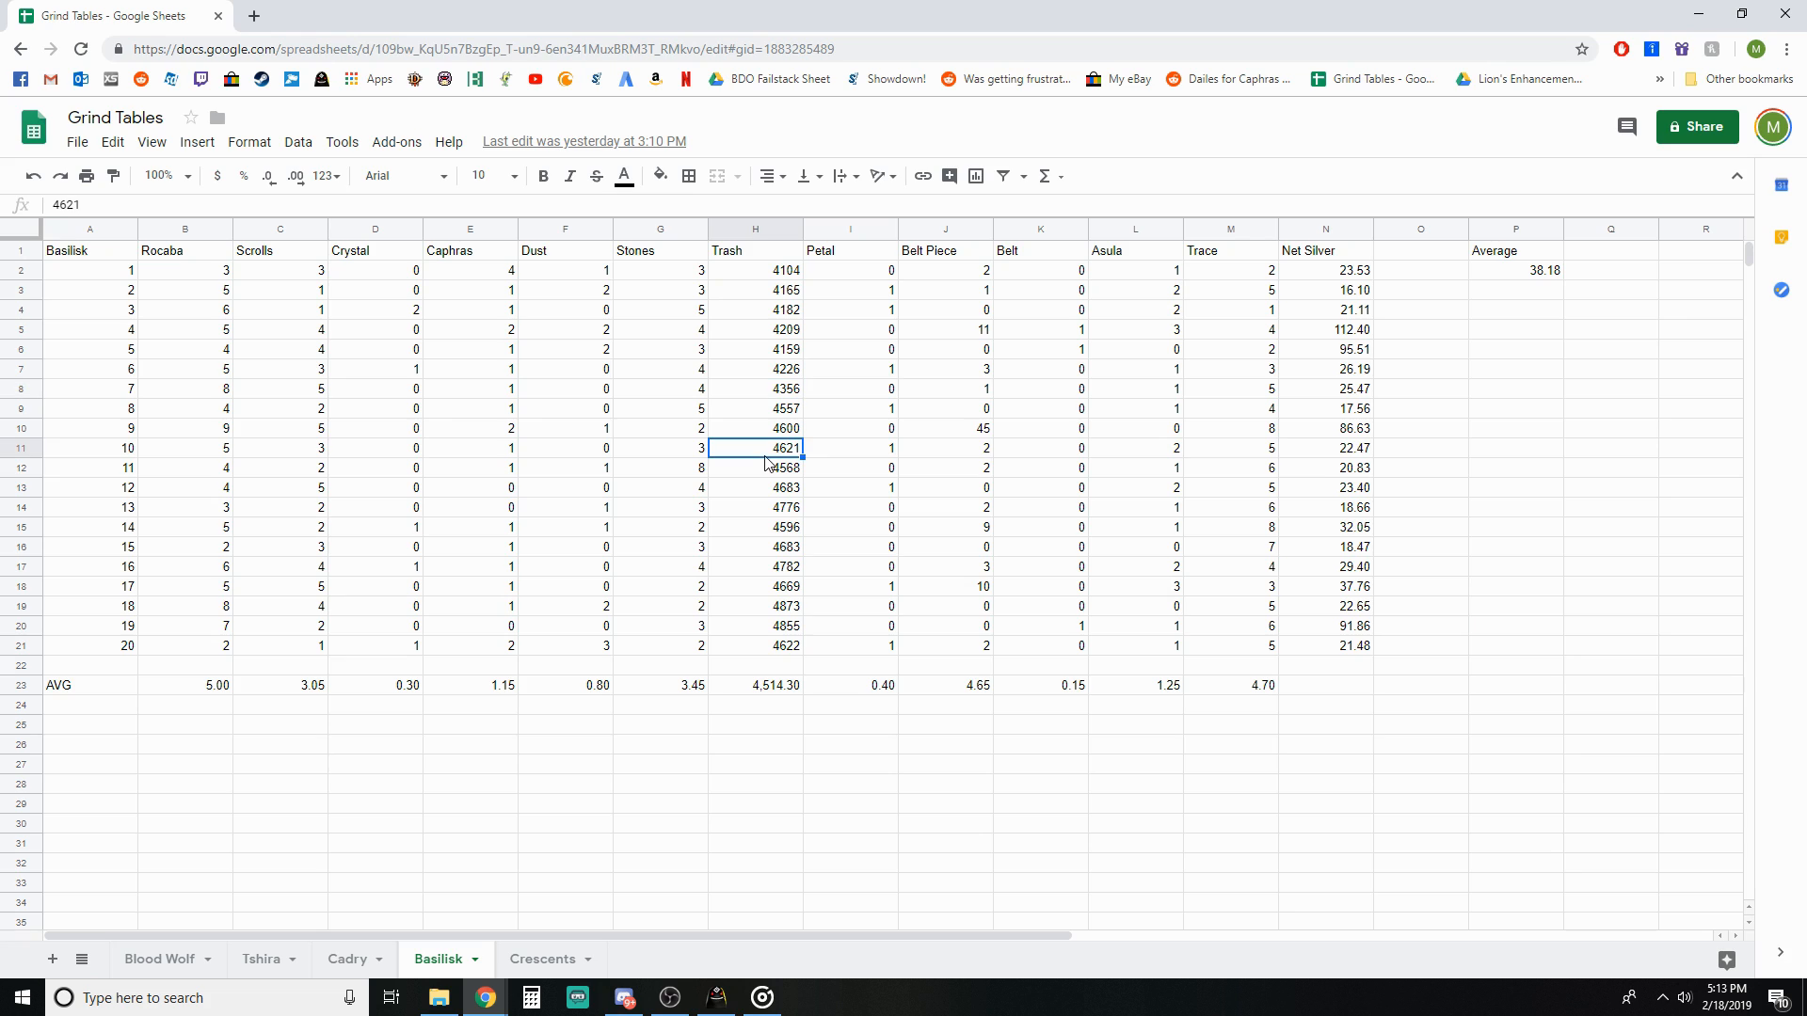
pyautogui.click(757, 467)
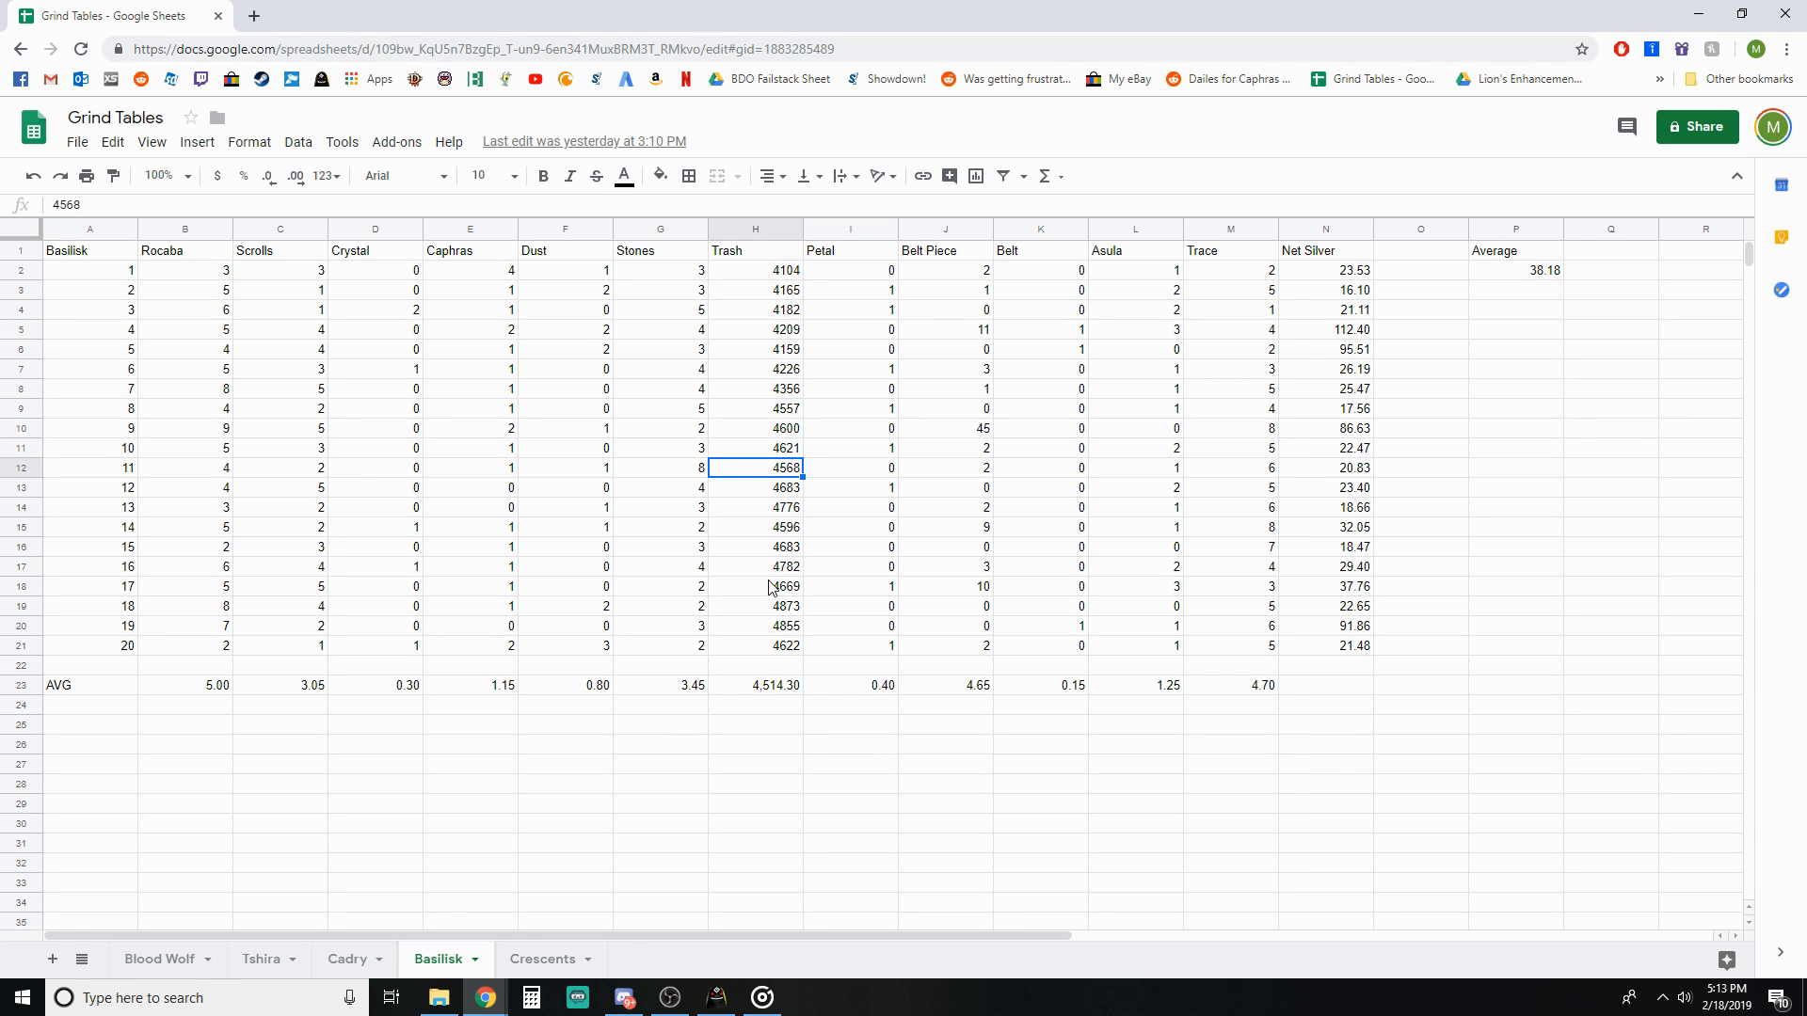
pyautogui.click(755, 585)
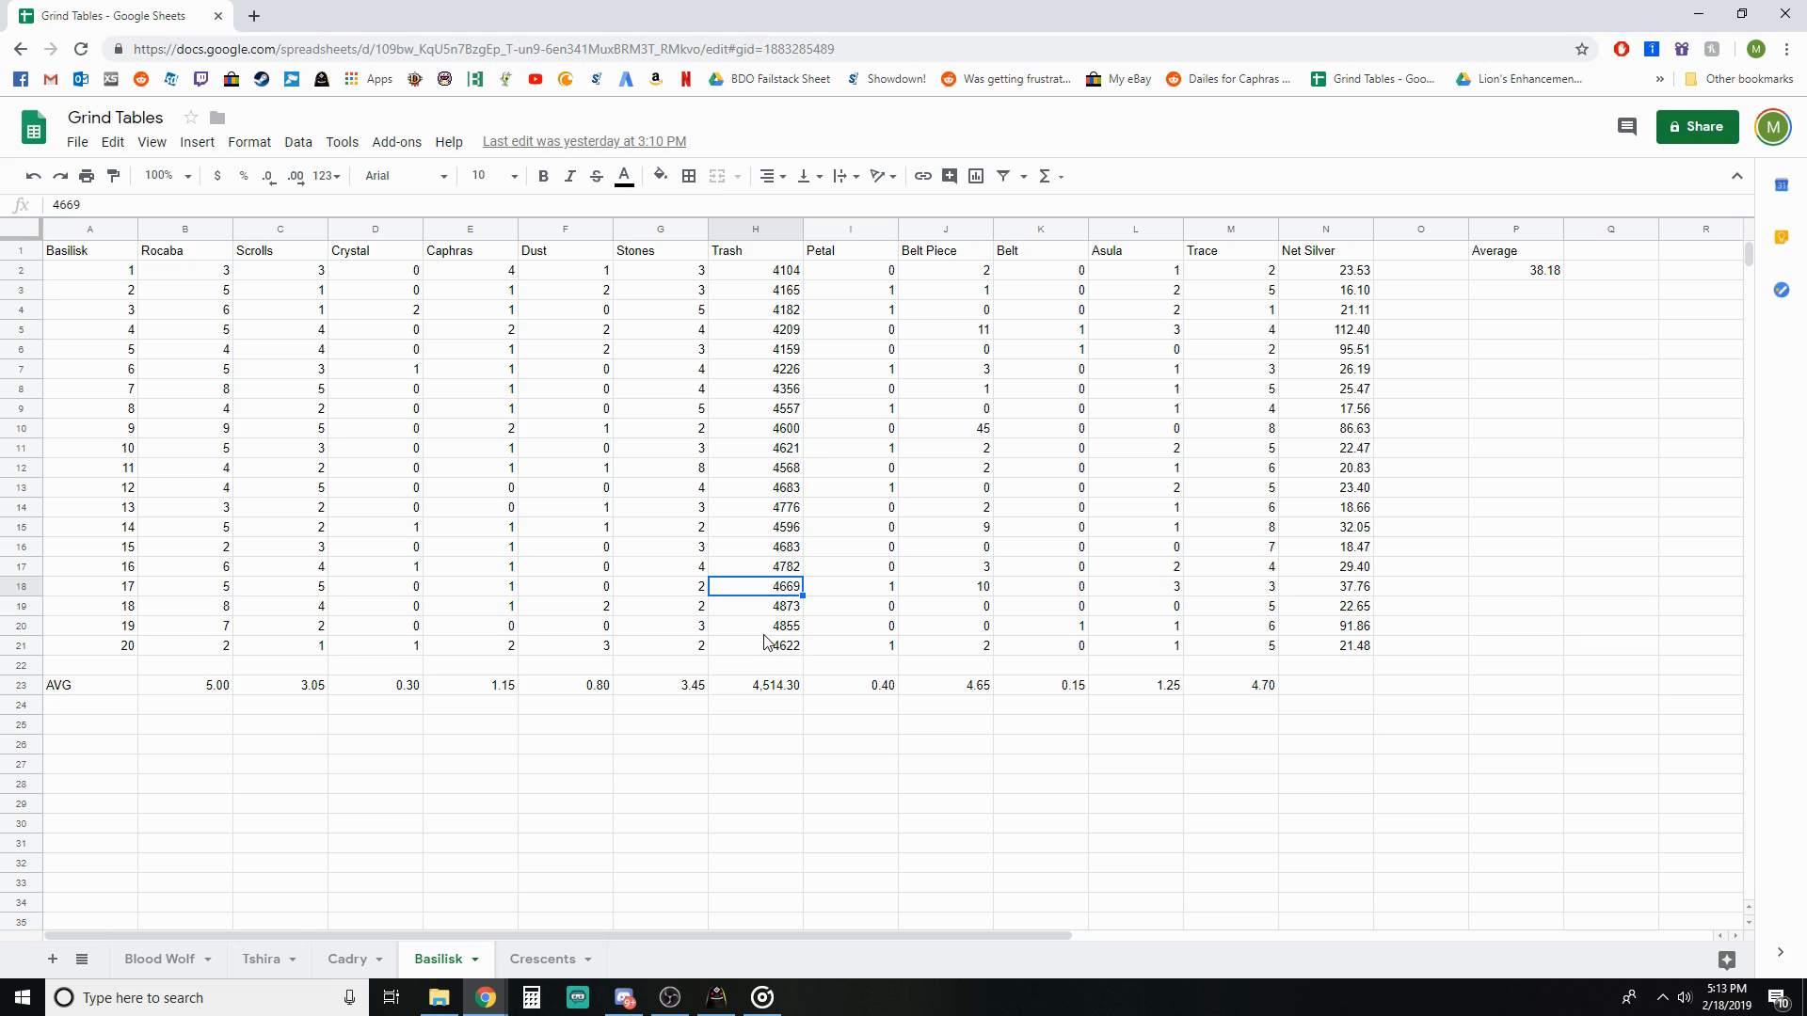
pyautogui.click(754, 625)
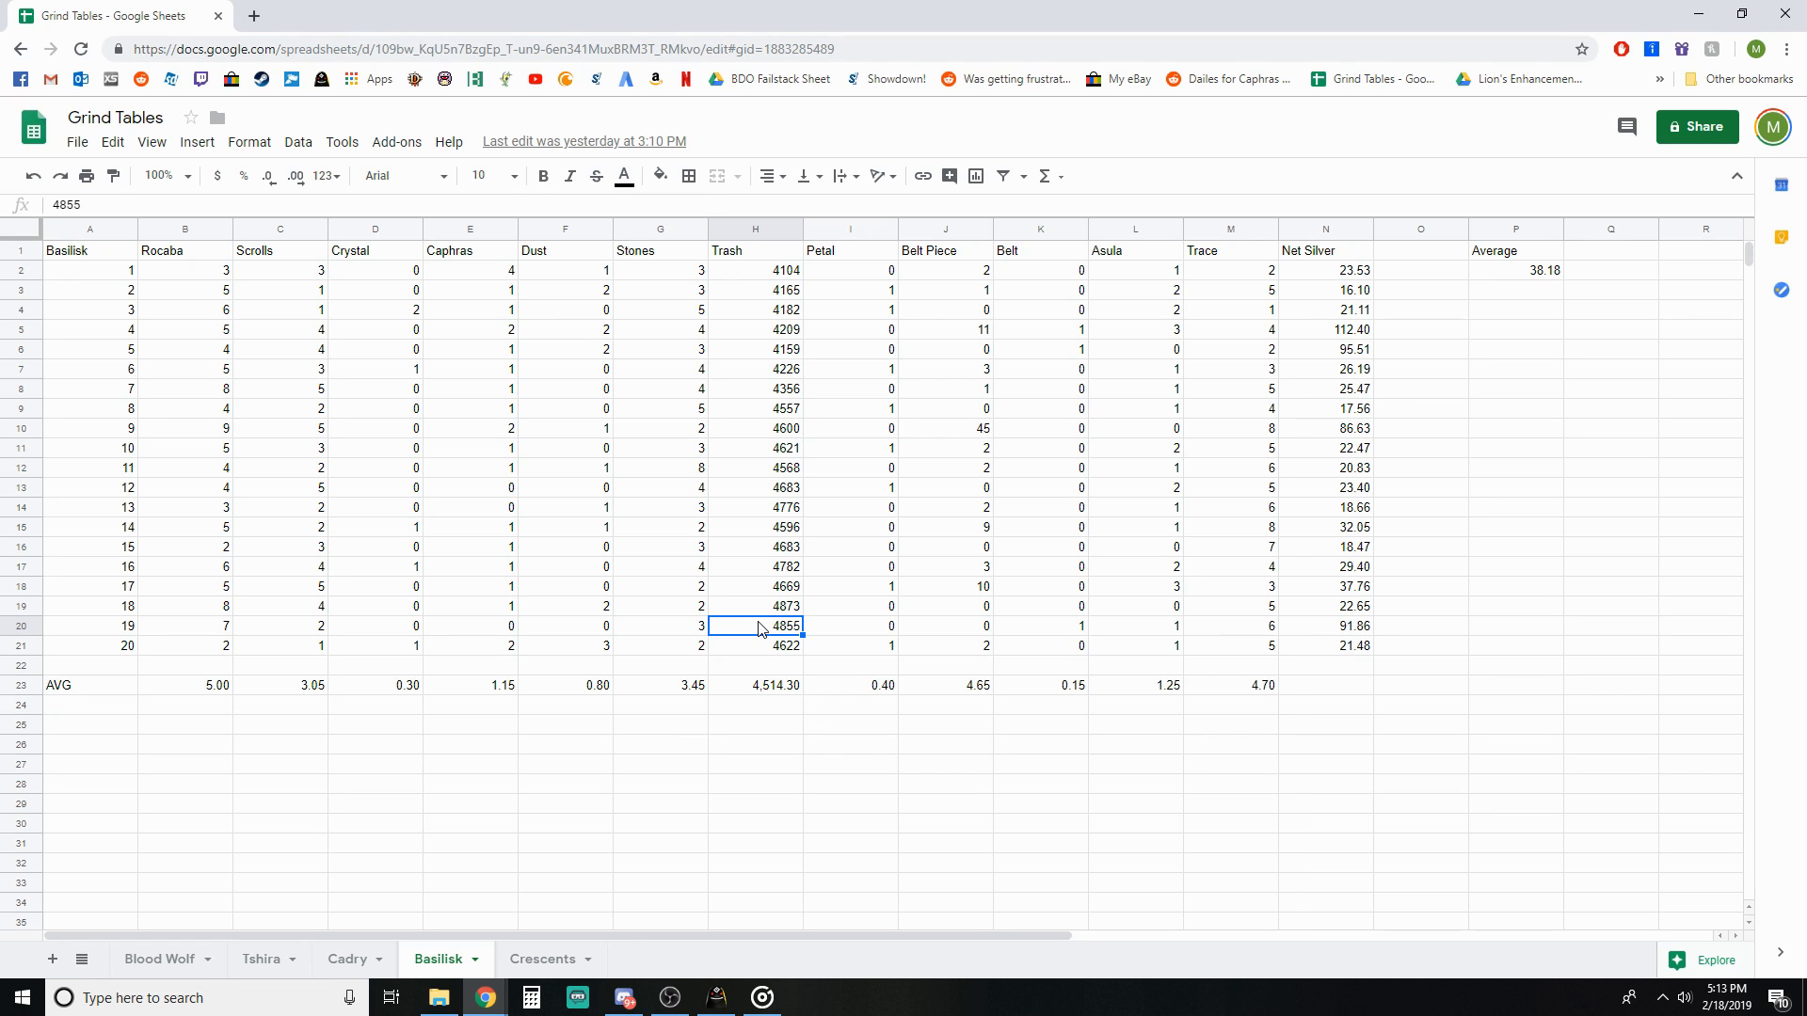
pyautogui.moveTo(469, 672)
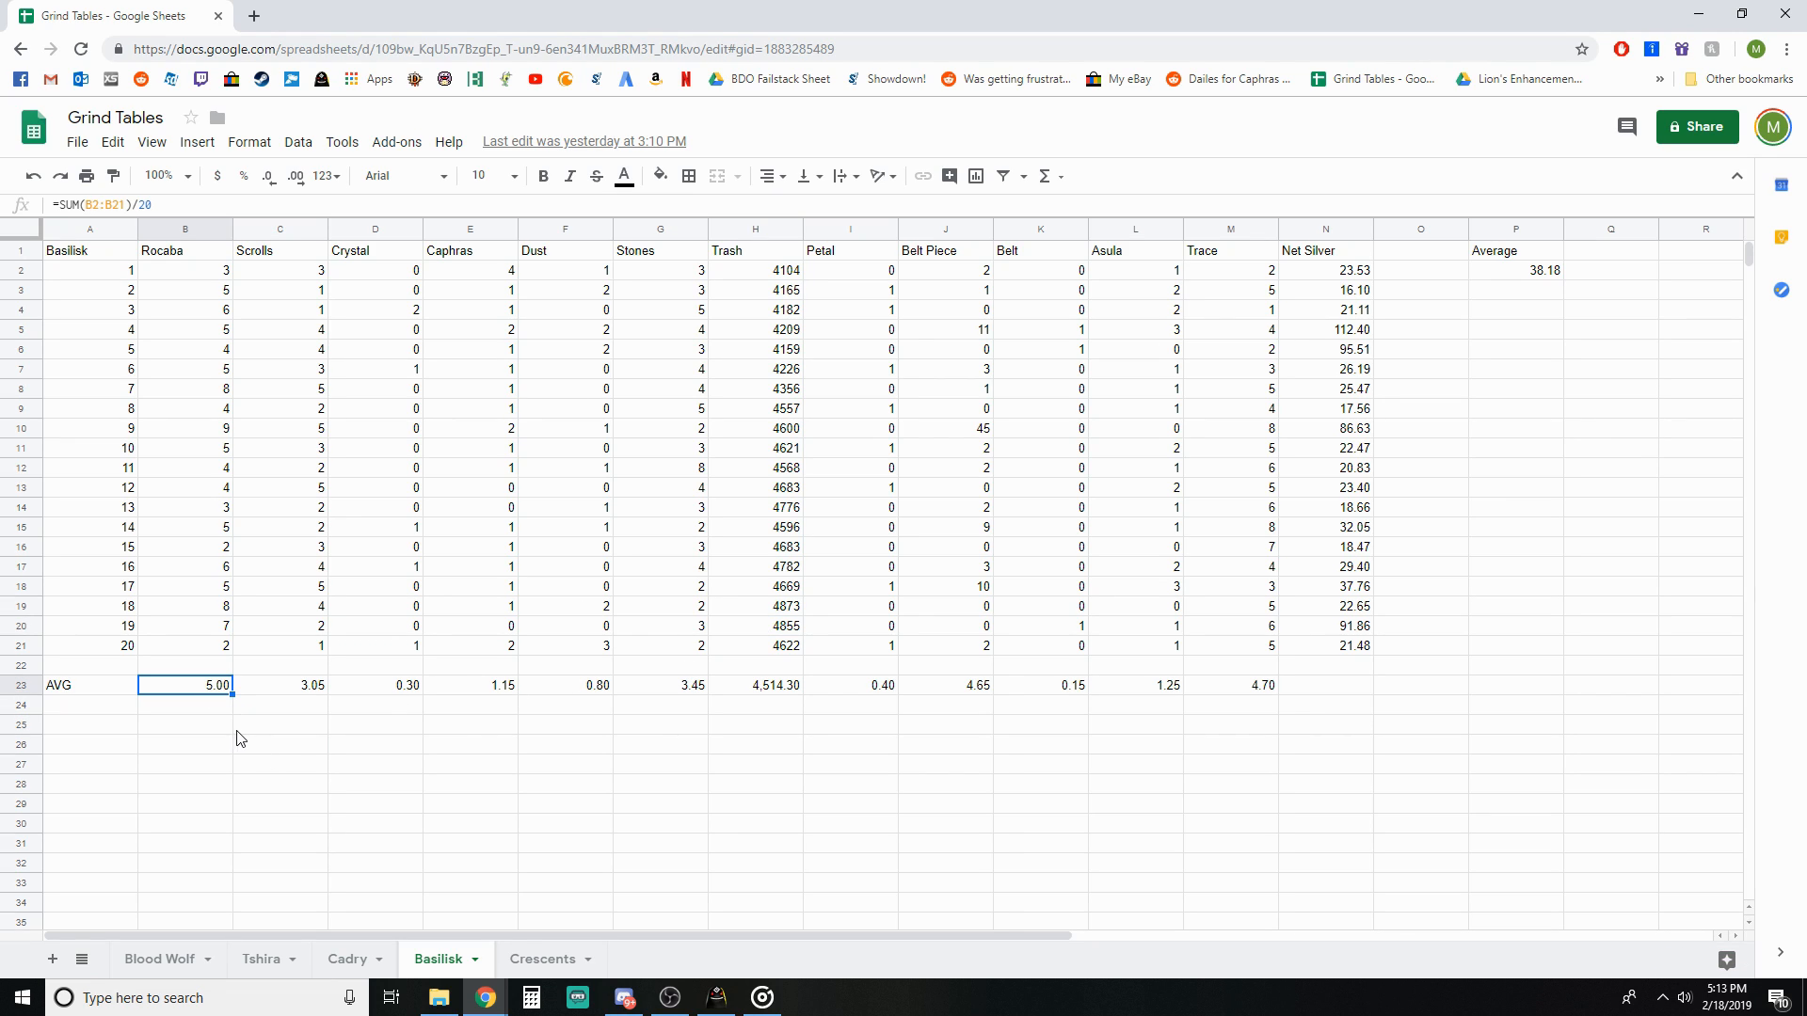
pyautogui.click(280, 685)
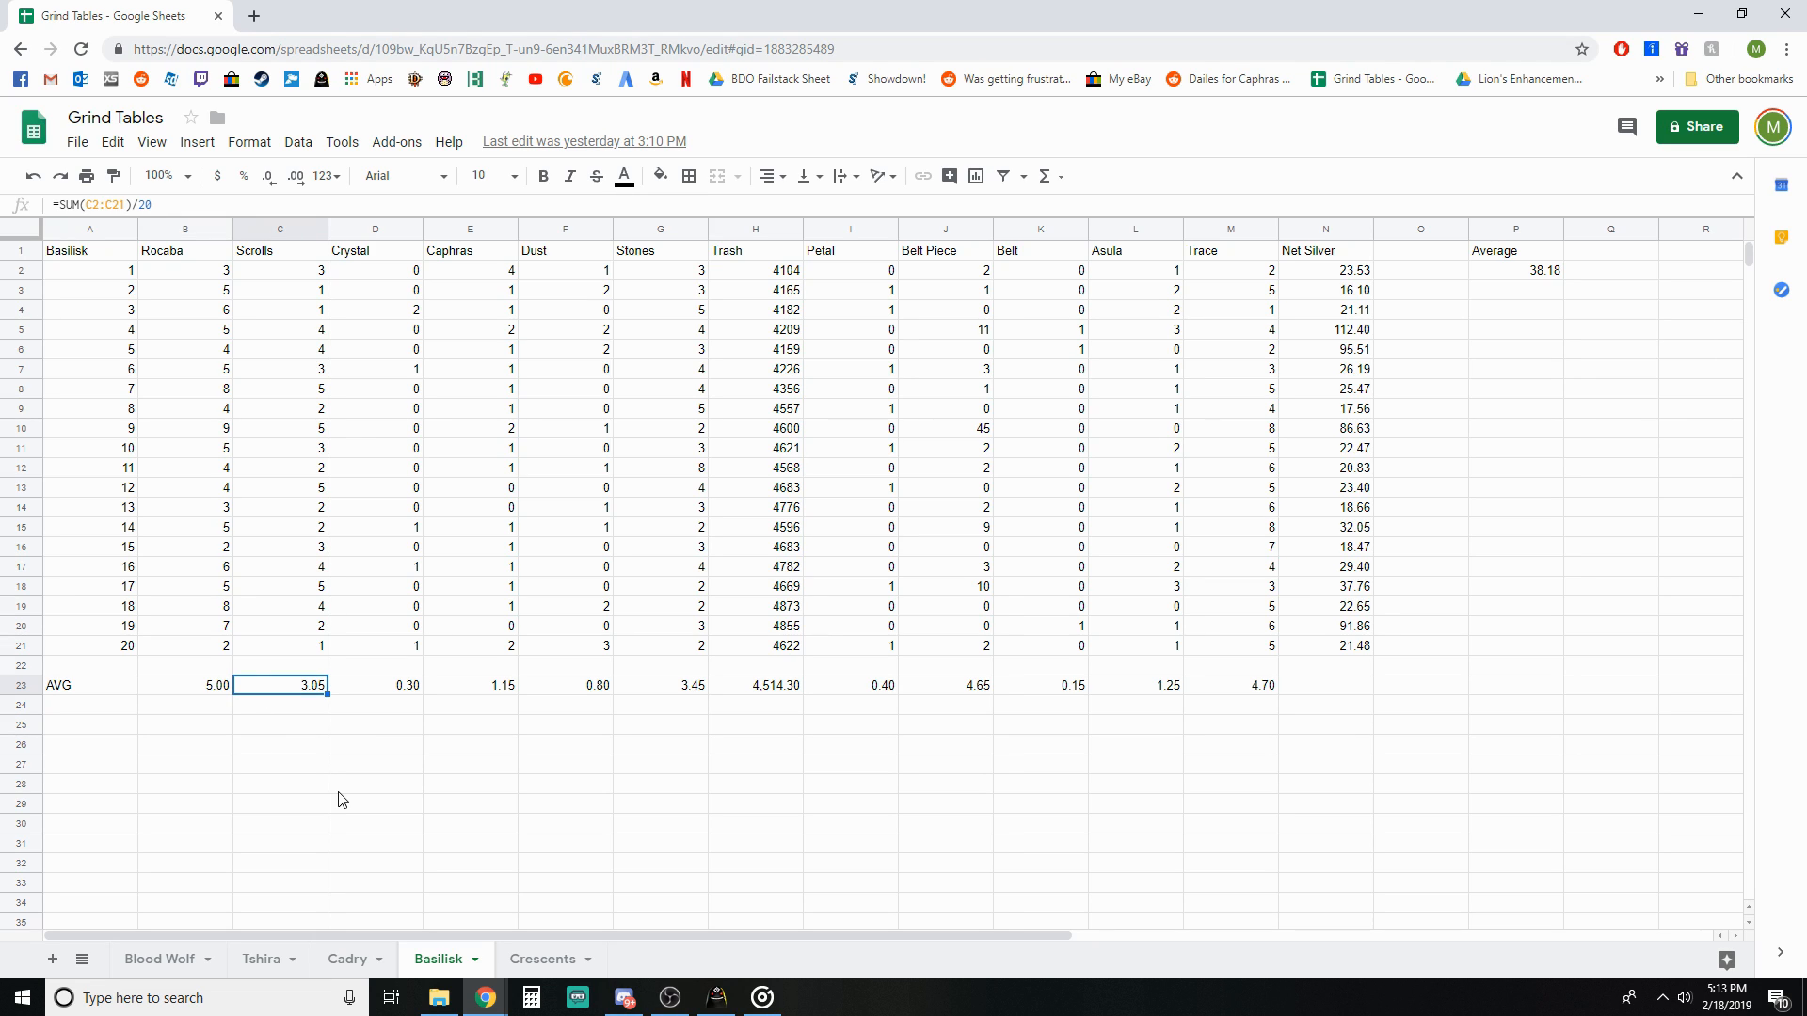
pyautogui.moveTo(377, 685)
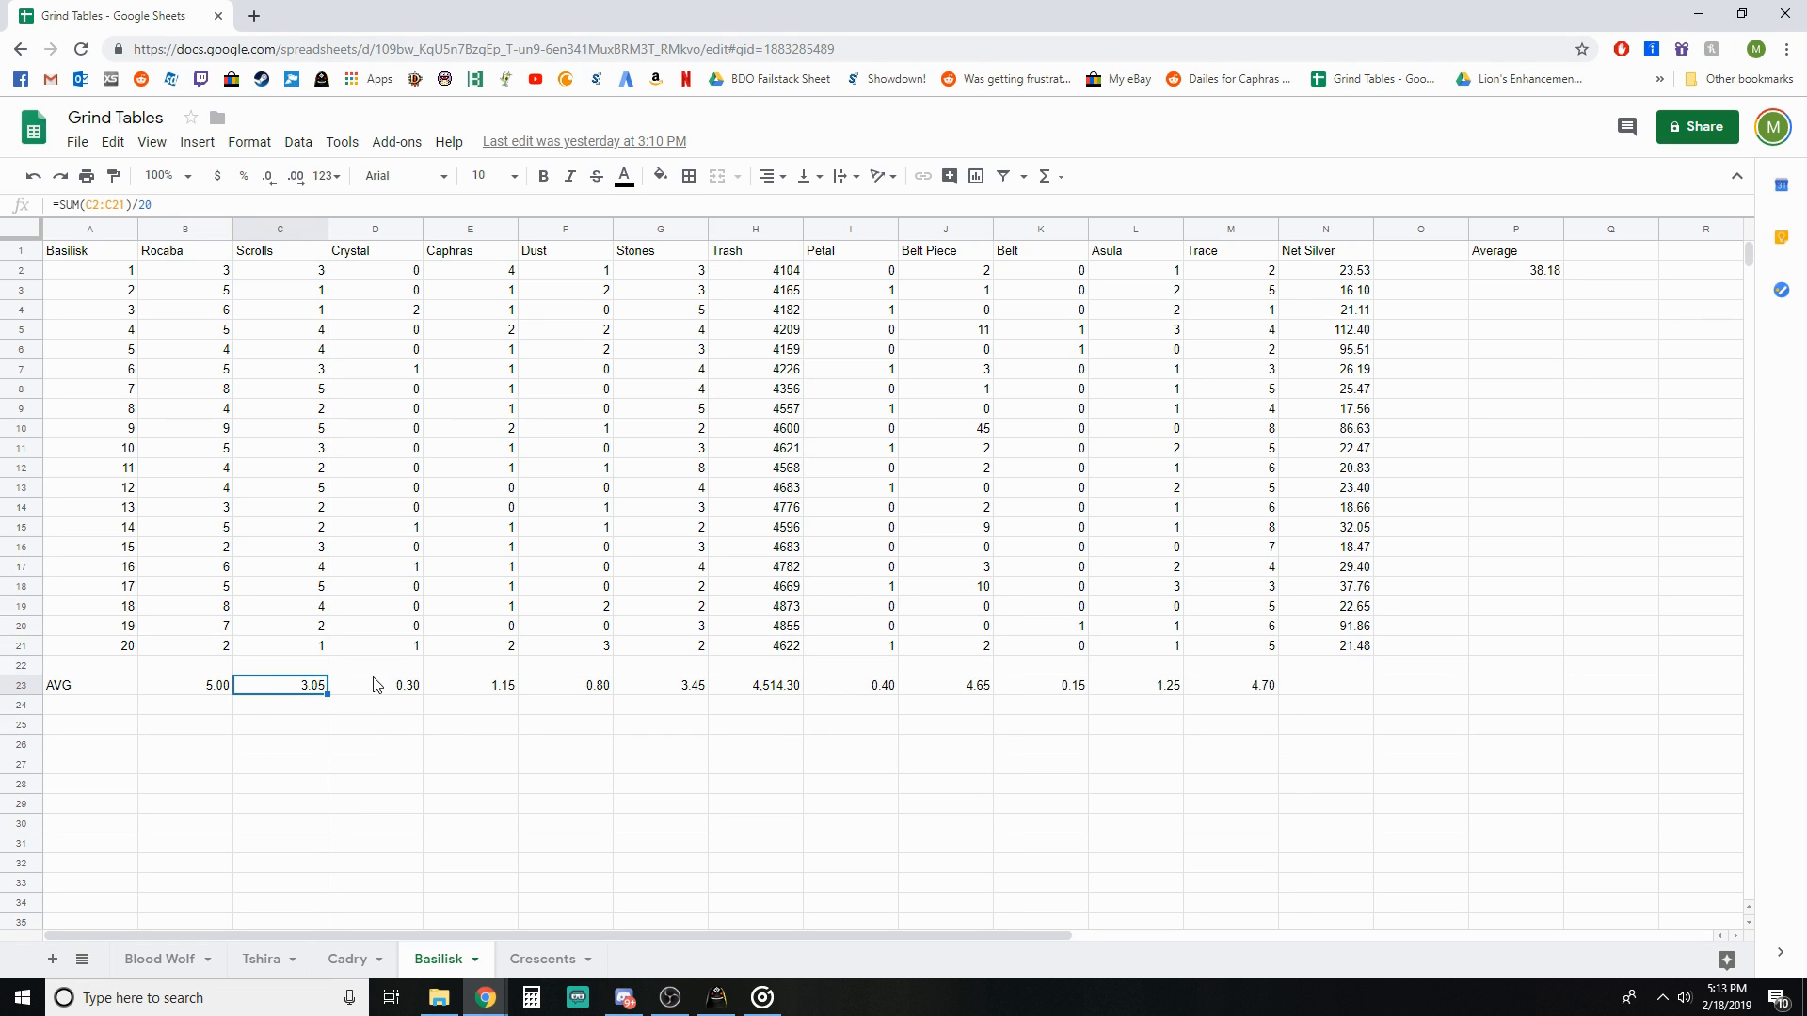
pyautogui.click(468, 685)
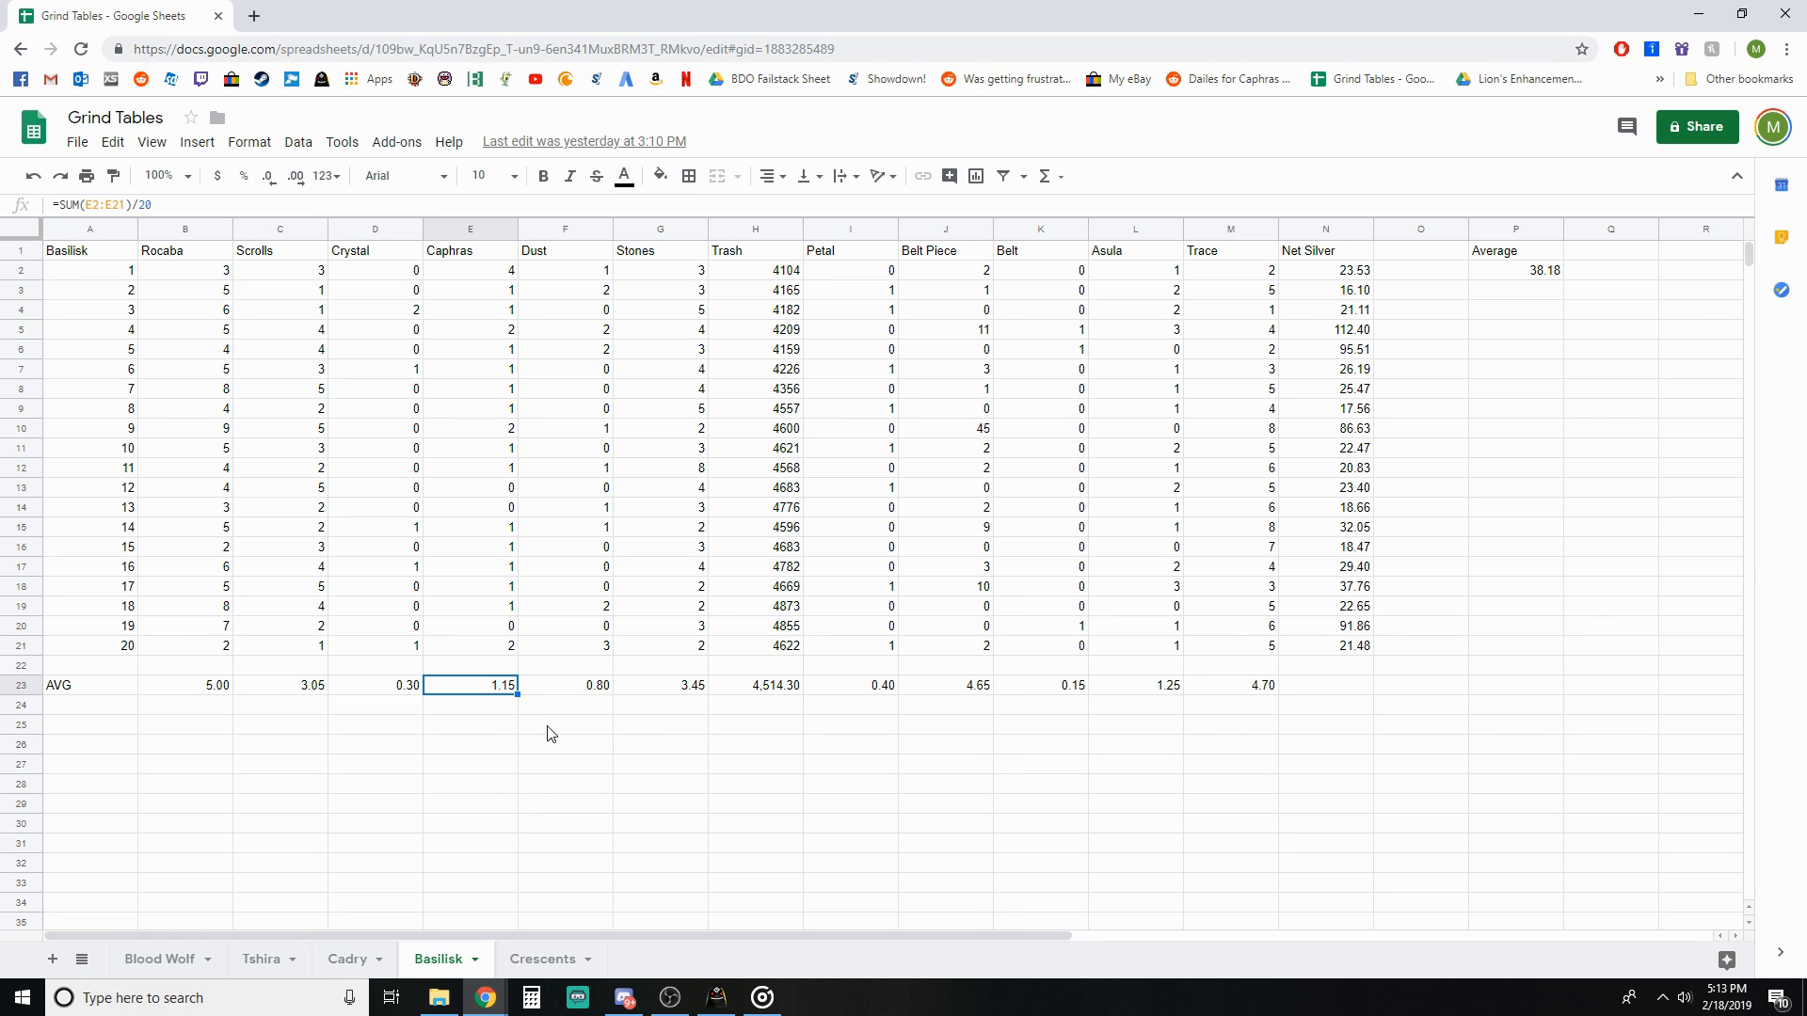
pyautogui.click(564, 685)
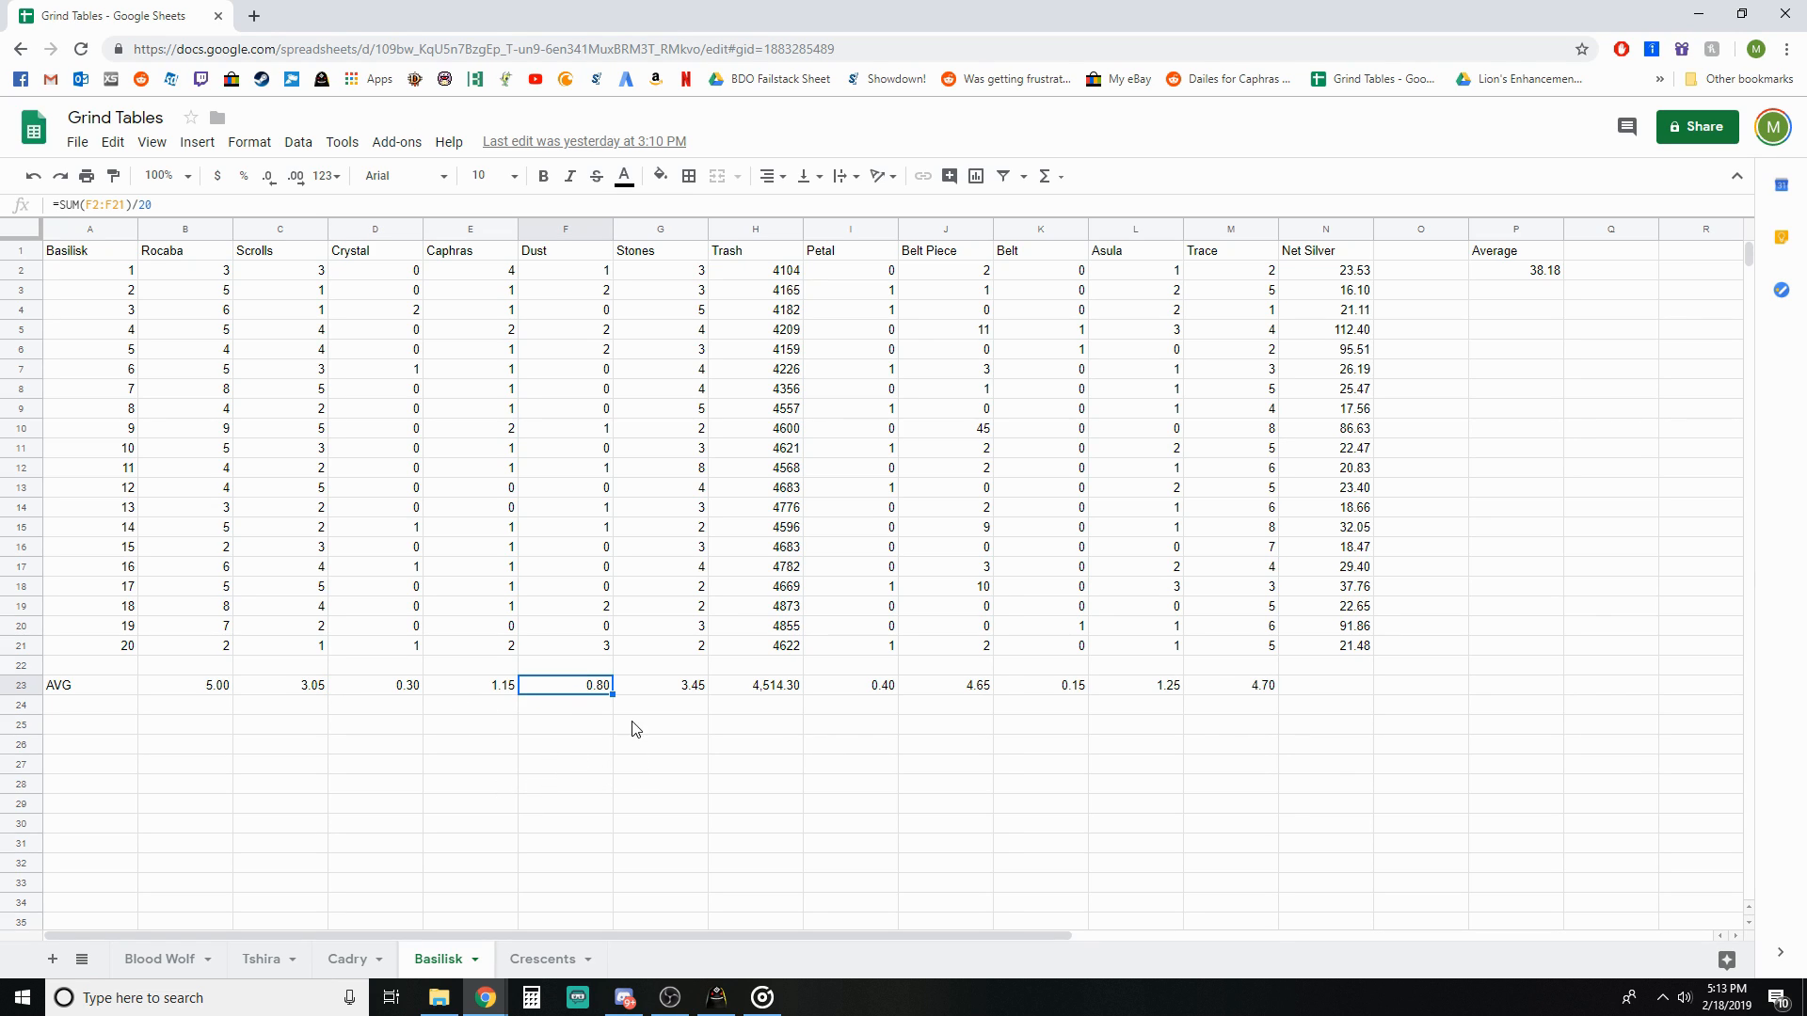
pyautogui.moveTo(486, 542)
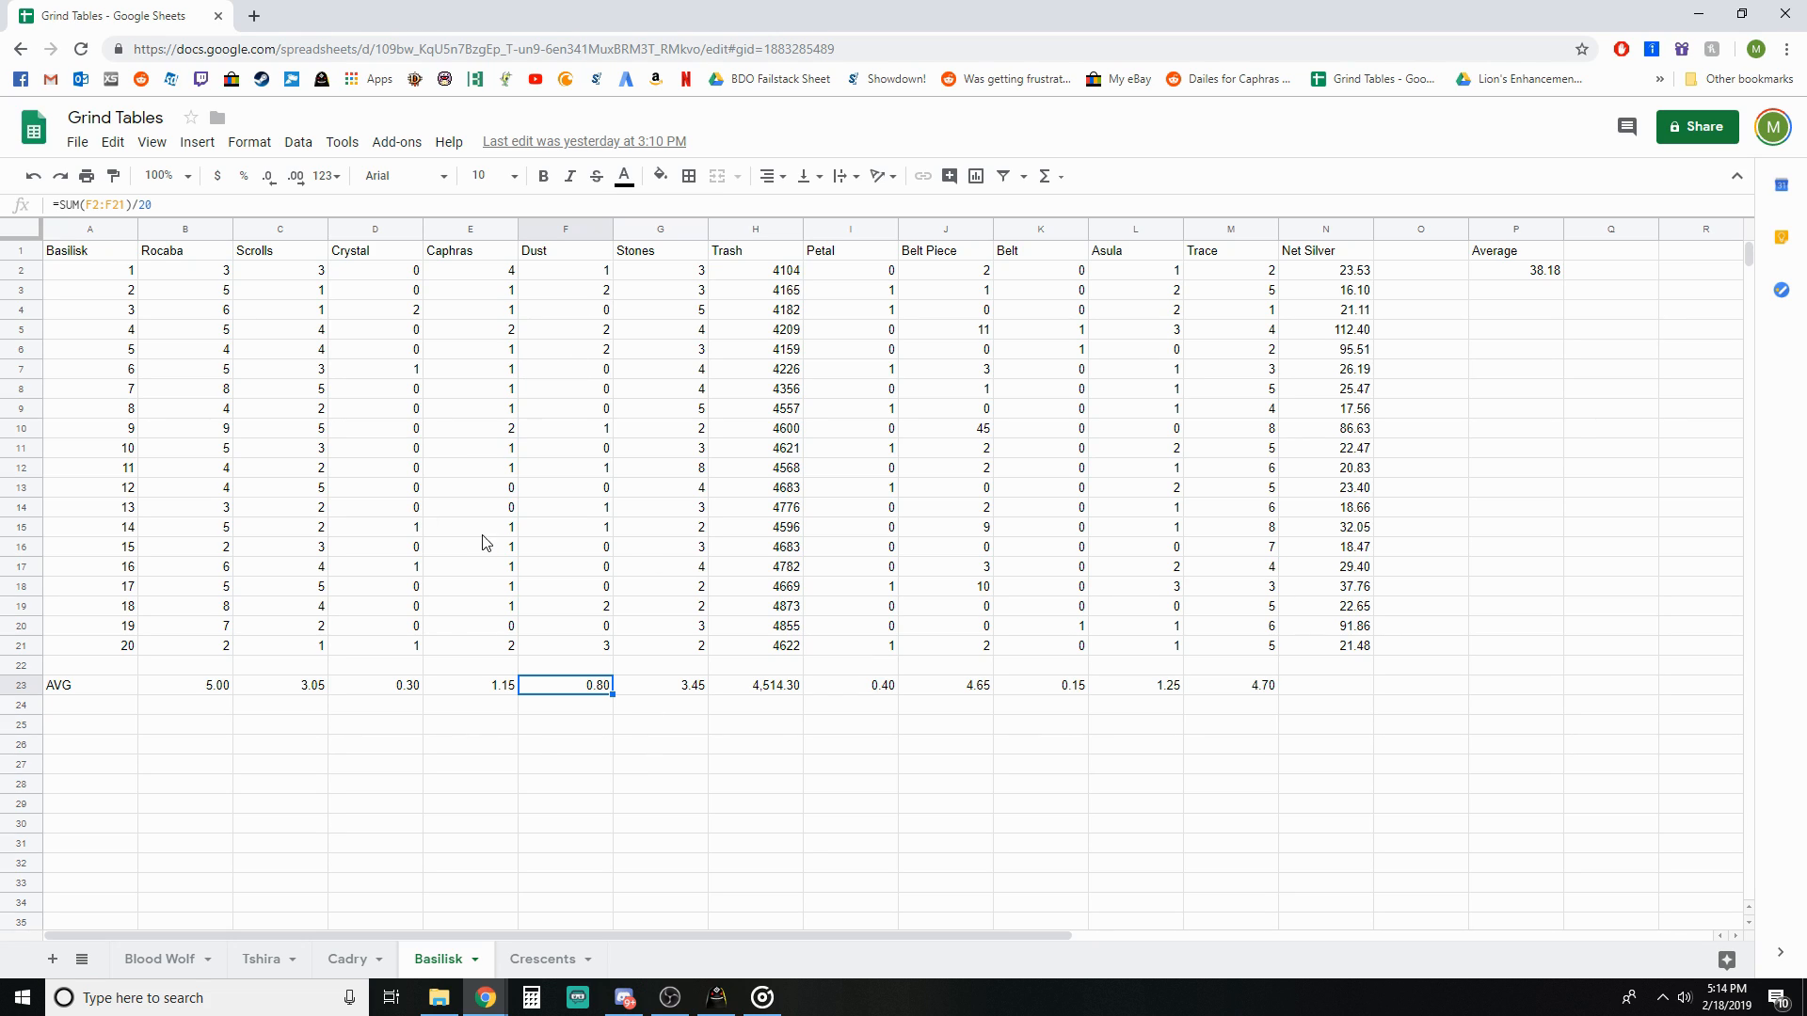
pyautogui.moveTo(643, 726)
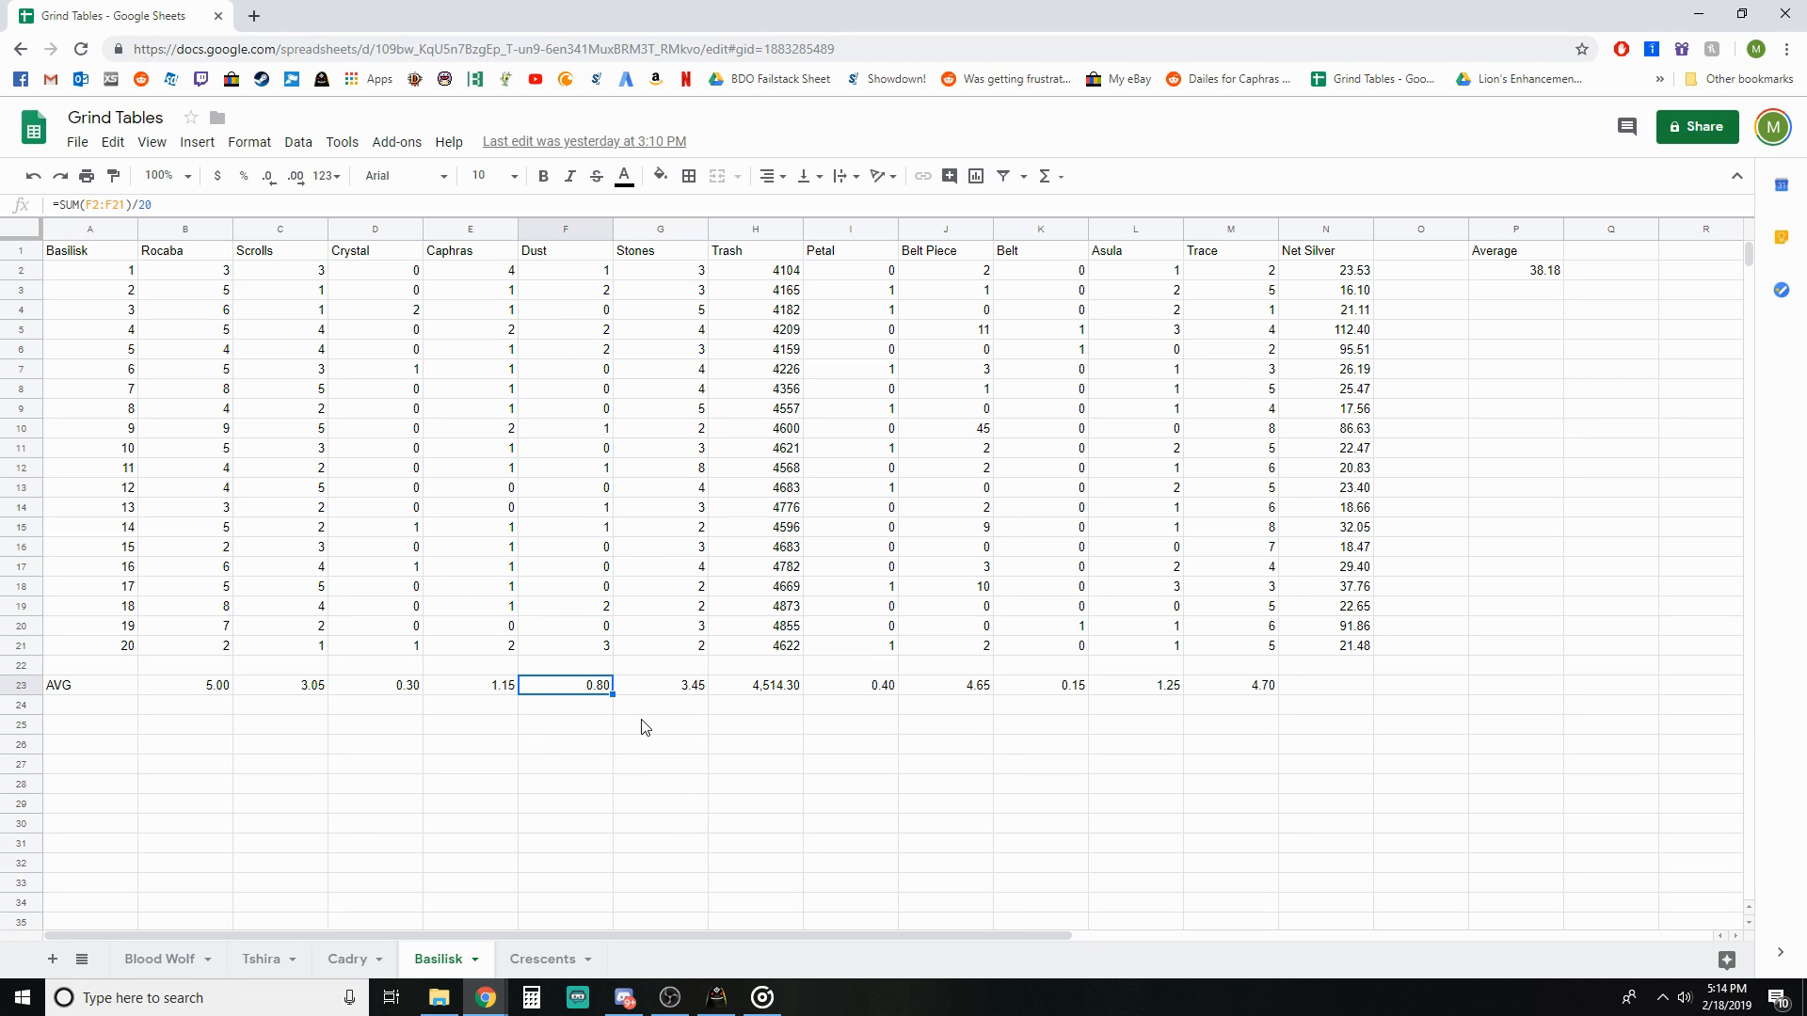
pyautogui.click(661, 685)
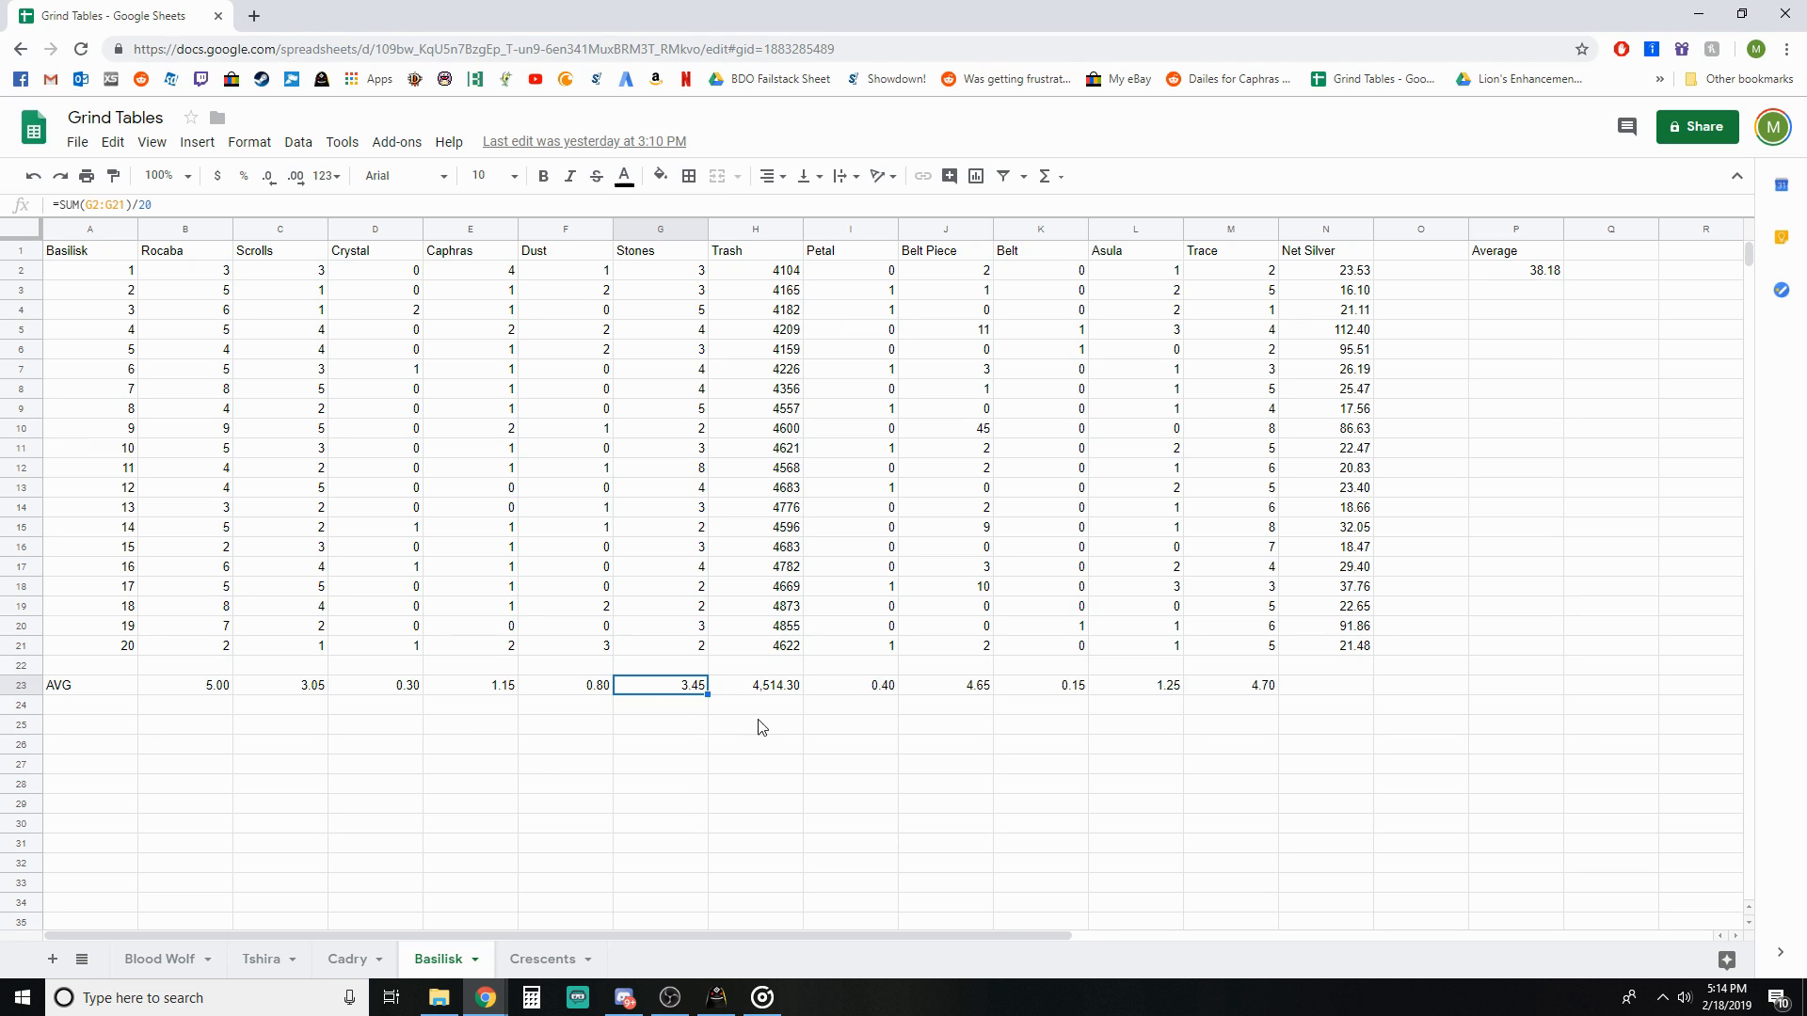
pyautogui.moveTo(853, 689)
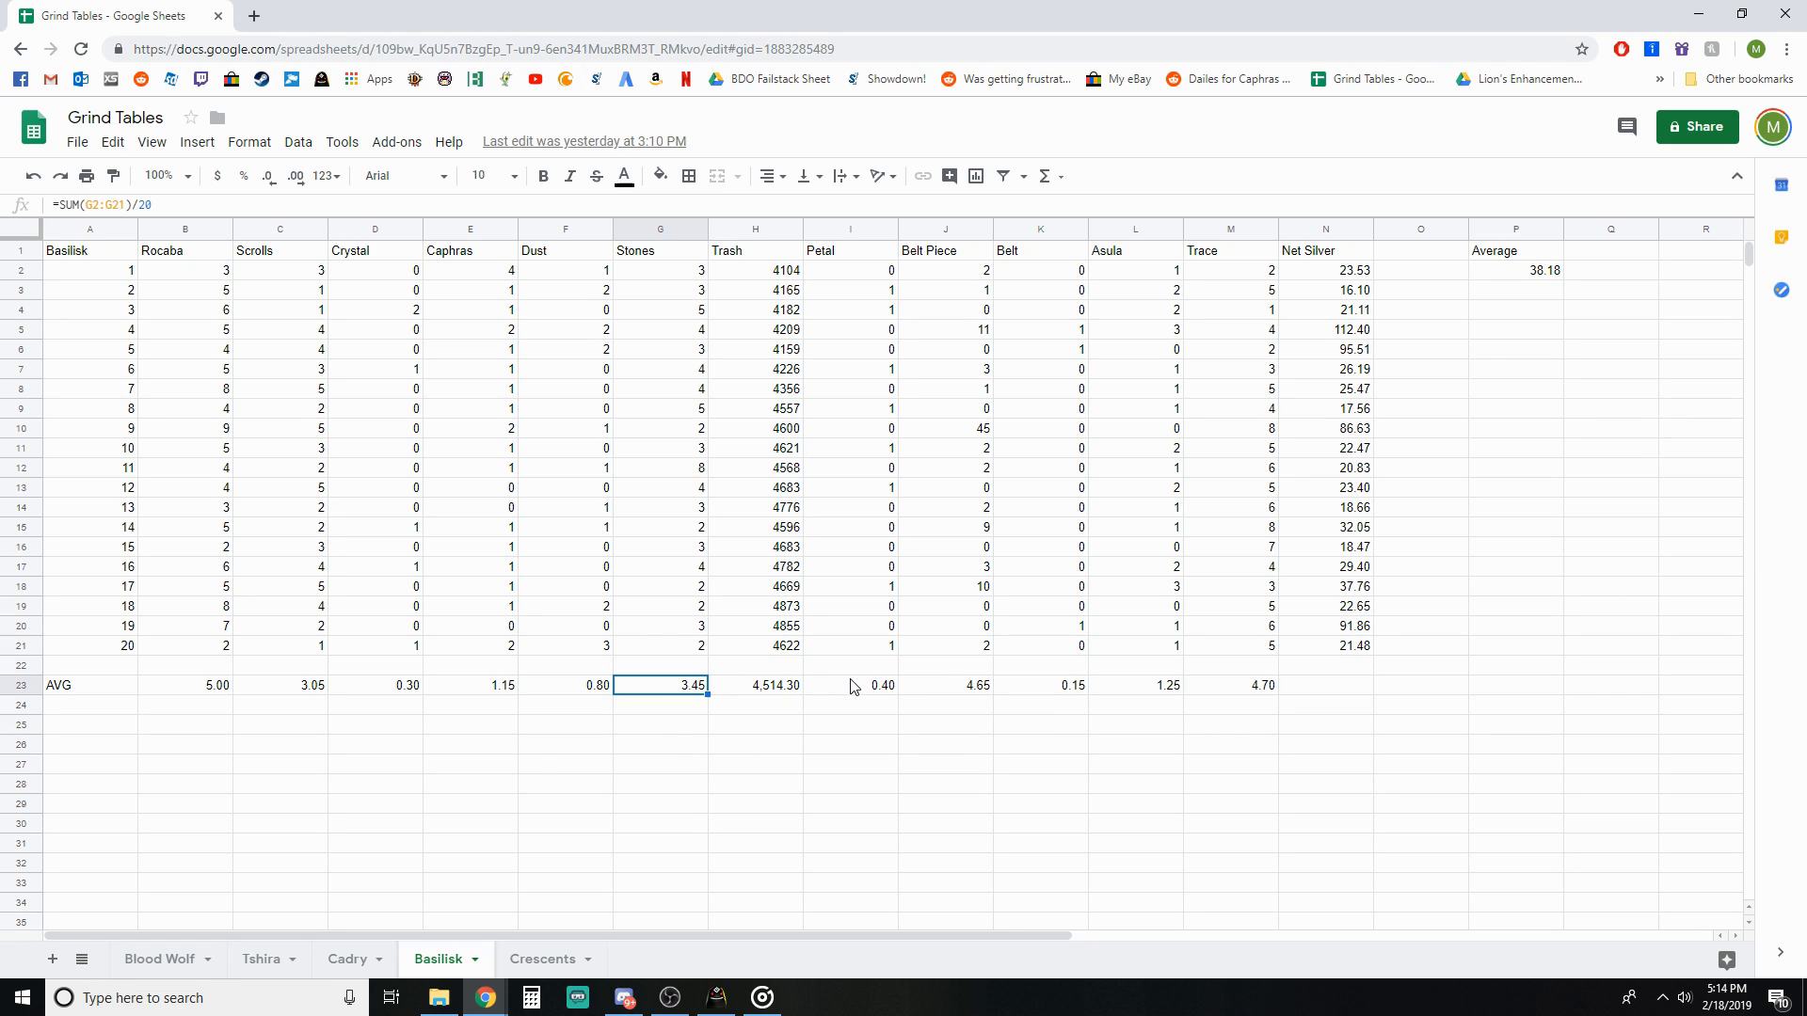
pyautogui.click(945, 686)
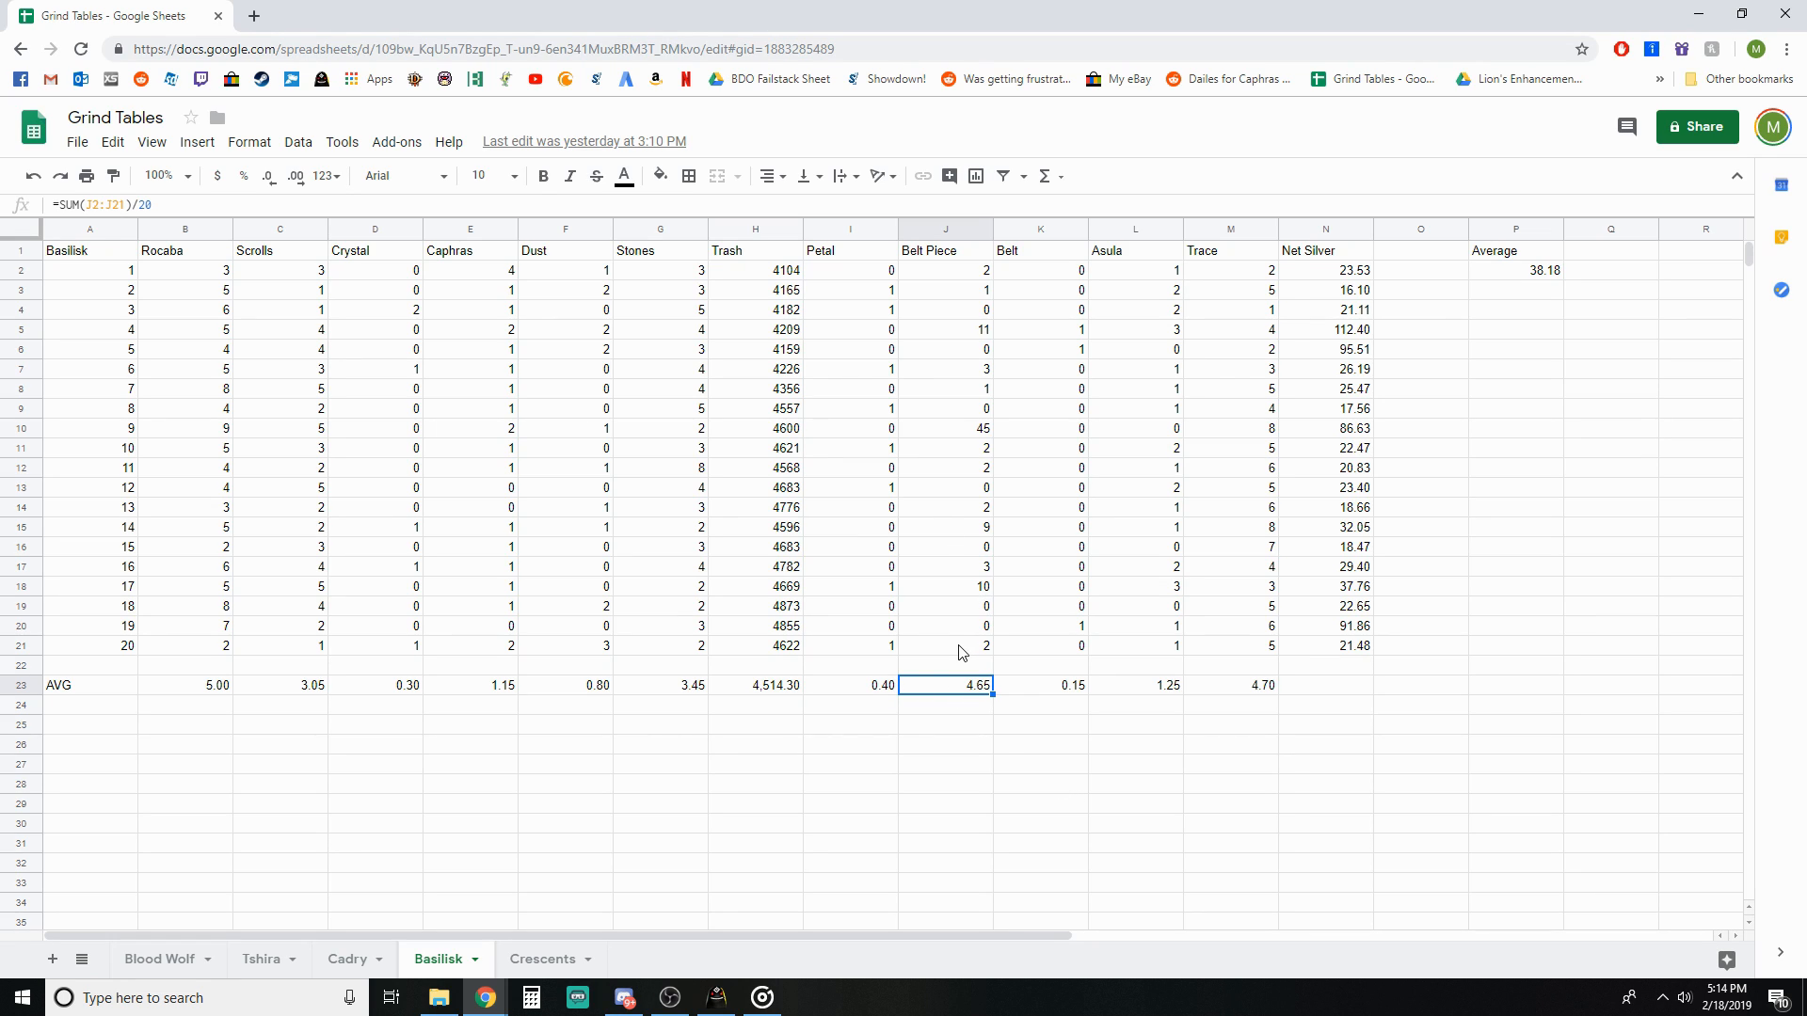
pyautogui.moveTo(1005, 749)
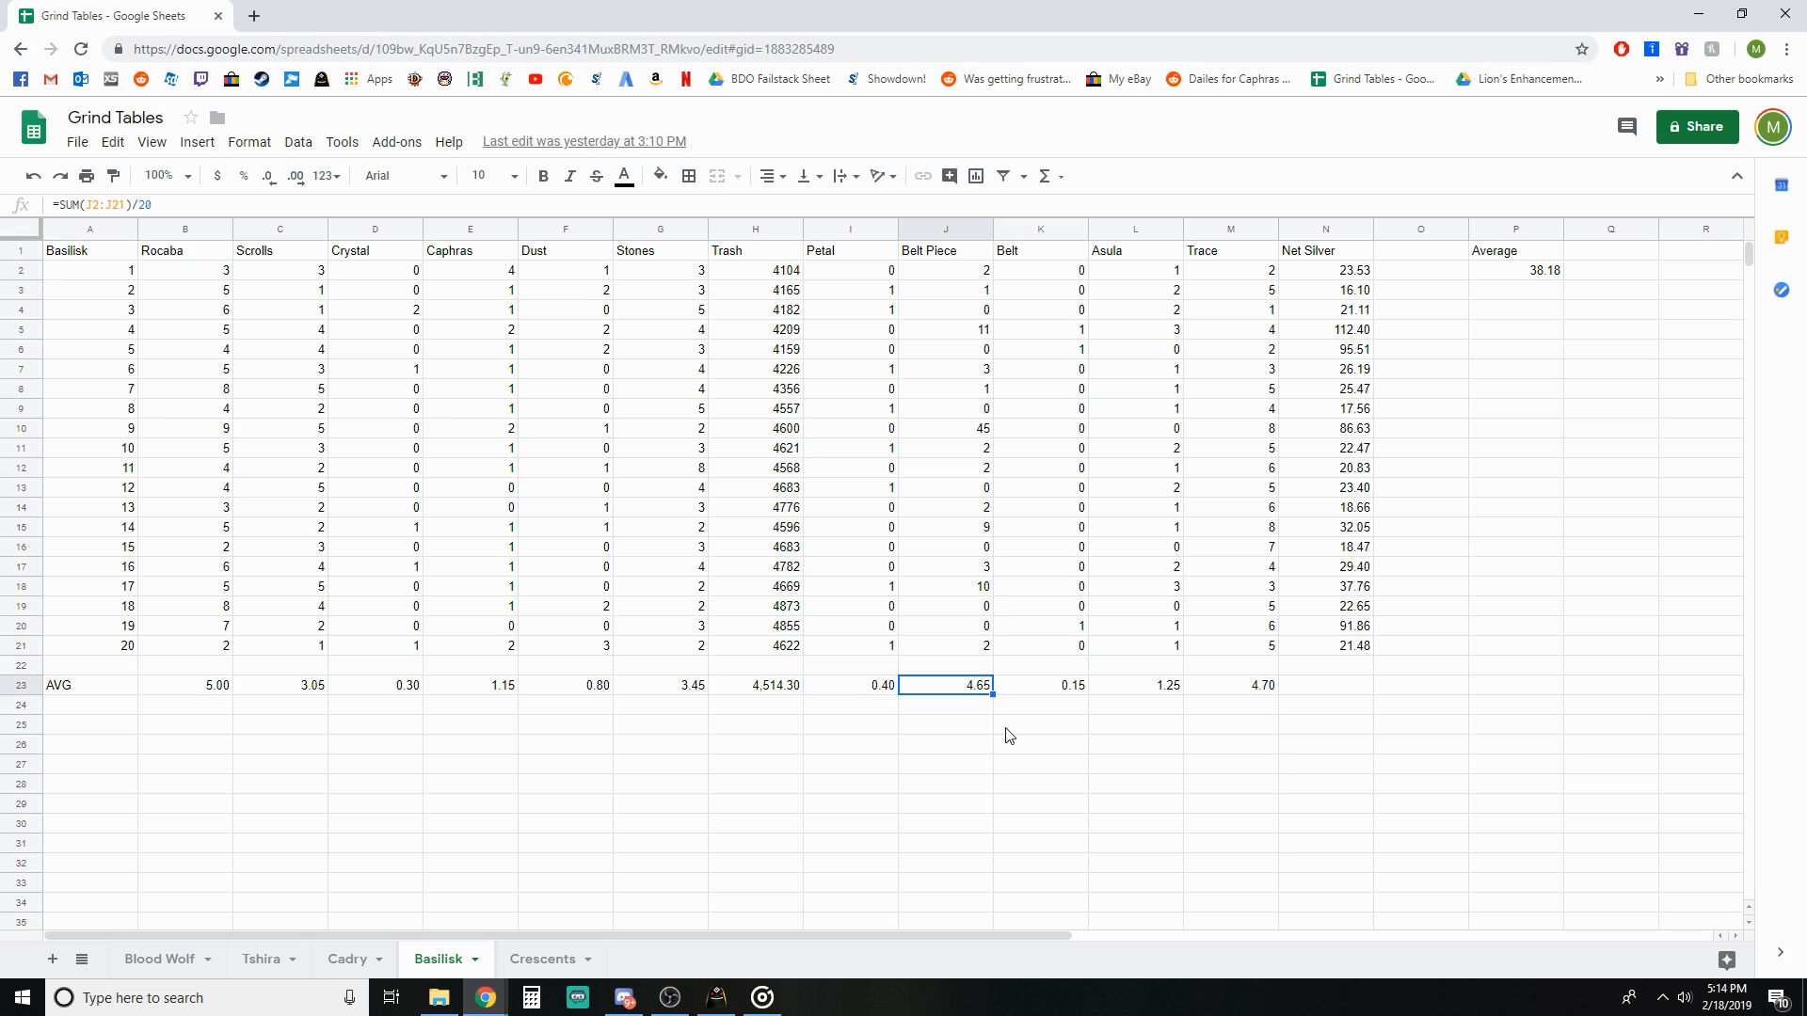
pyautogui.moveTo(1028, 726)
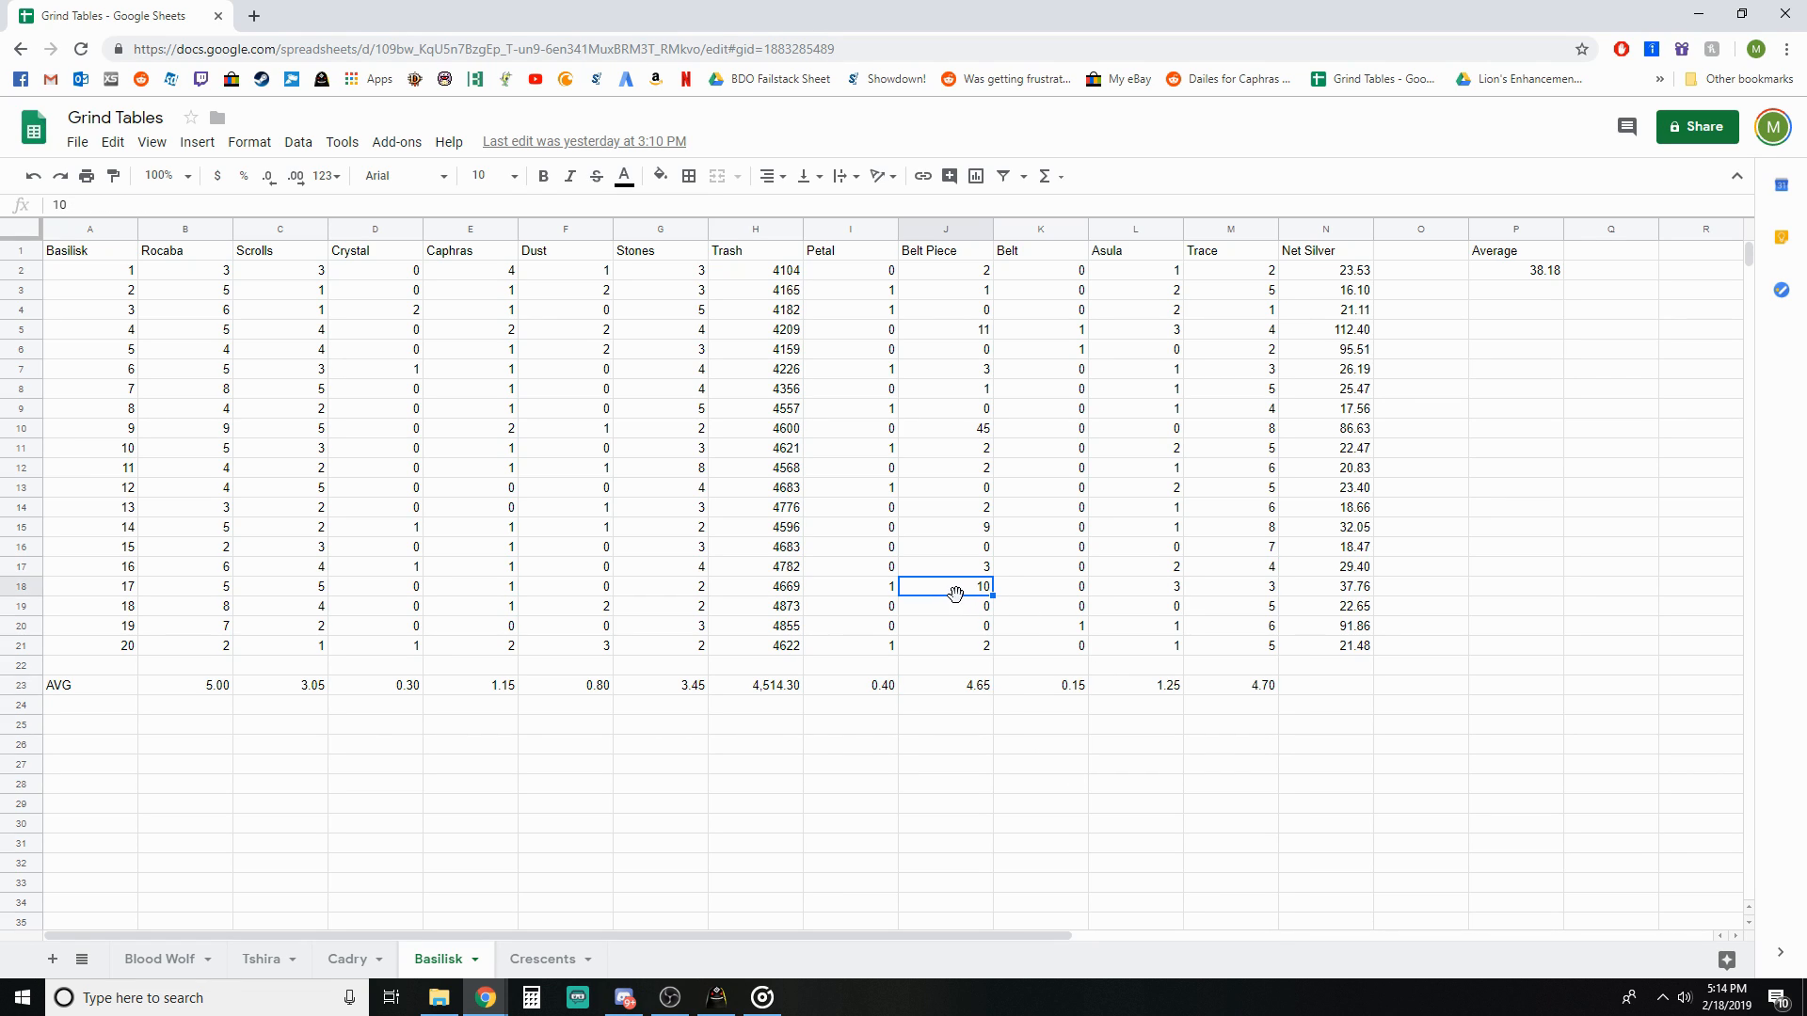
pyautogui.moveTo(966, 598)
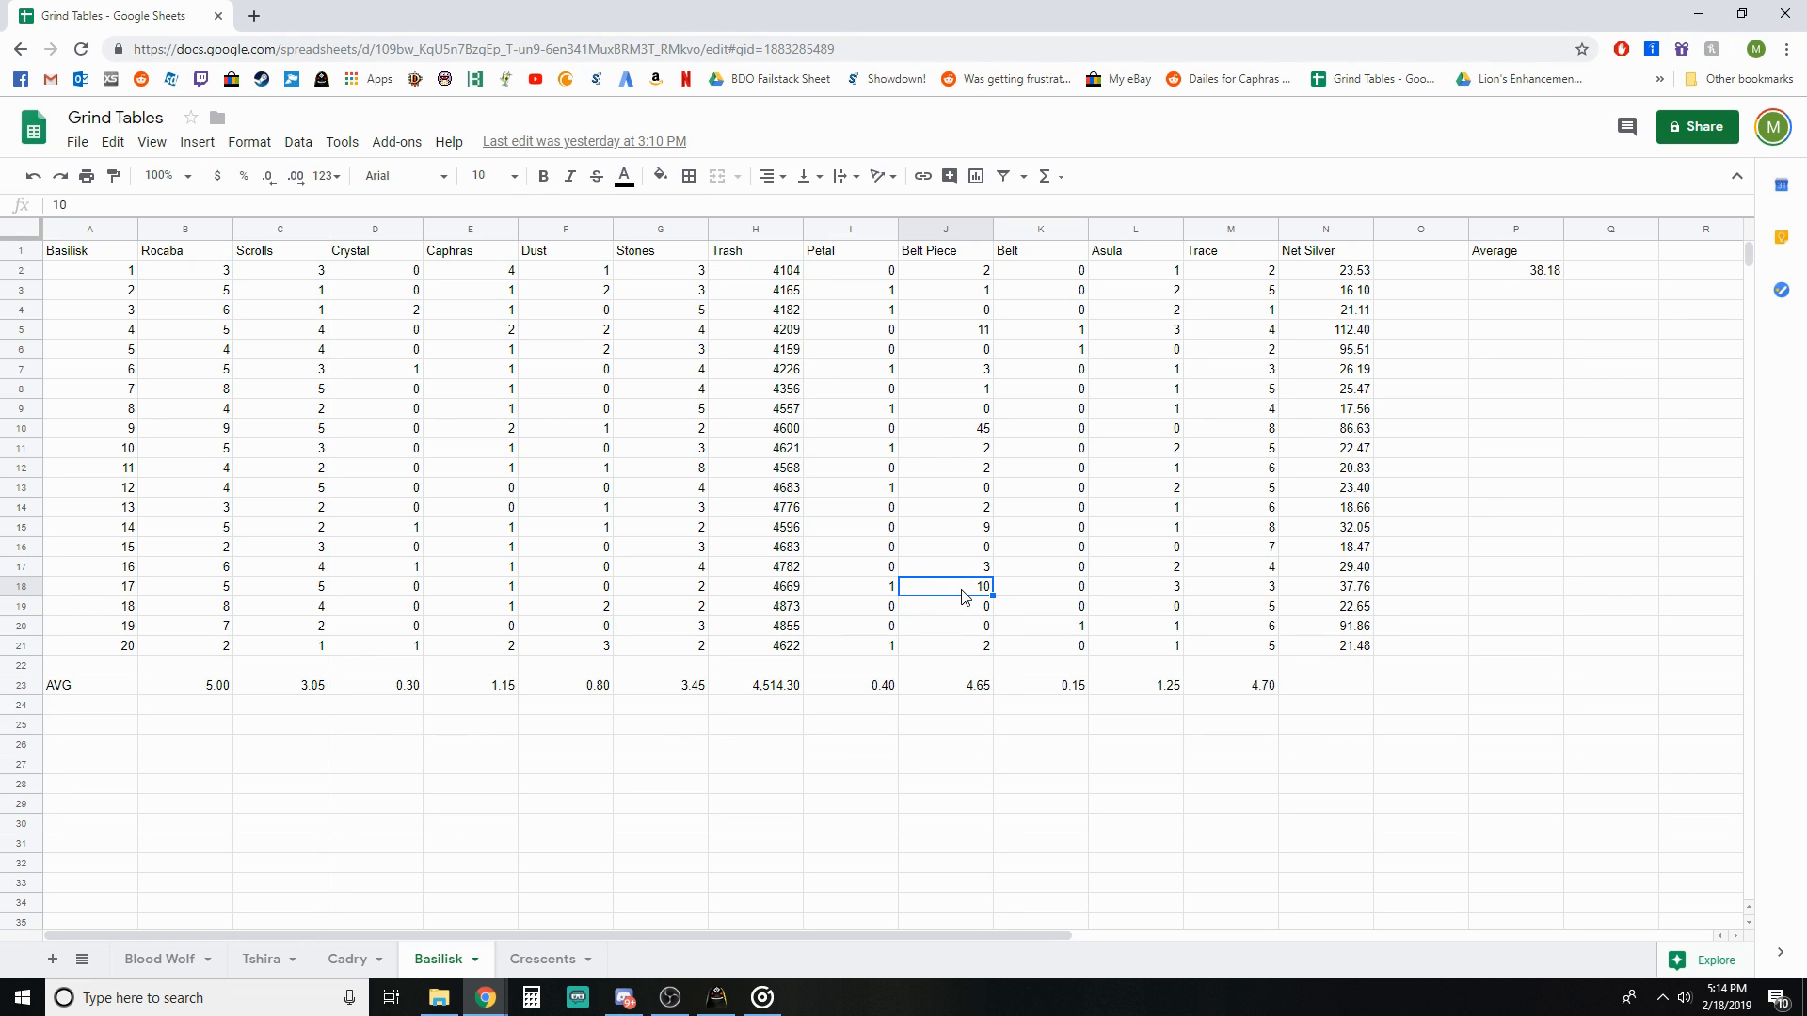
pyautogui.moveTo(1049, 827)
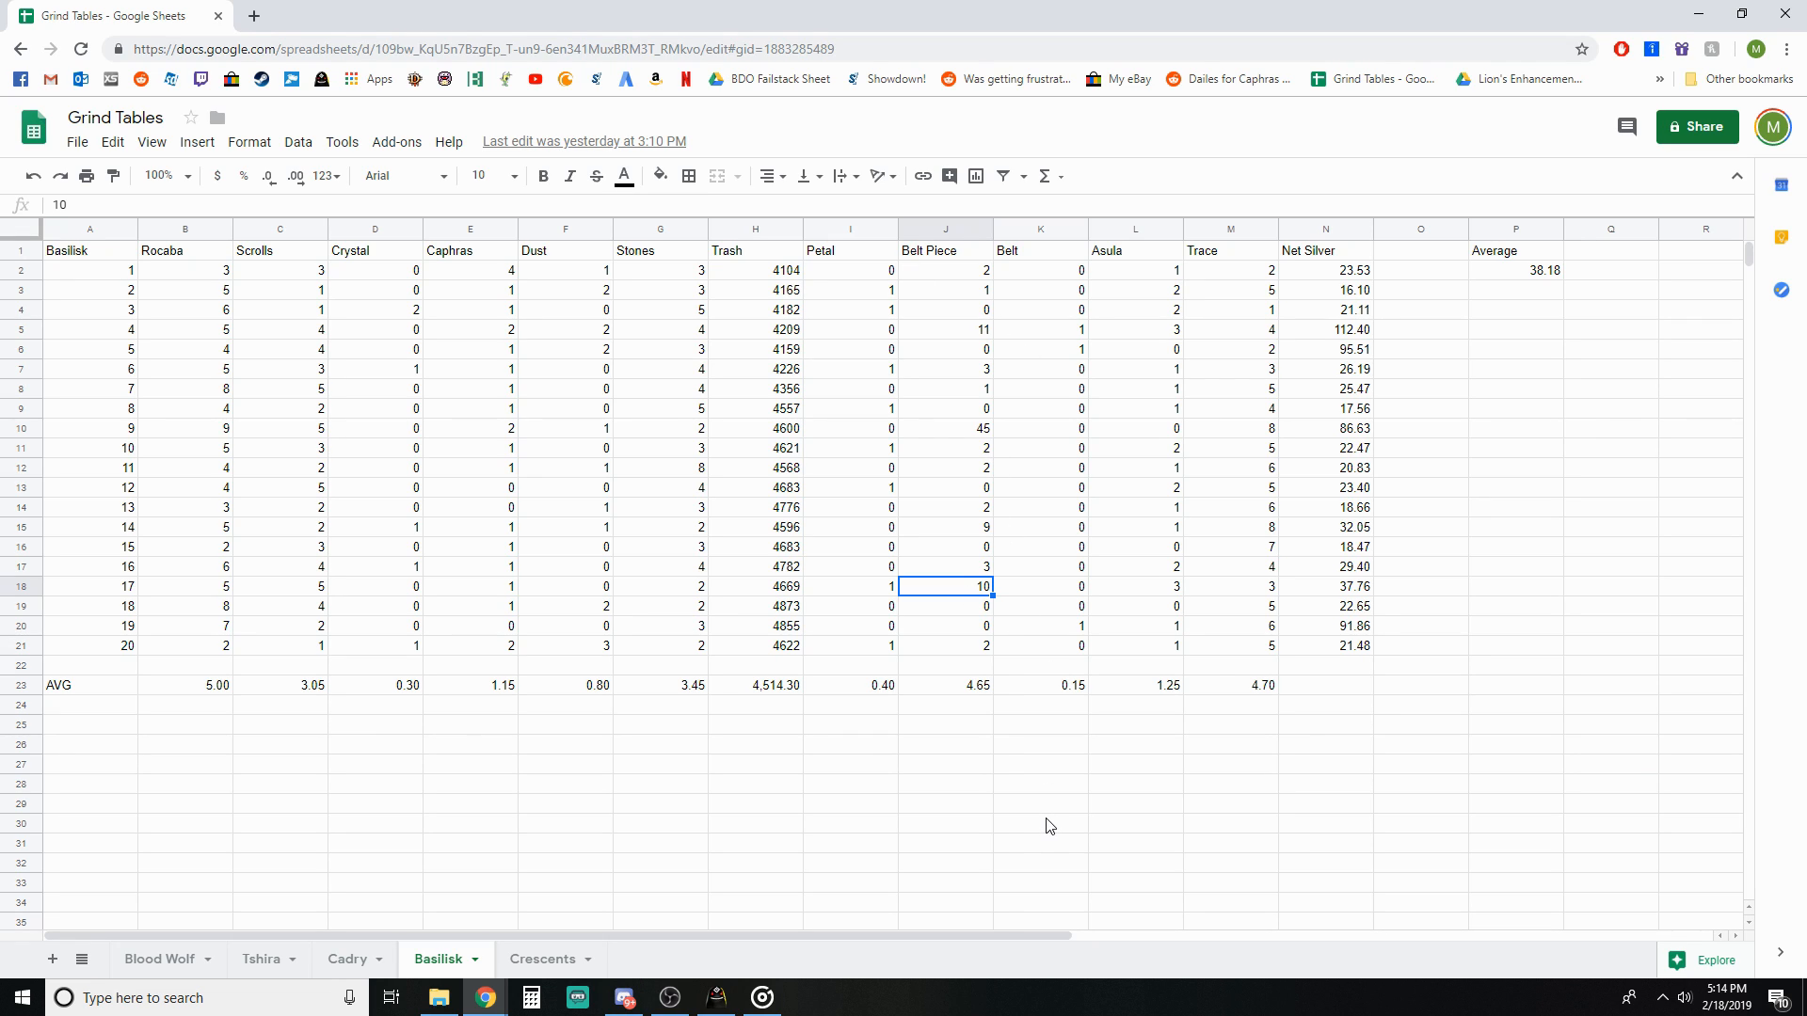
pyautogui.moveTo(1008, 762)
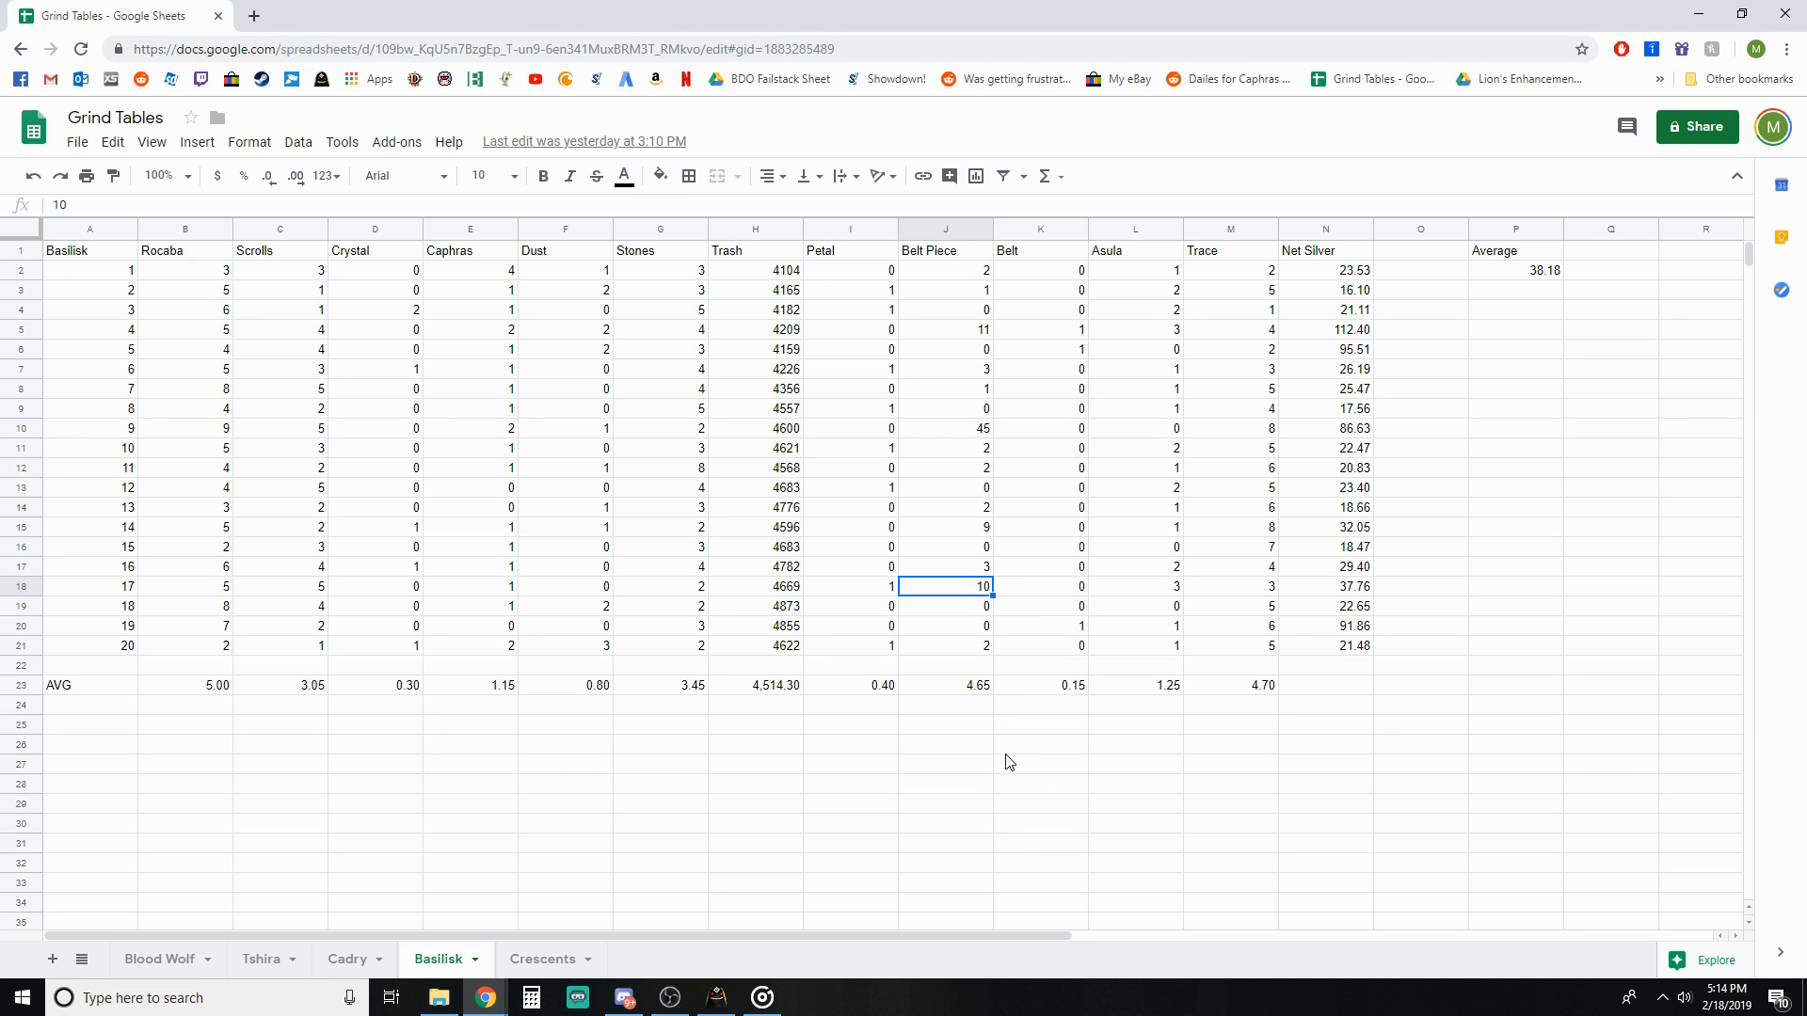
pyautogui.click(945, 269)
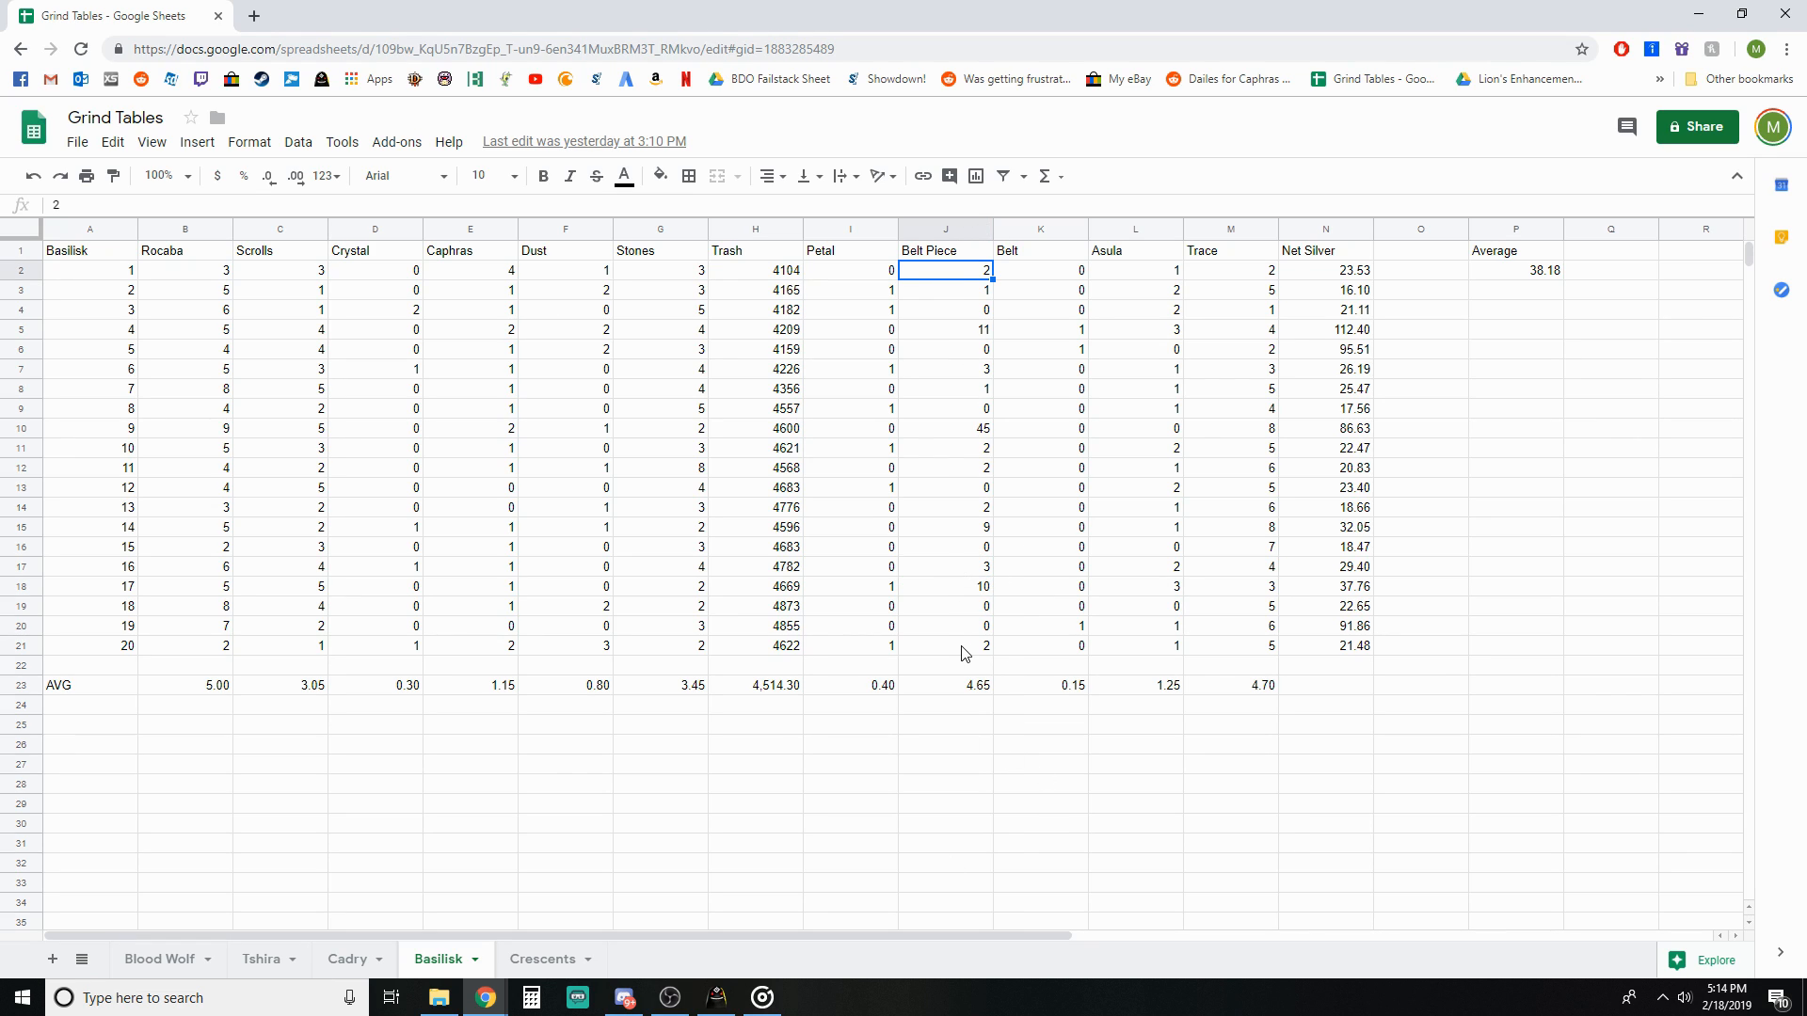
pyautogui.click(945, 645)
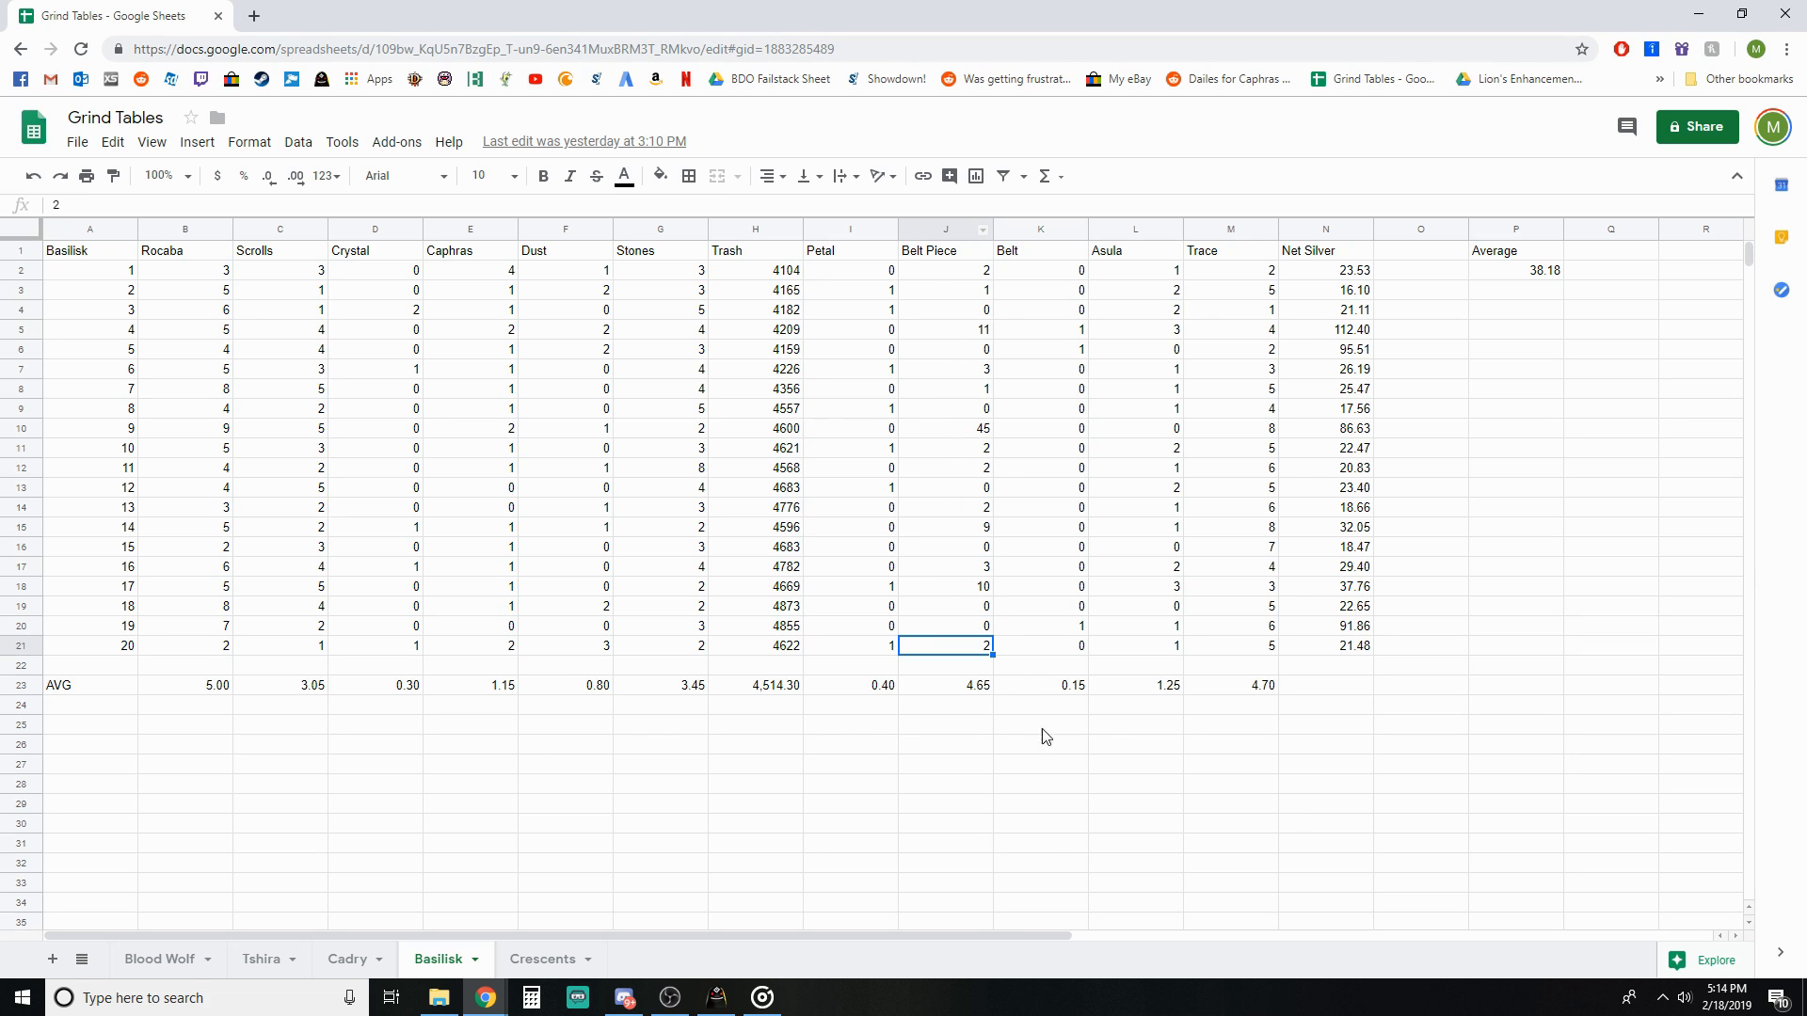
pyautogui.moveTo(997, 642)
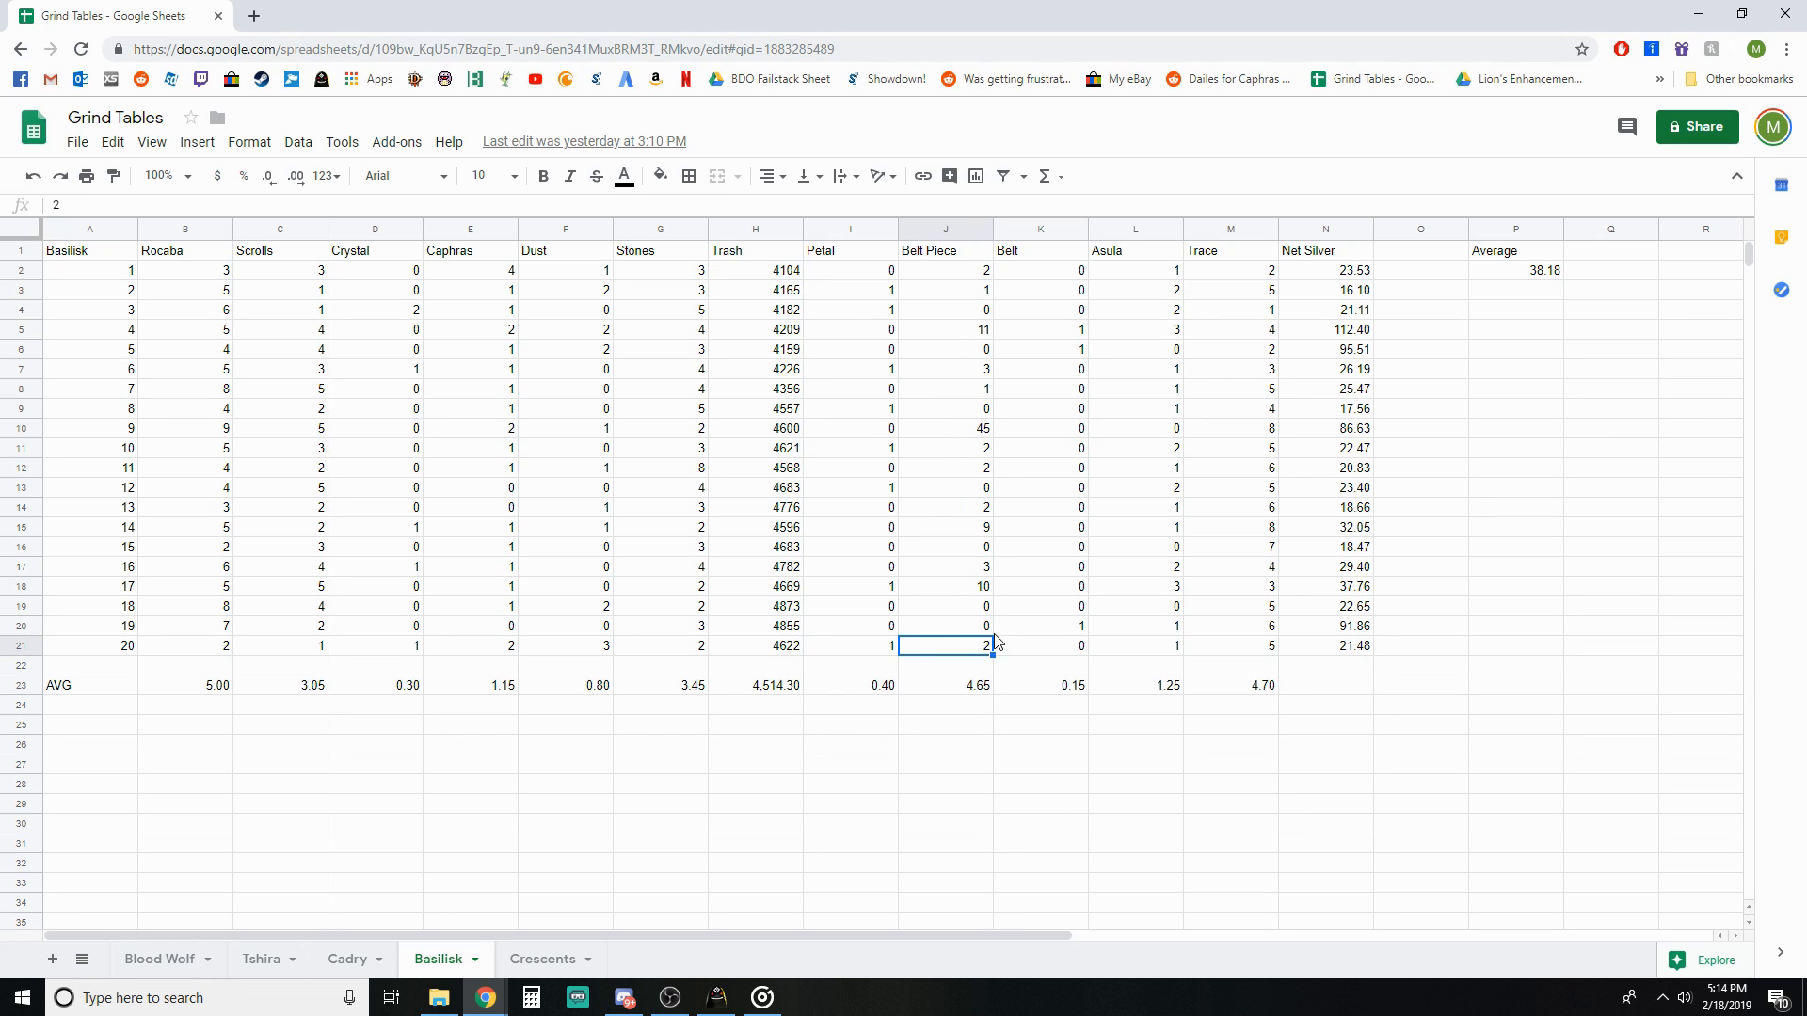
pyautogui.moveTo(1035, 271)
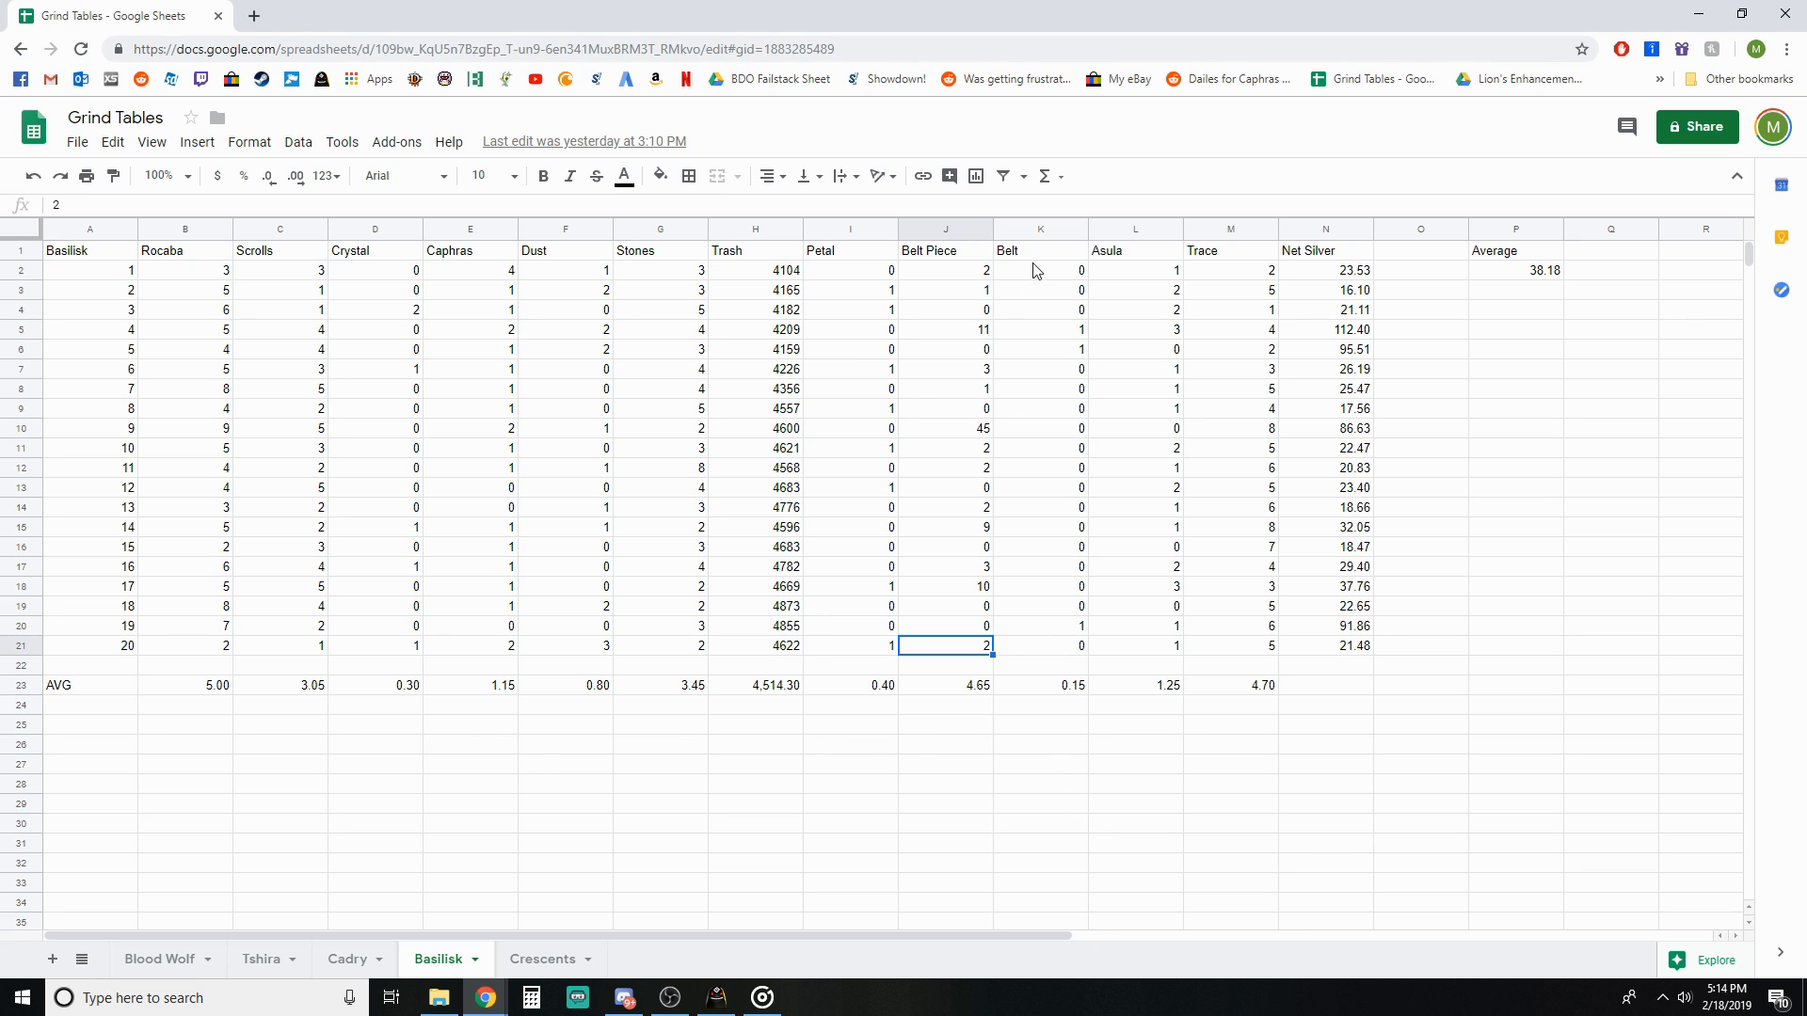
pyautogui.click(1039, 646)
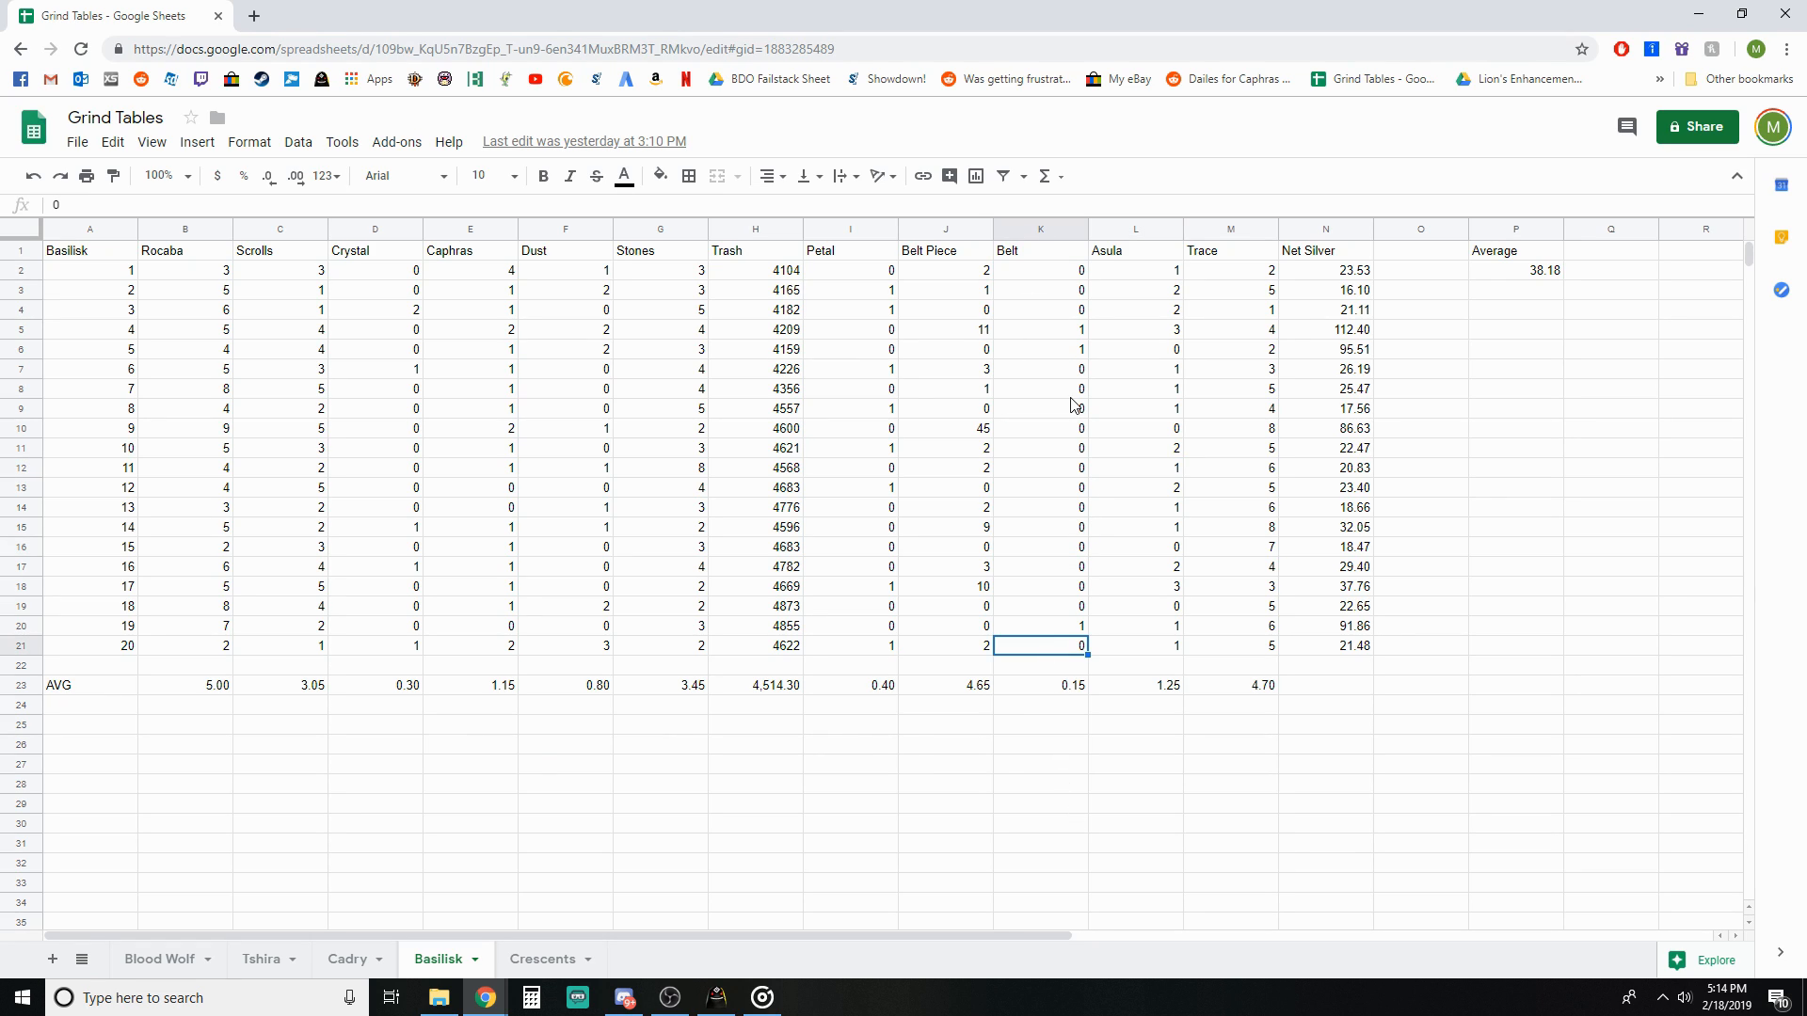
pyautogui.click(1039, 527)
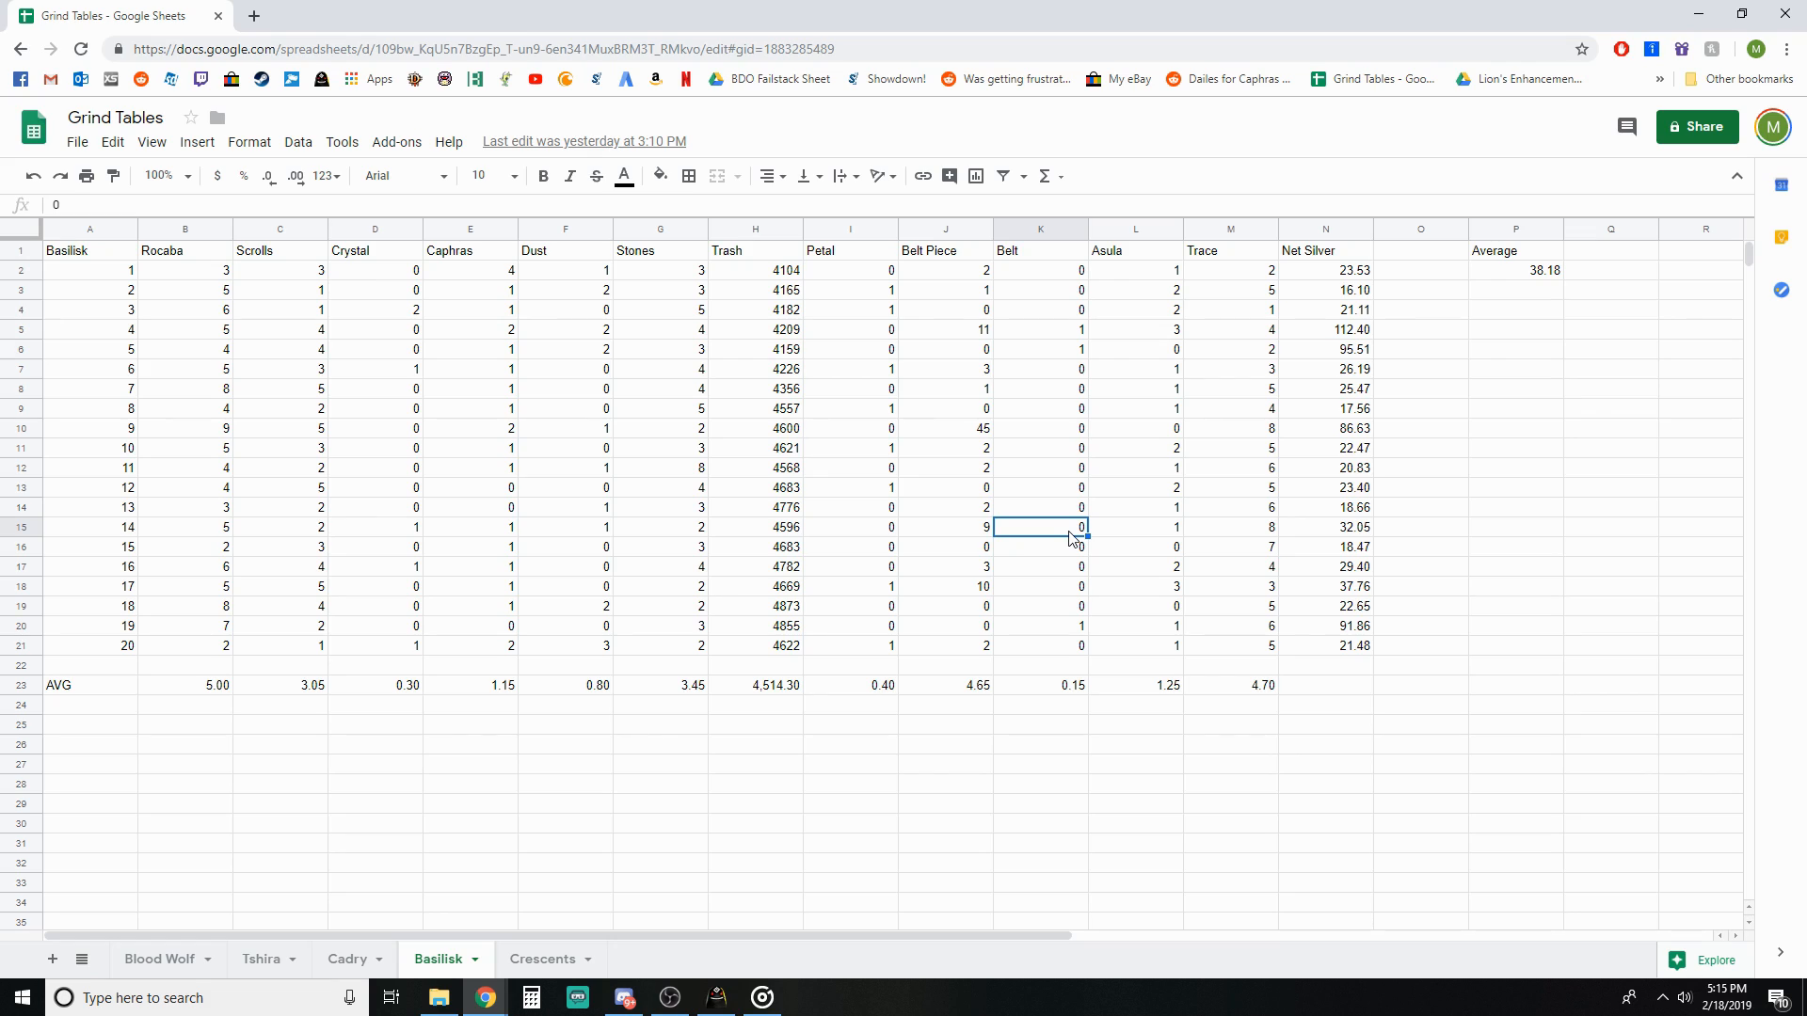
pyautogui.moveTo(1043, 335)
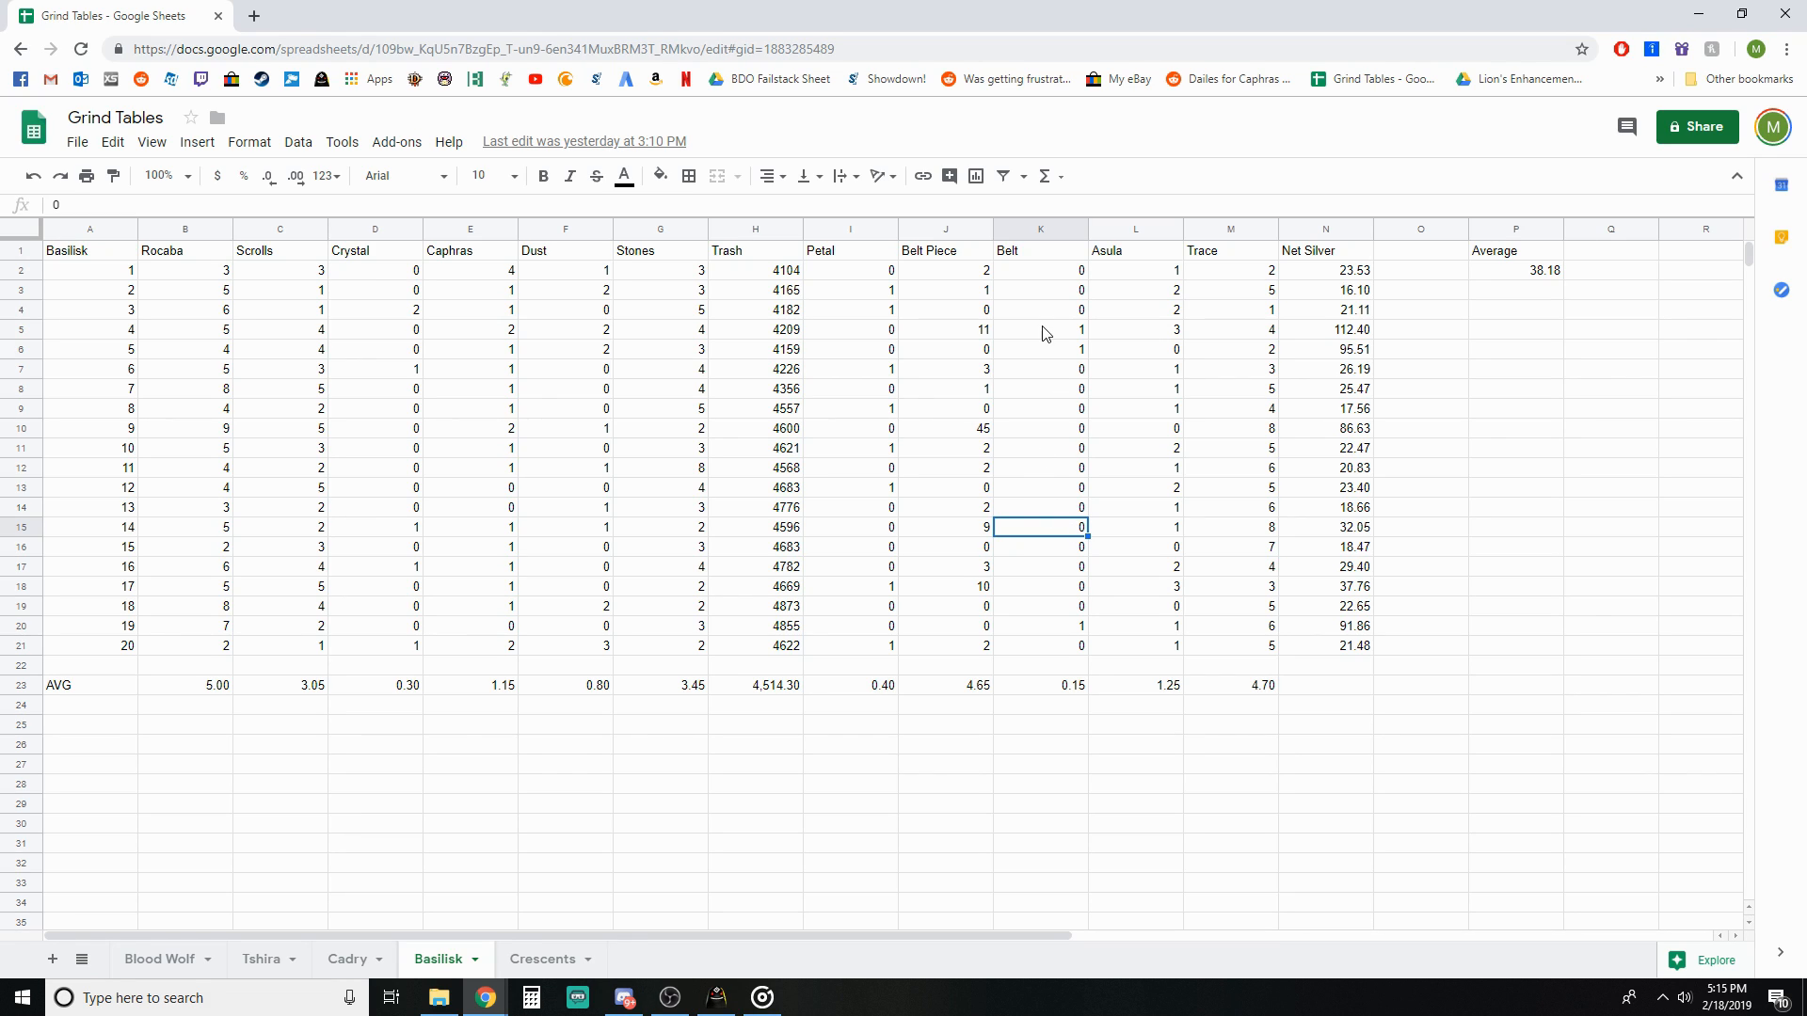
pyautogui.click(1039, 645)
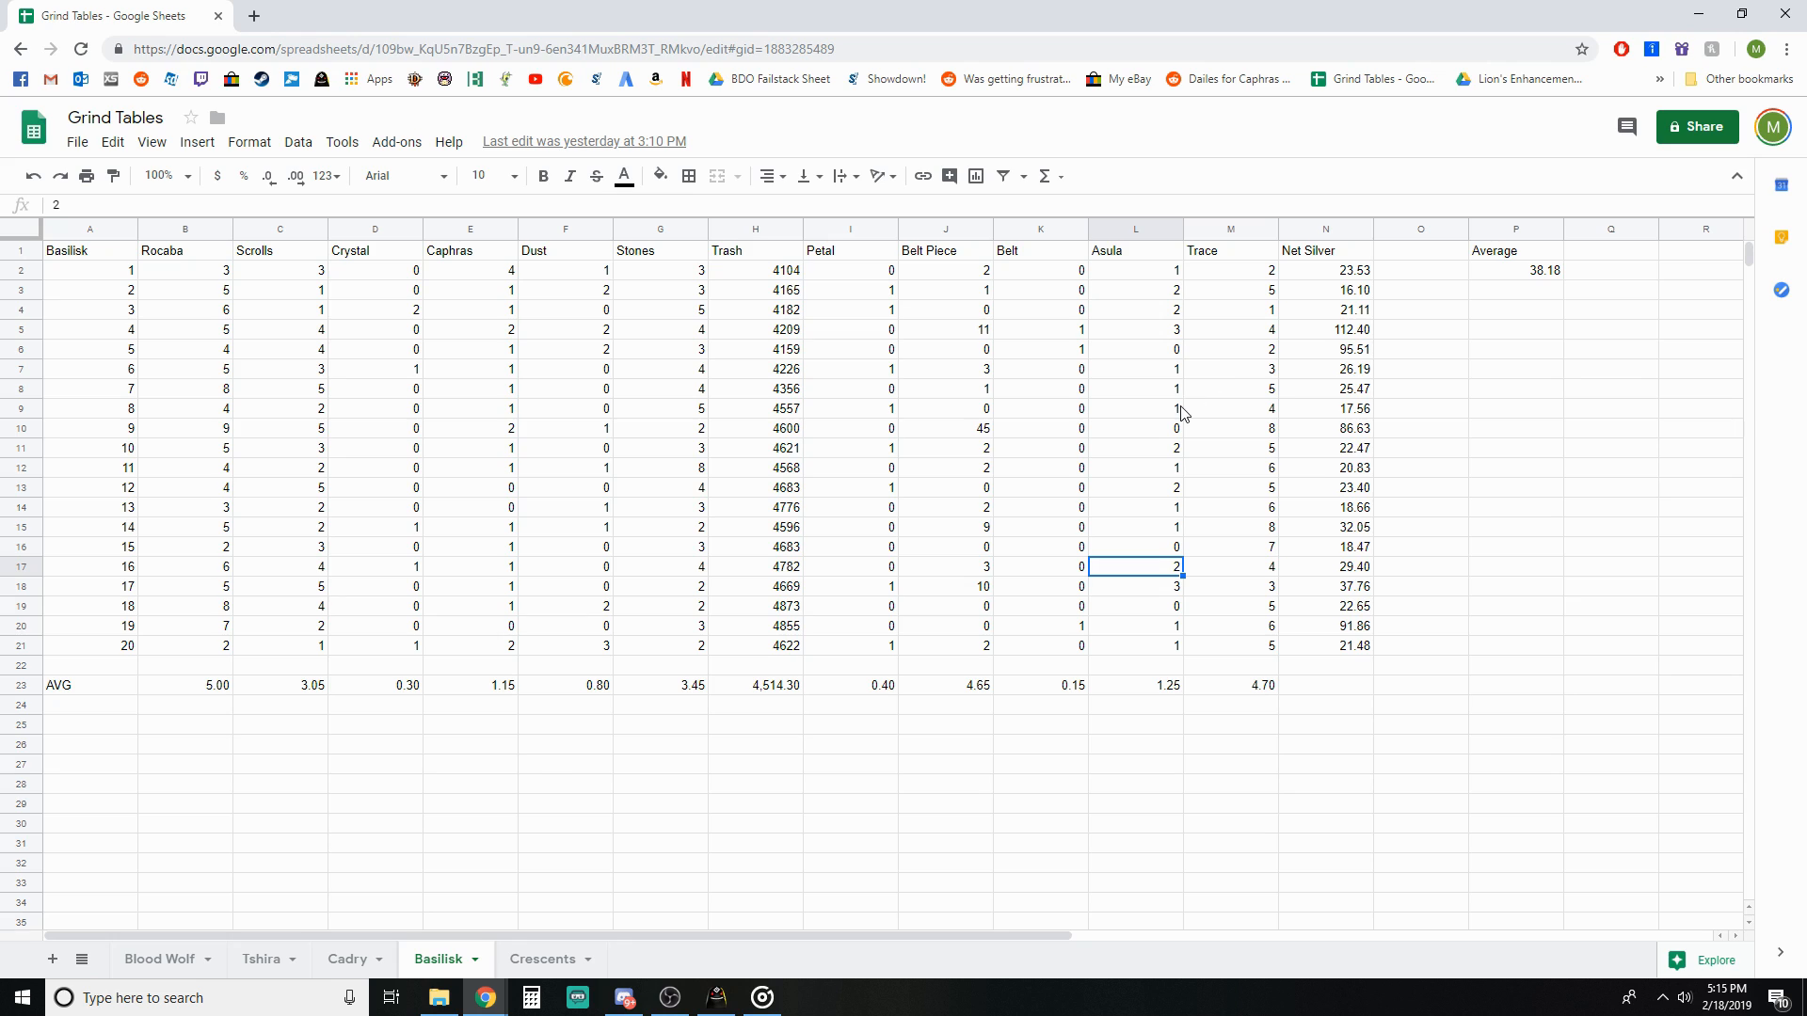
pyautogui.click(1229, 487)
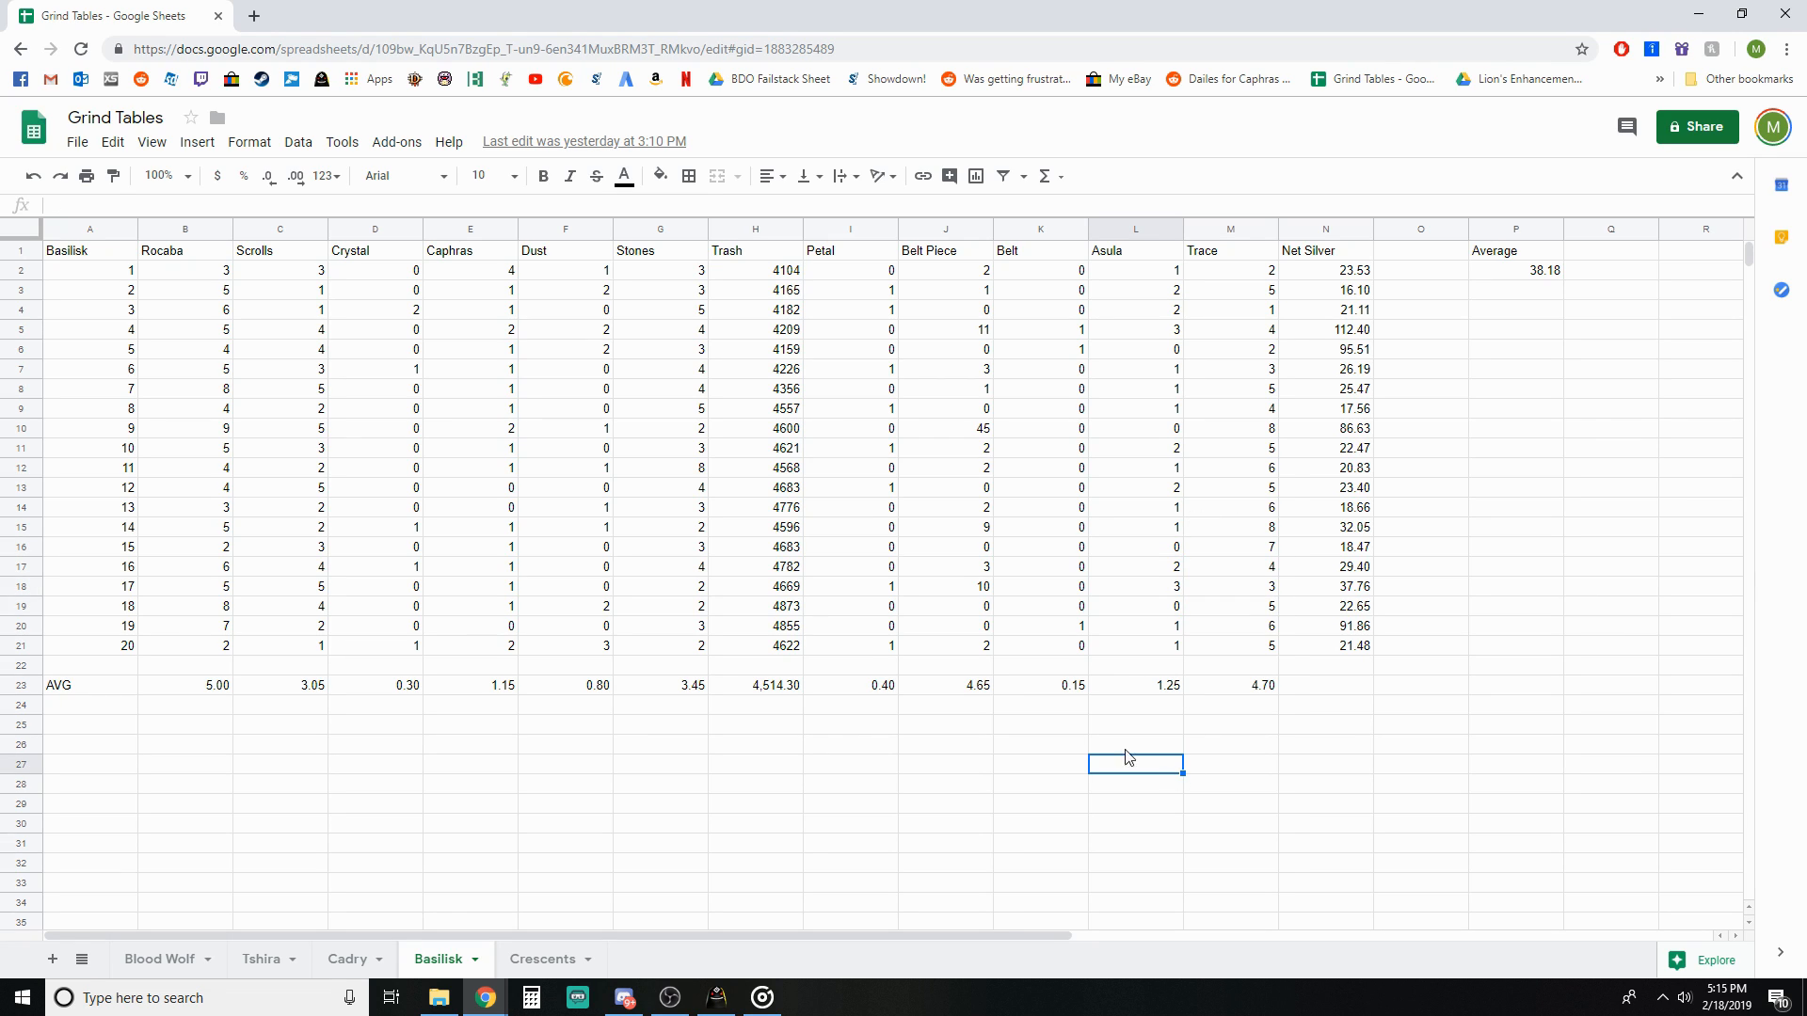
pyautogui.moveTo(1142, 704)
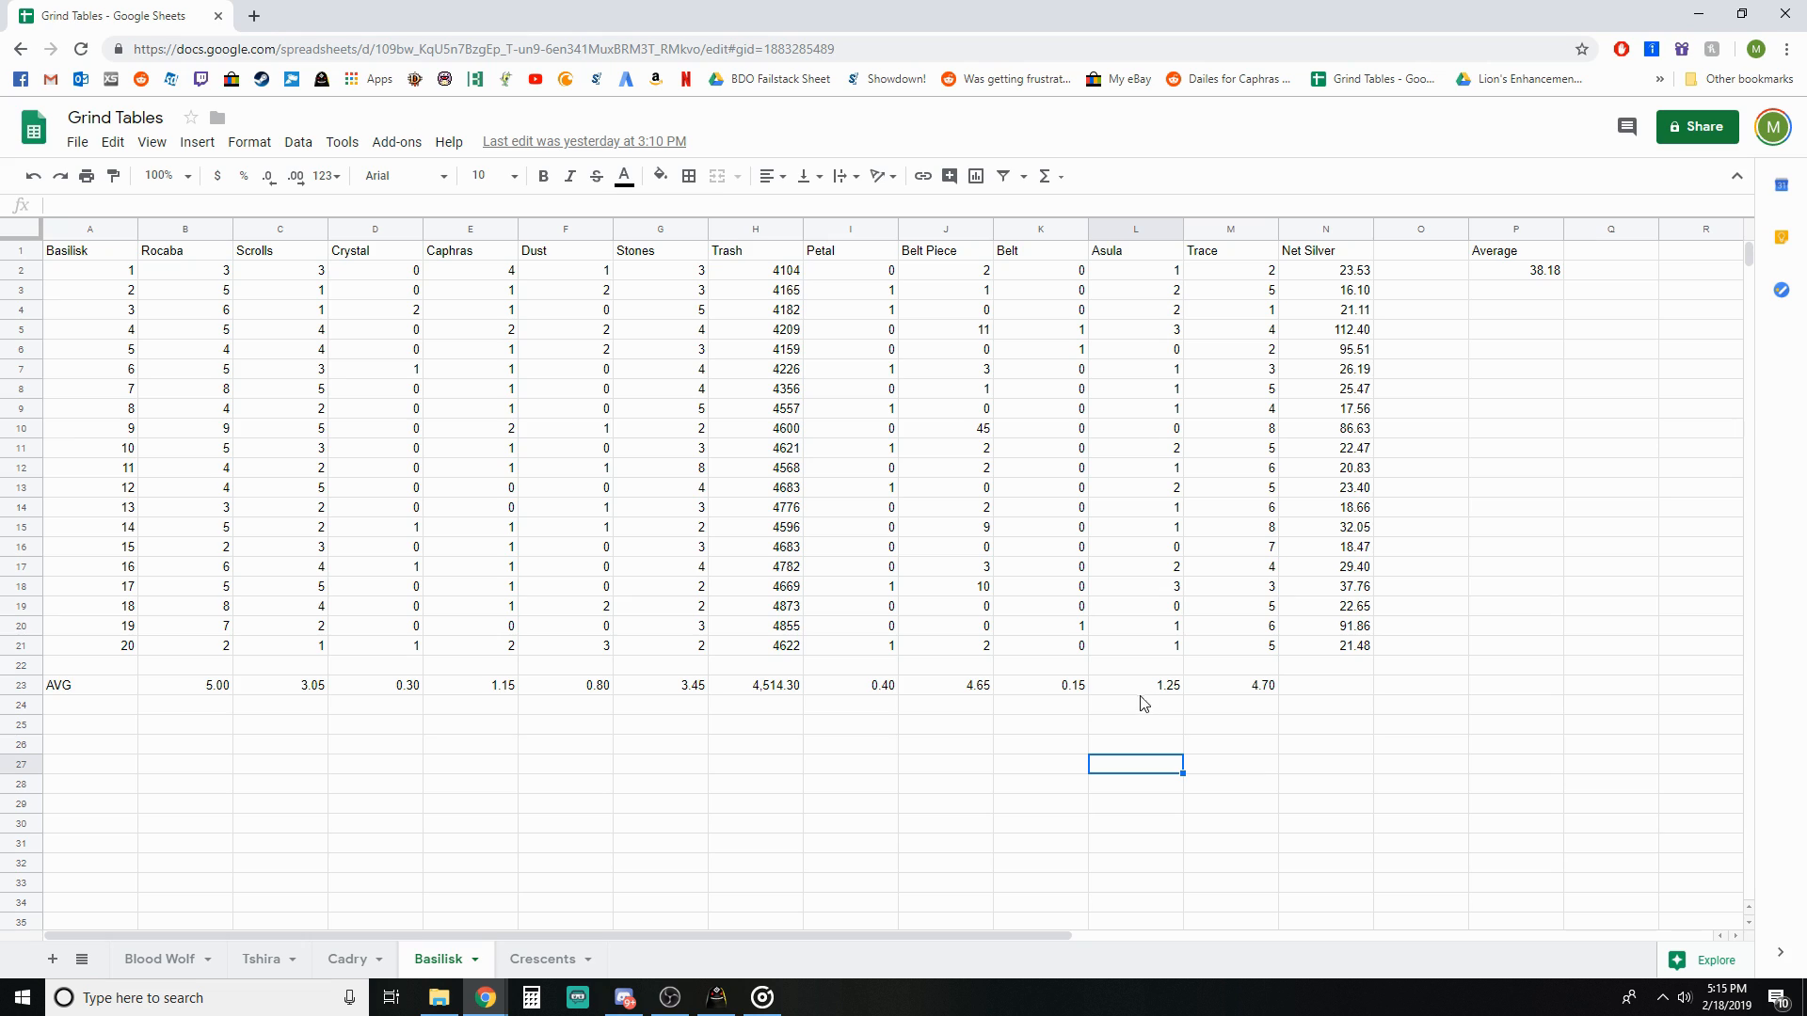
pyautogui.moveTo(1524, 283)
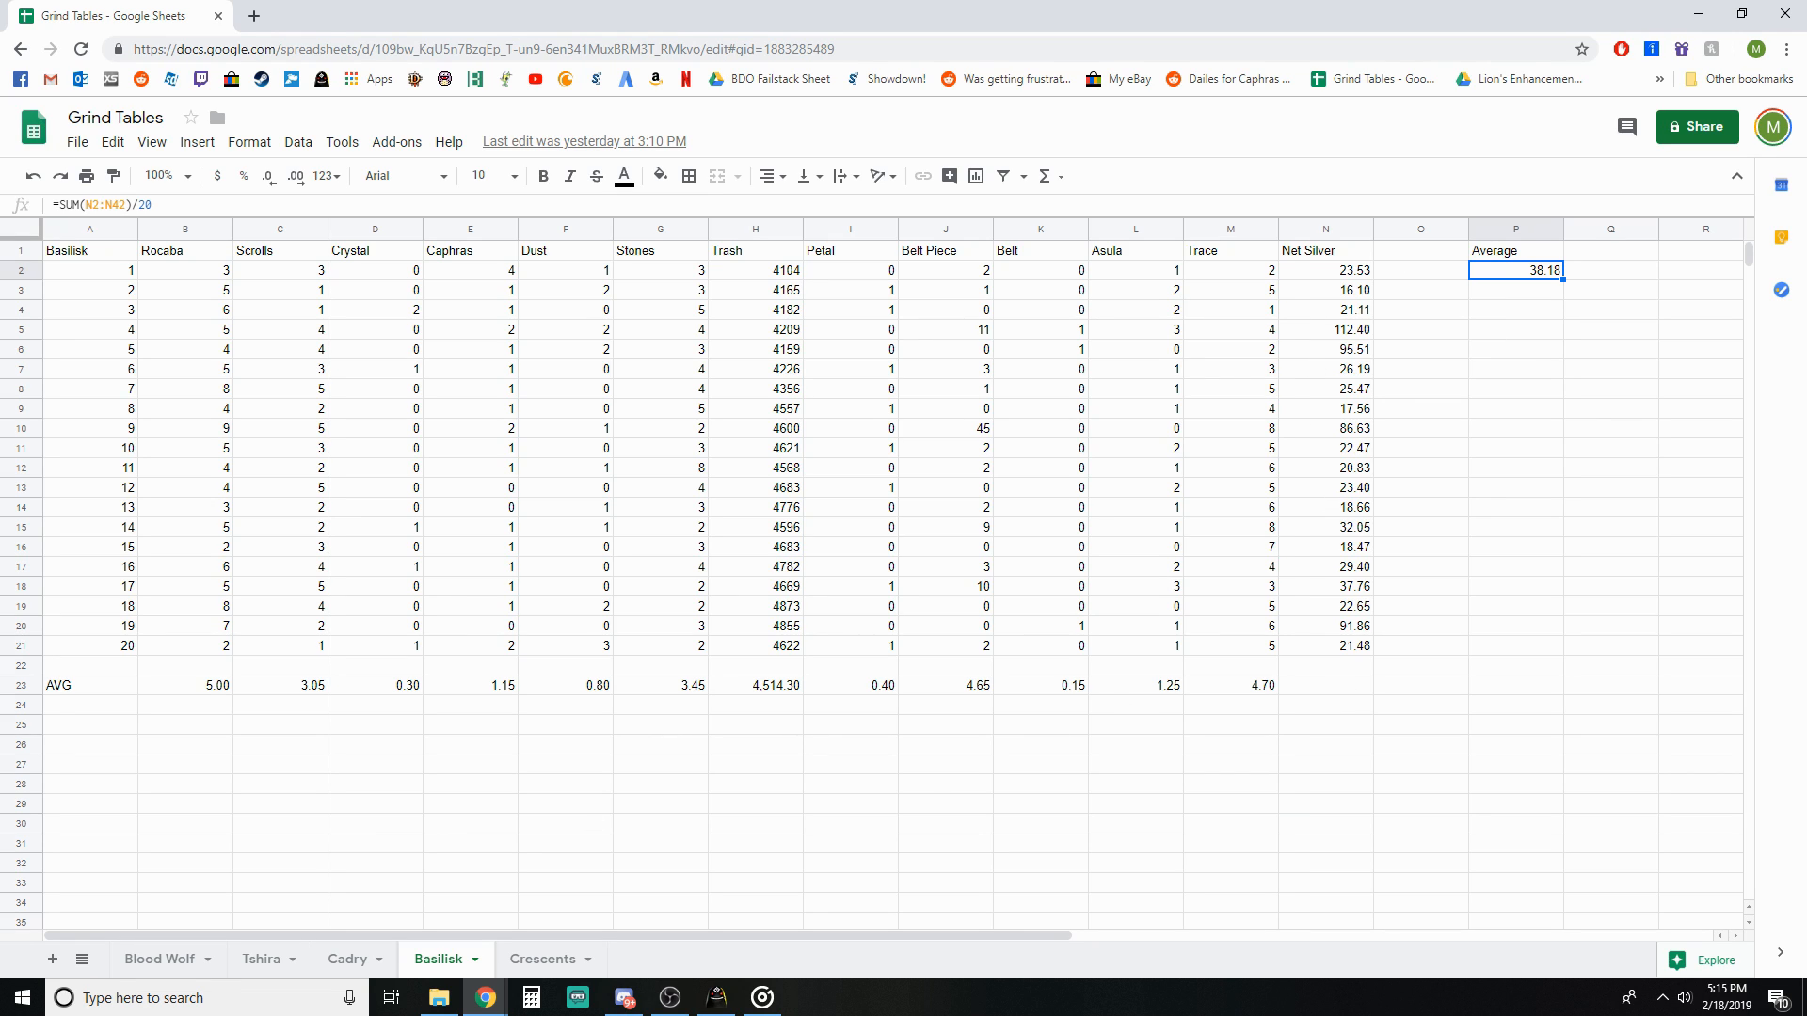
pyautogui.click(1039, 746)
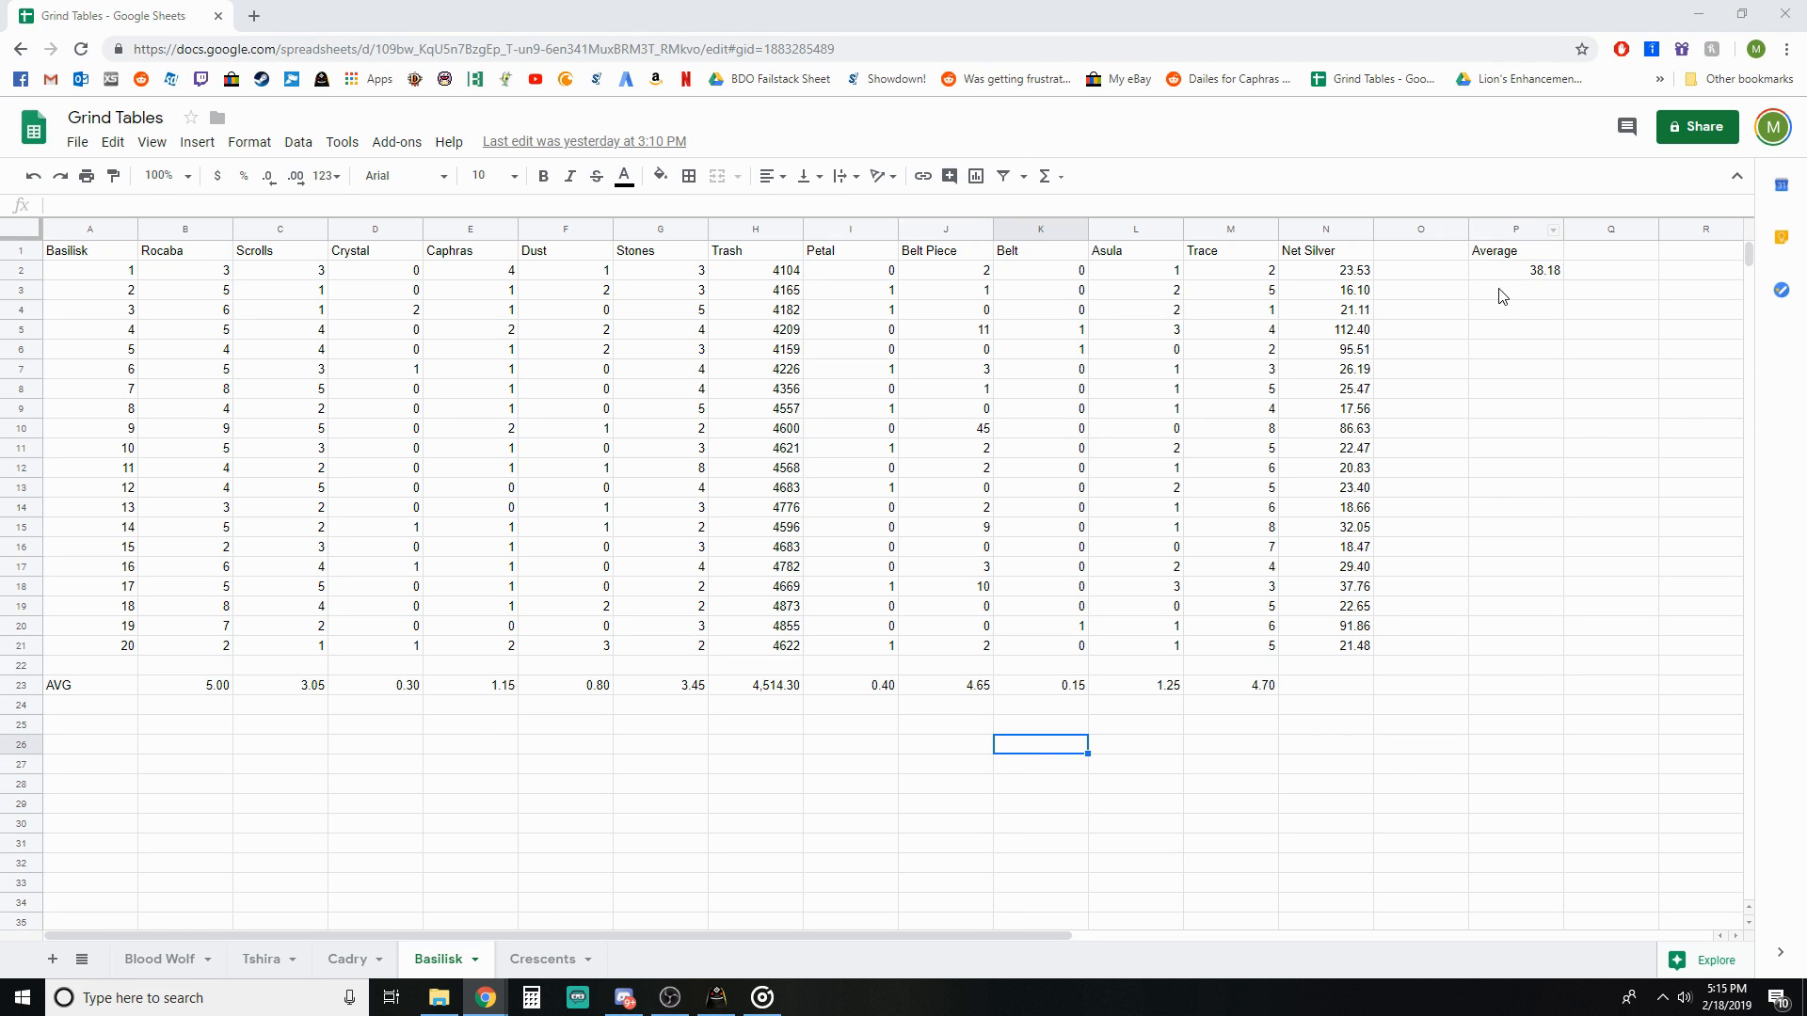
pyautogui.click(1323, 269)
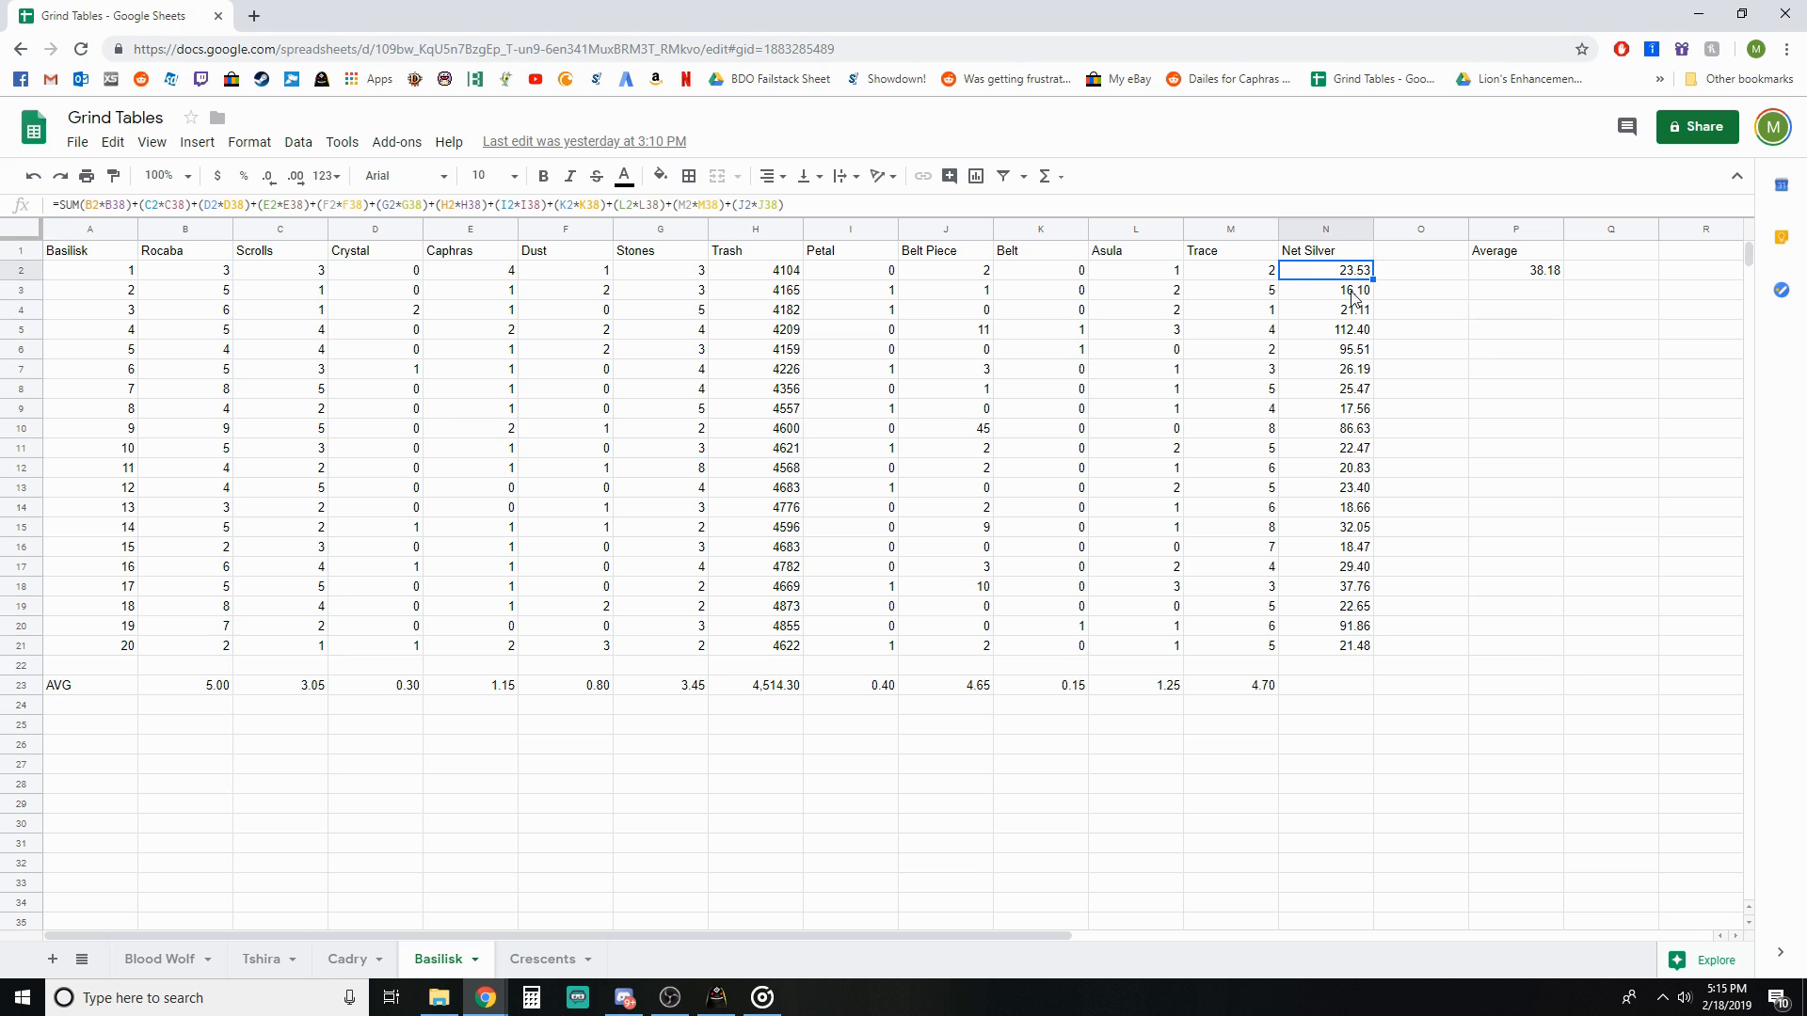
pyautogui.click(1323, 290)
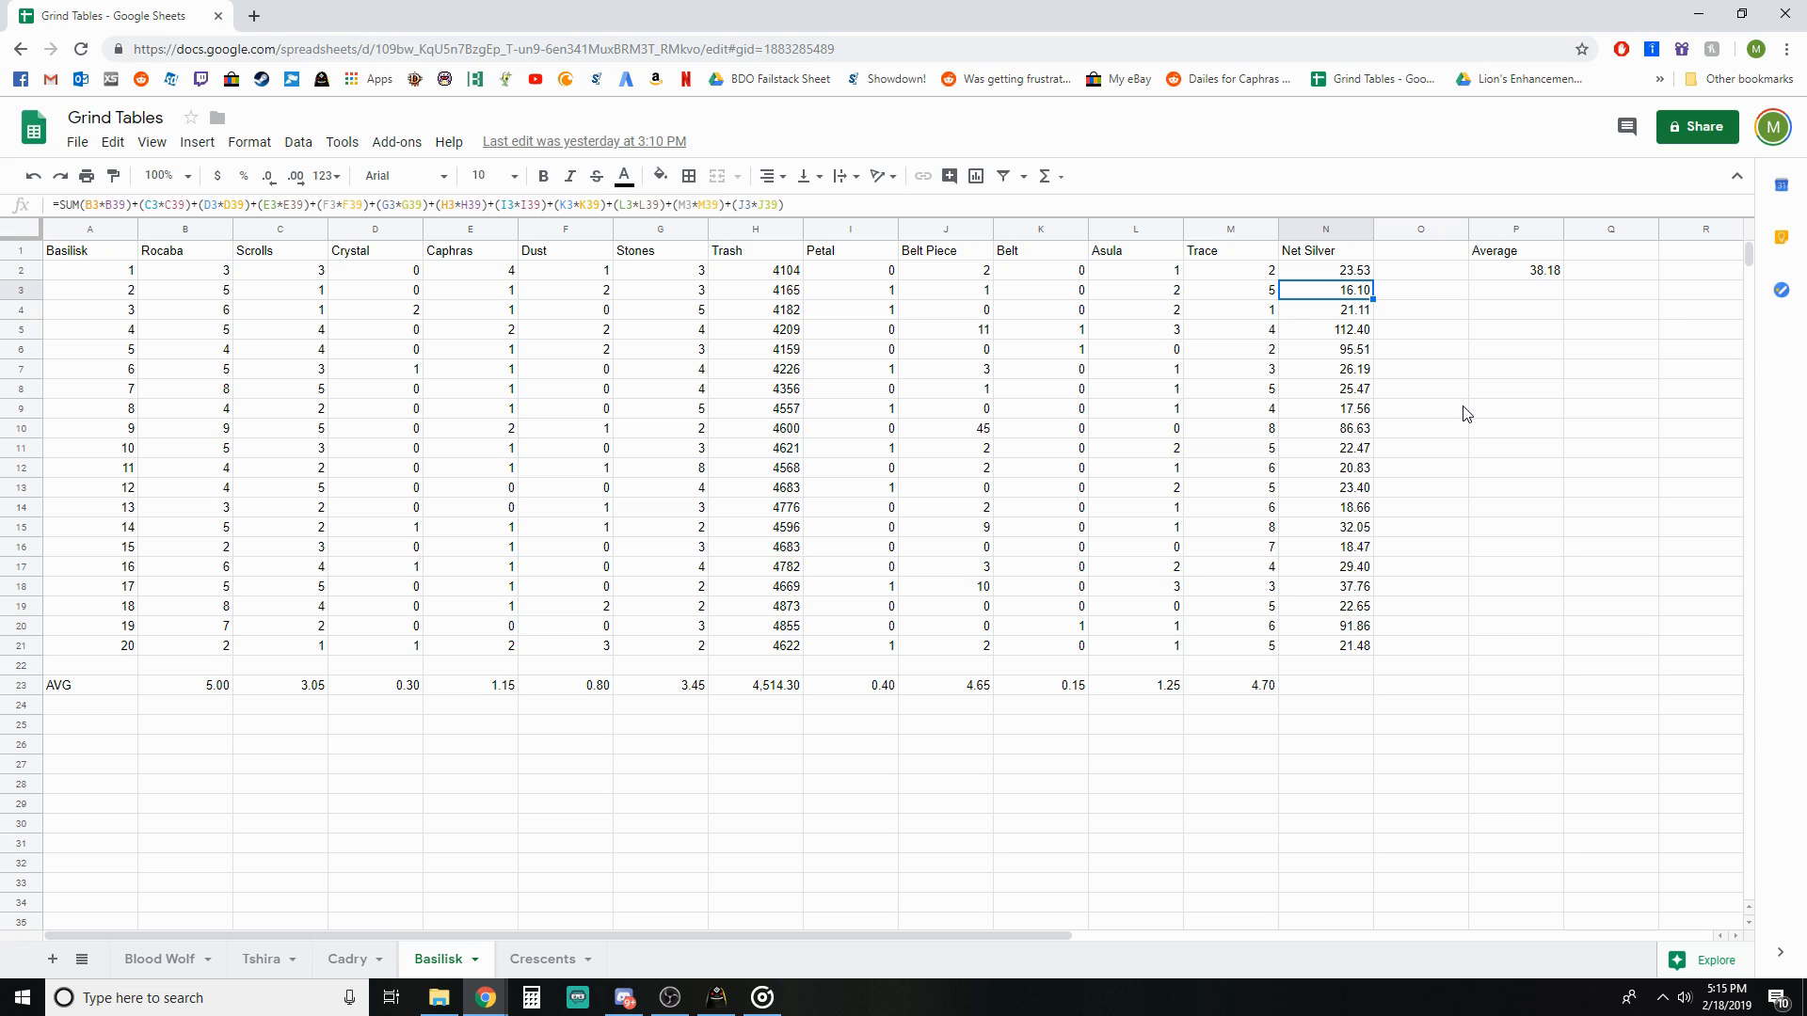
pyautogui.moveTo(1475, 448)
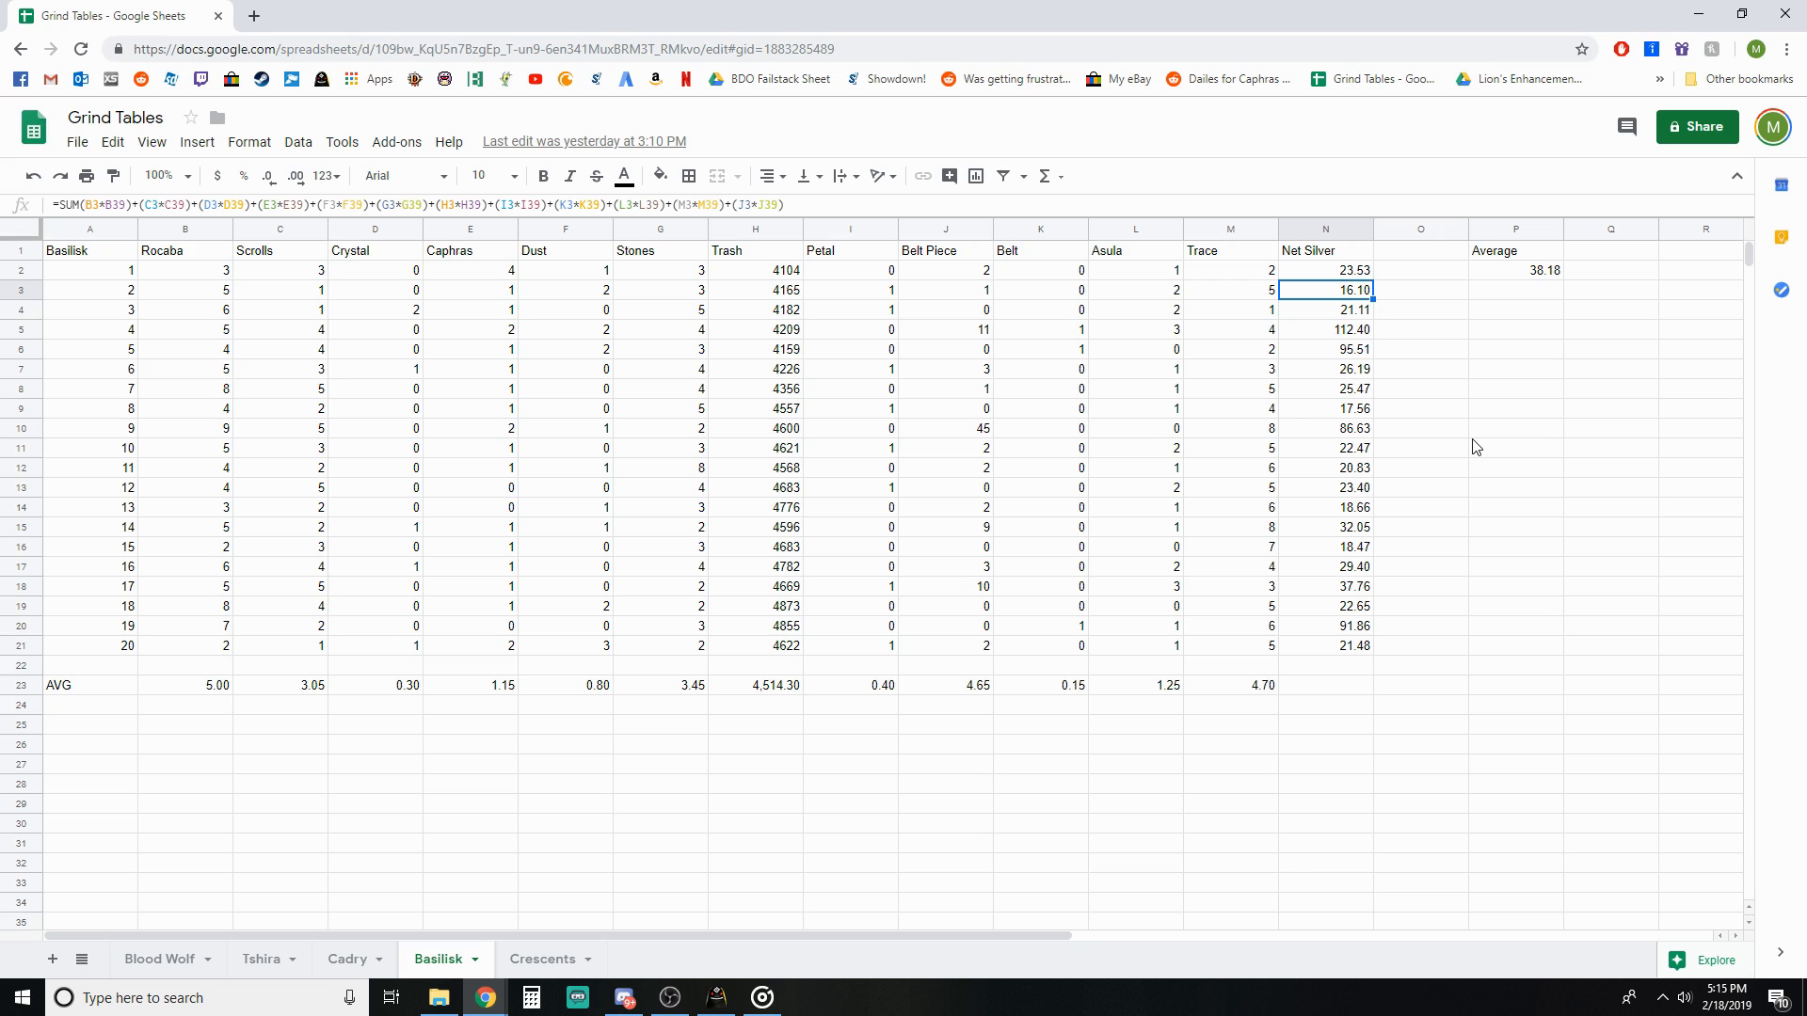
pyautogui.click(1513, 427)
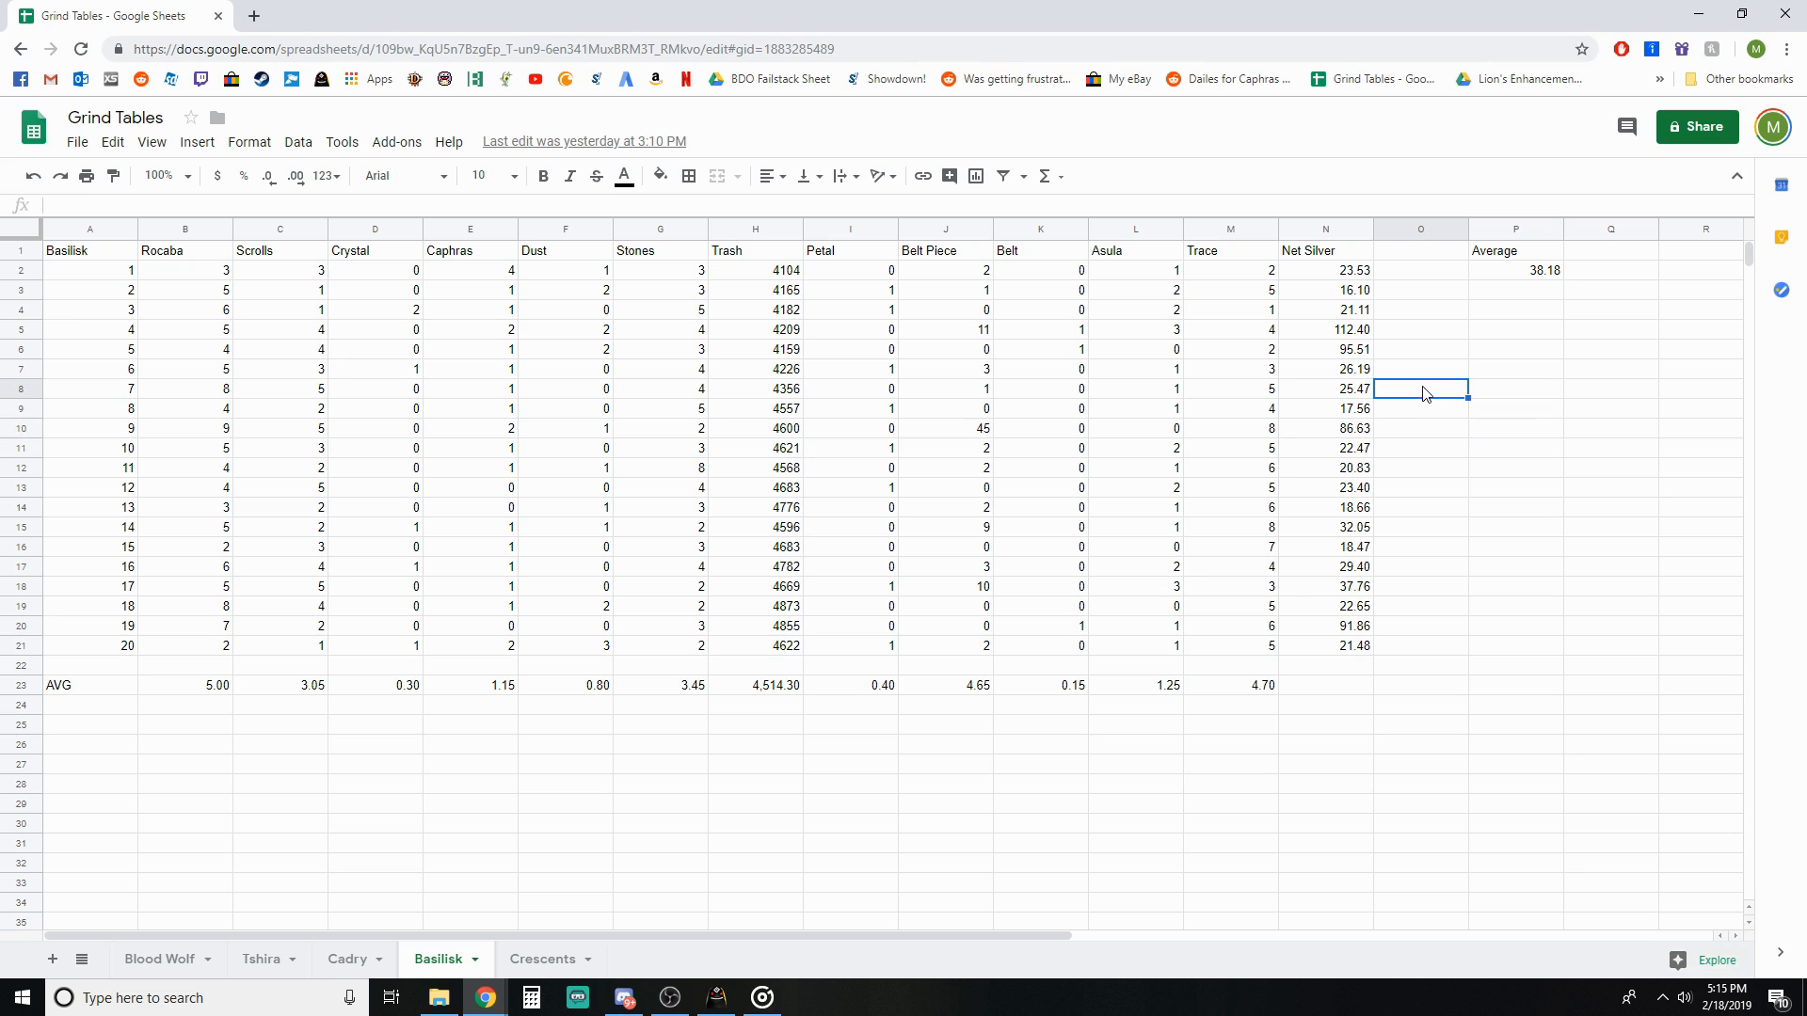
pyautogui.click(1419, 350)
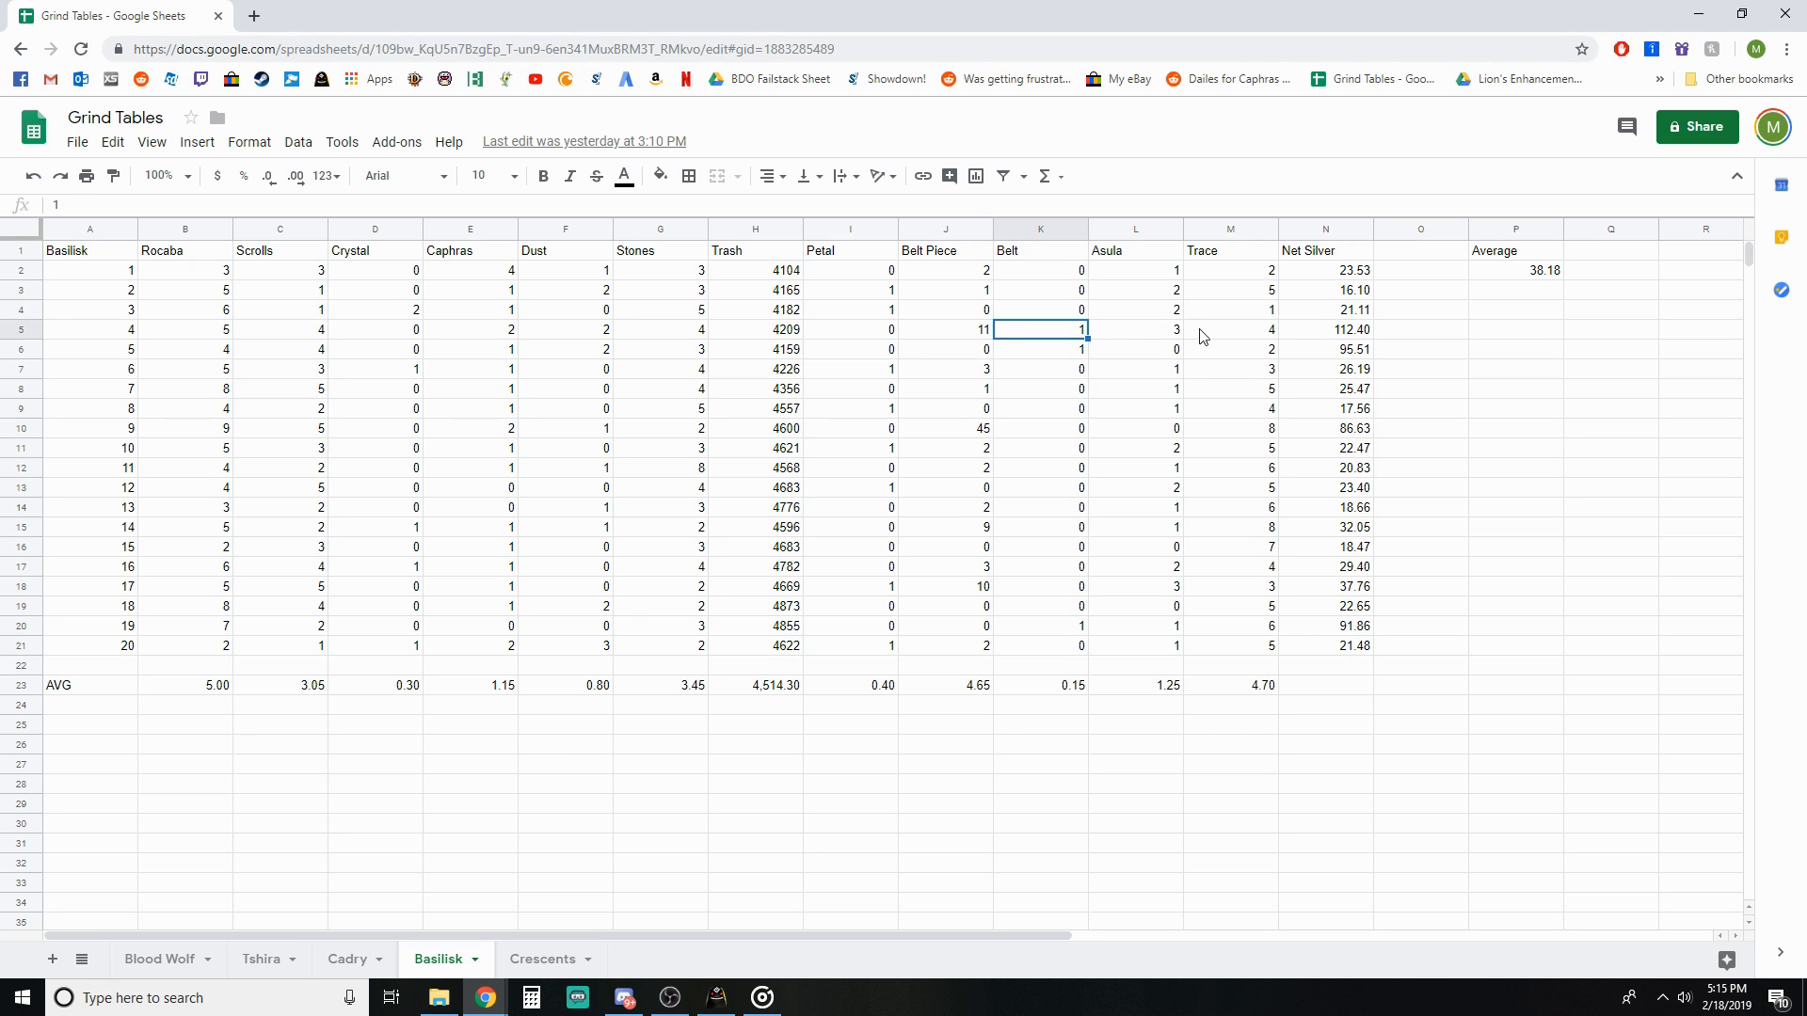
pyautogui.click(1039, 350)
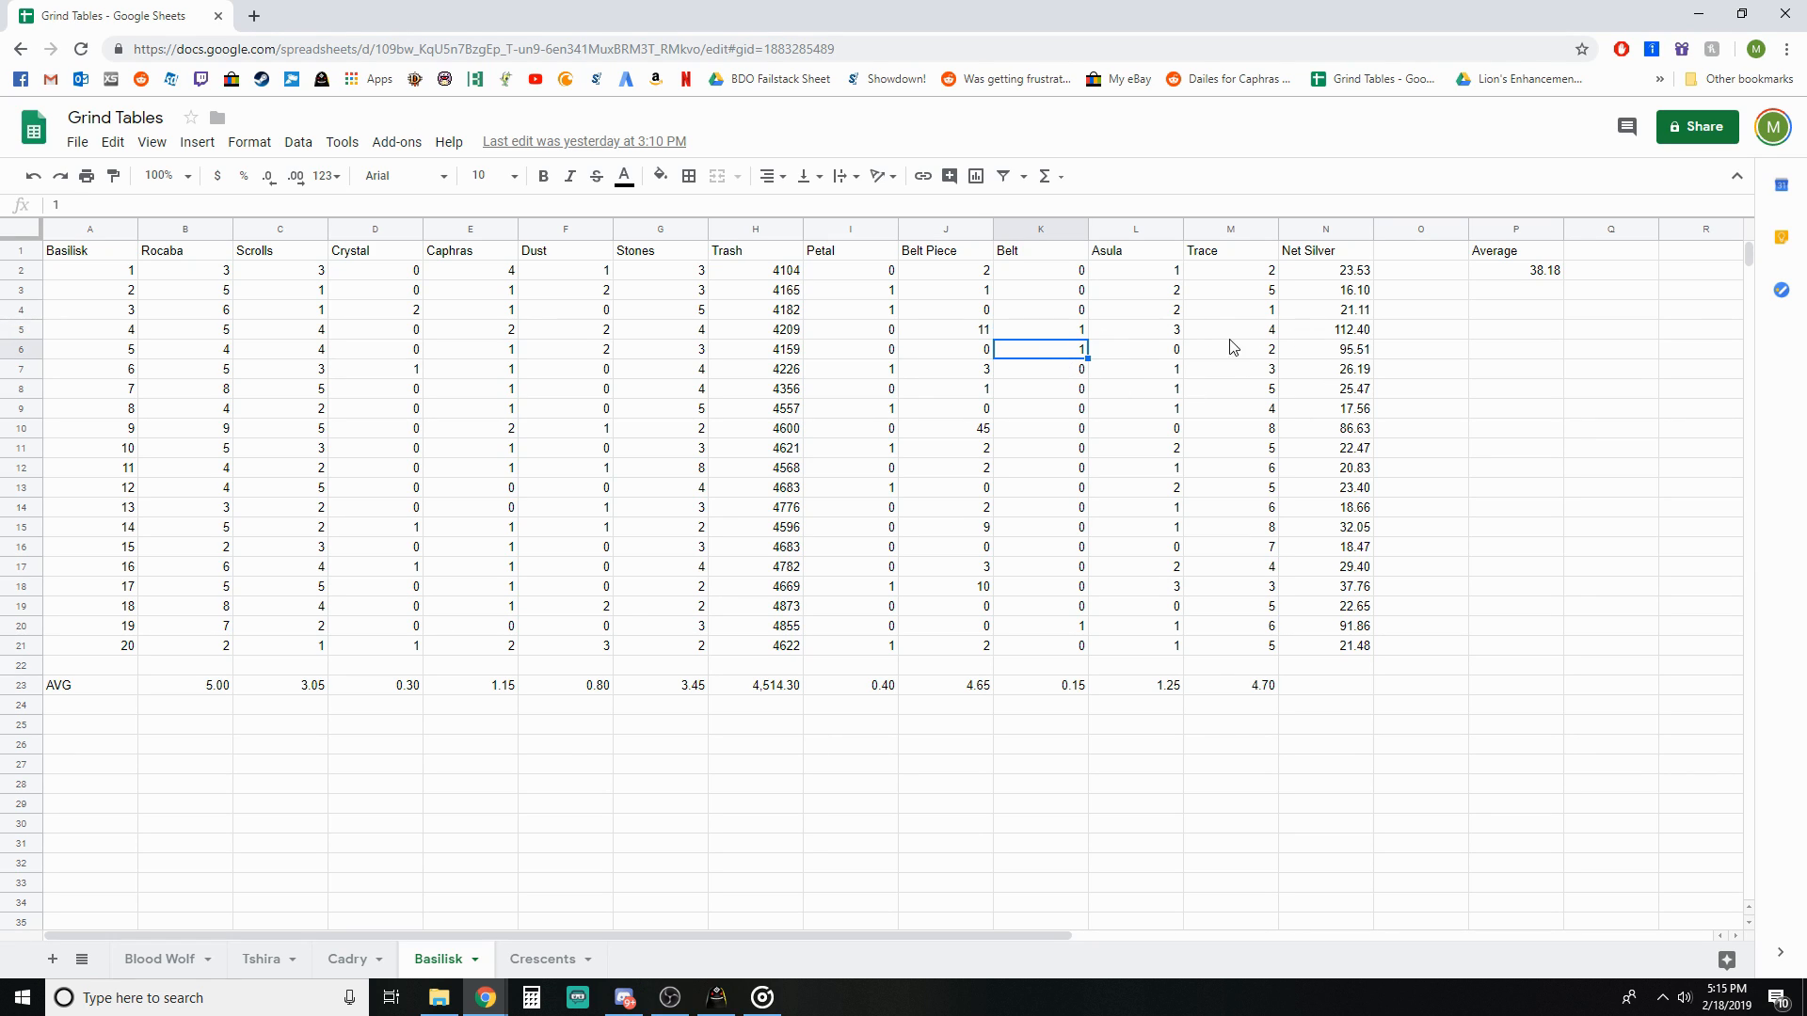
pyautogui.moveTo(1372, 354)
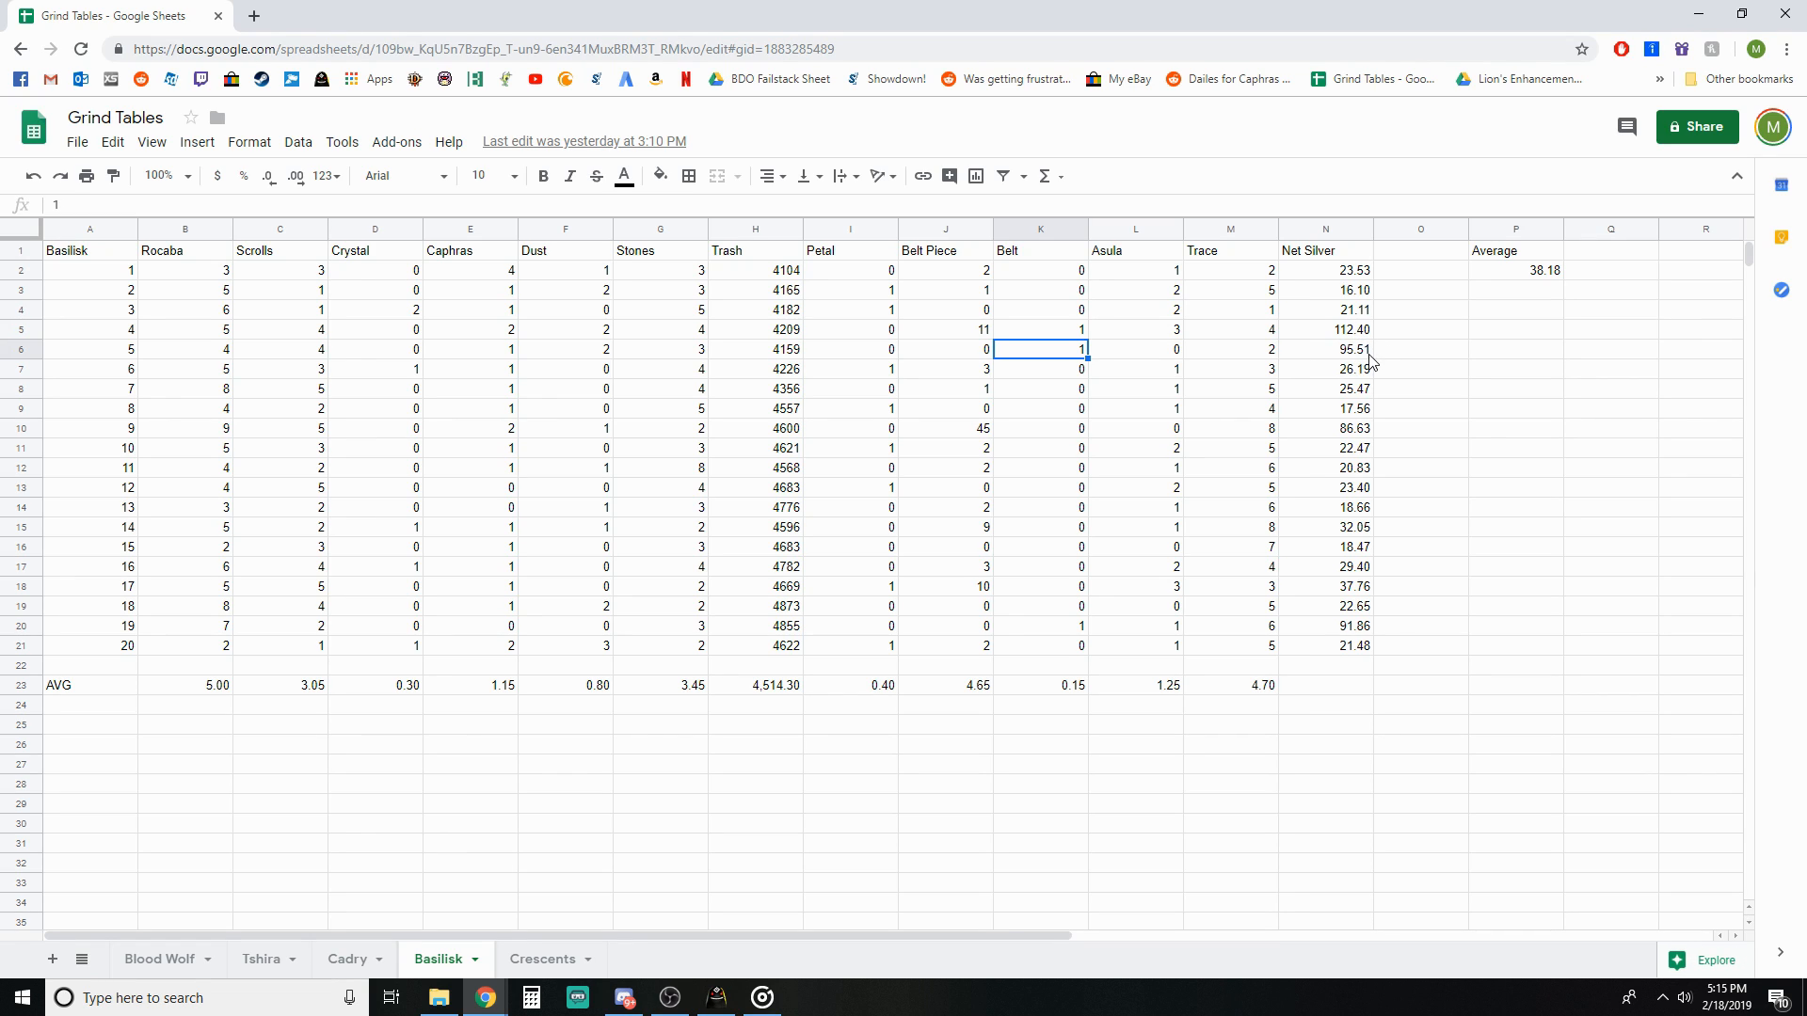
pyautogui.click(1323, 388)
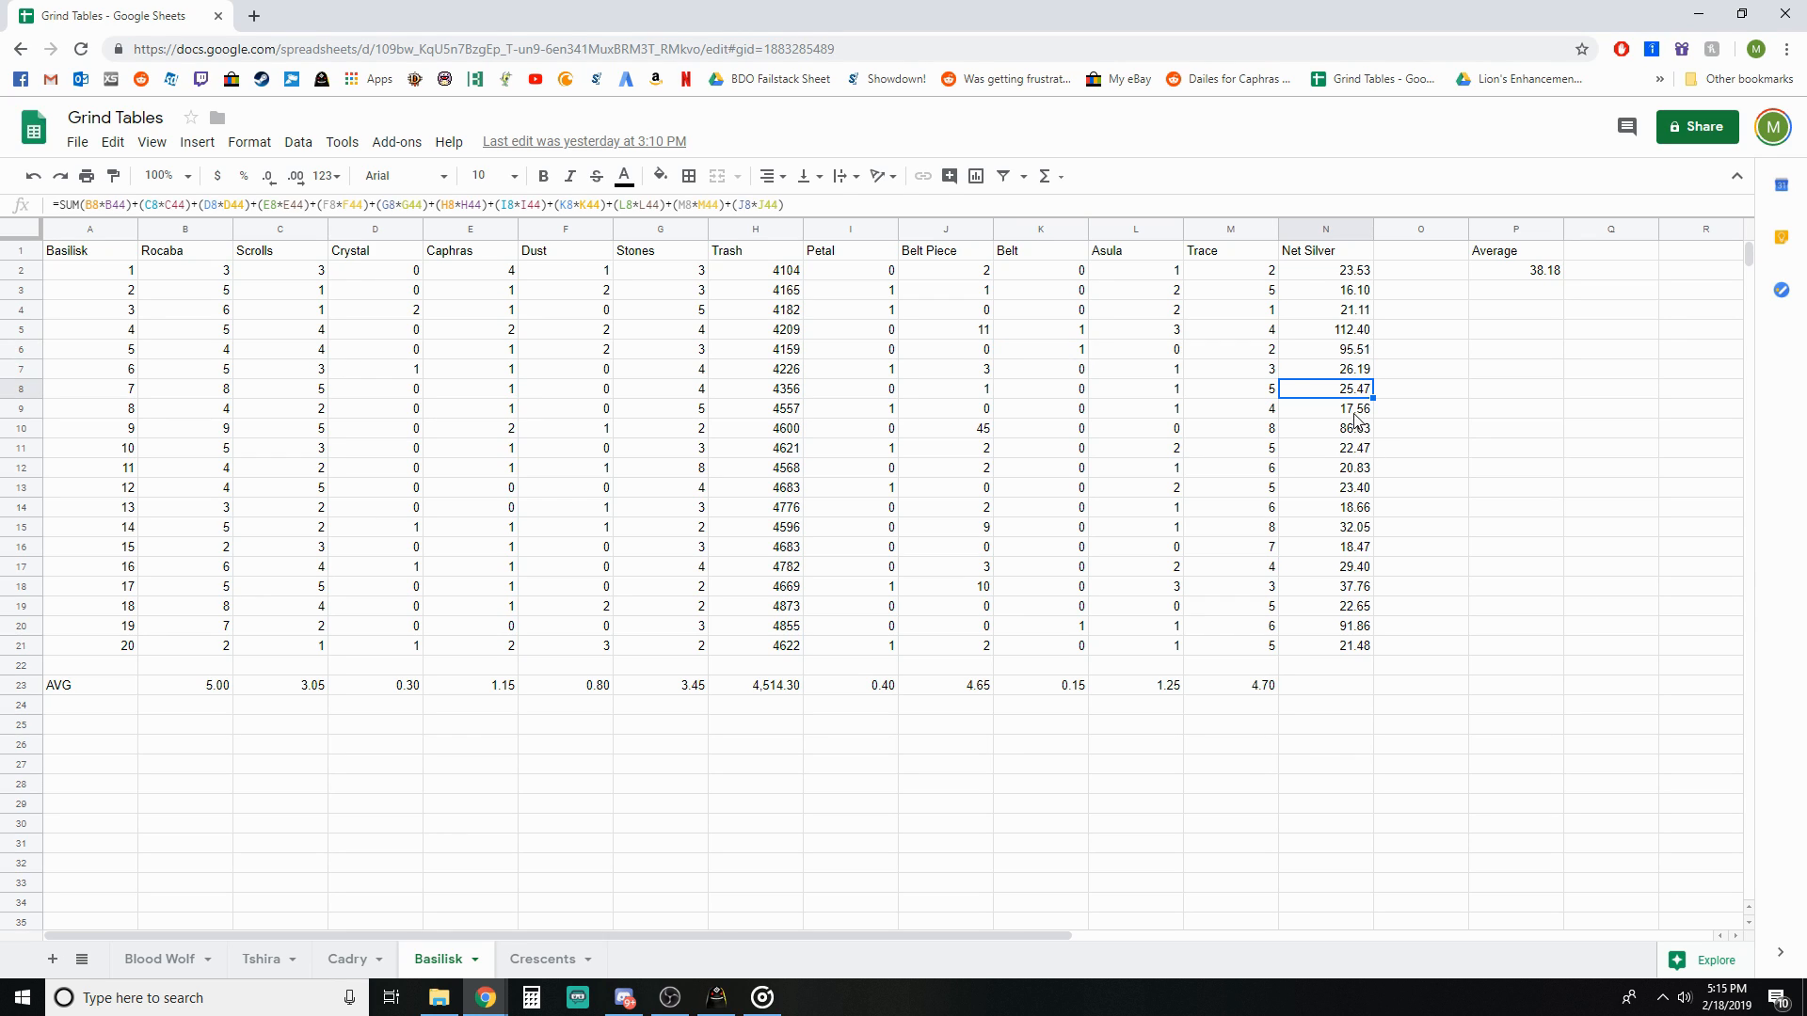
pyautogui.click(1323, 408)
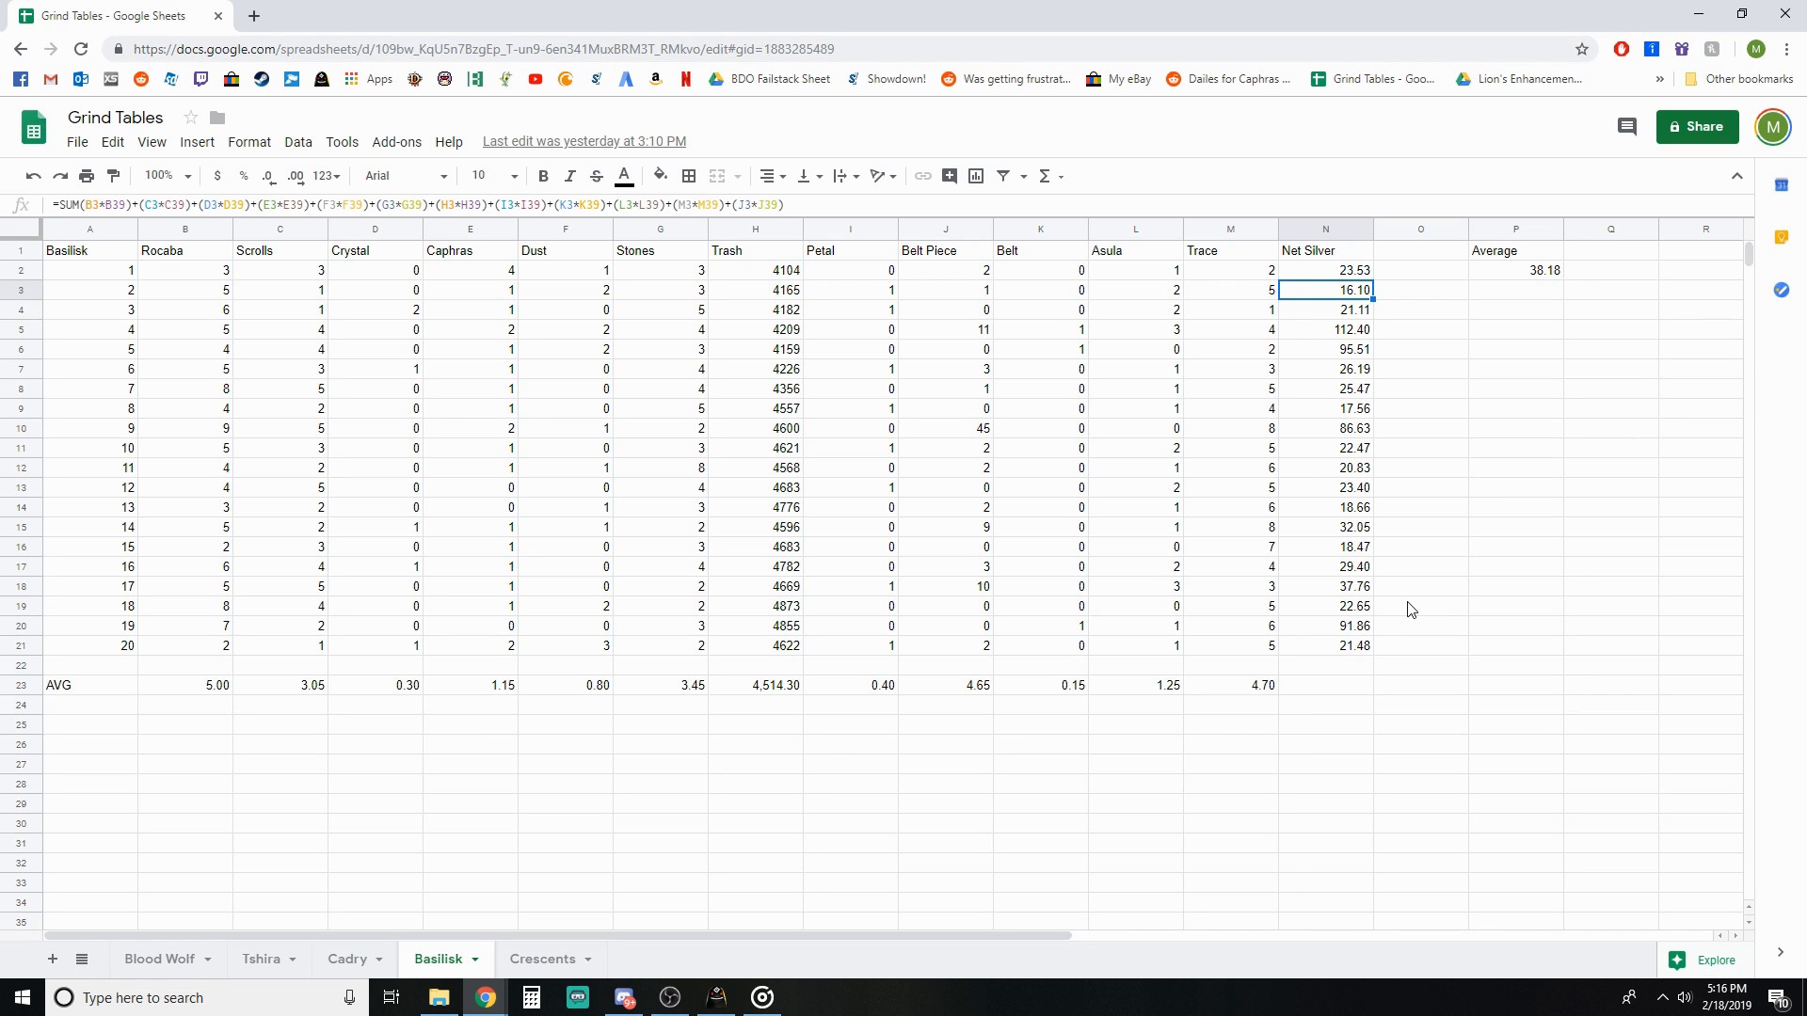
pyautogui.click(1421, 783)
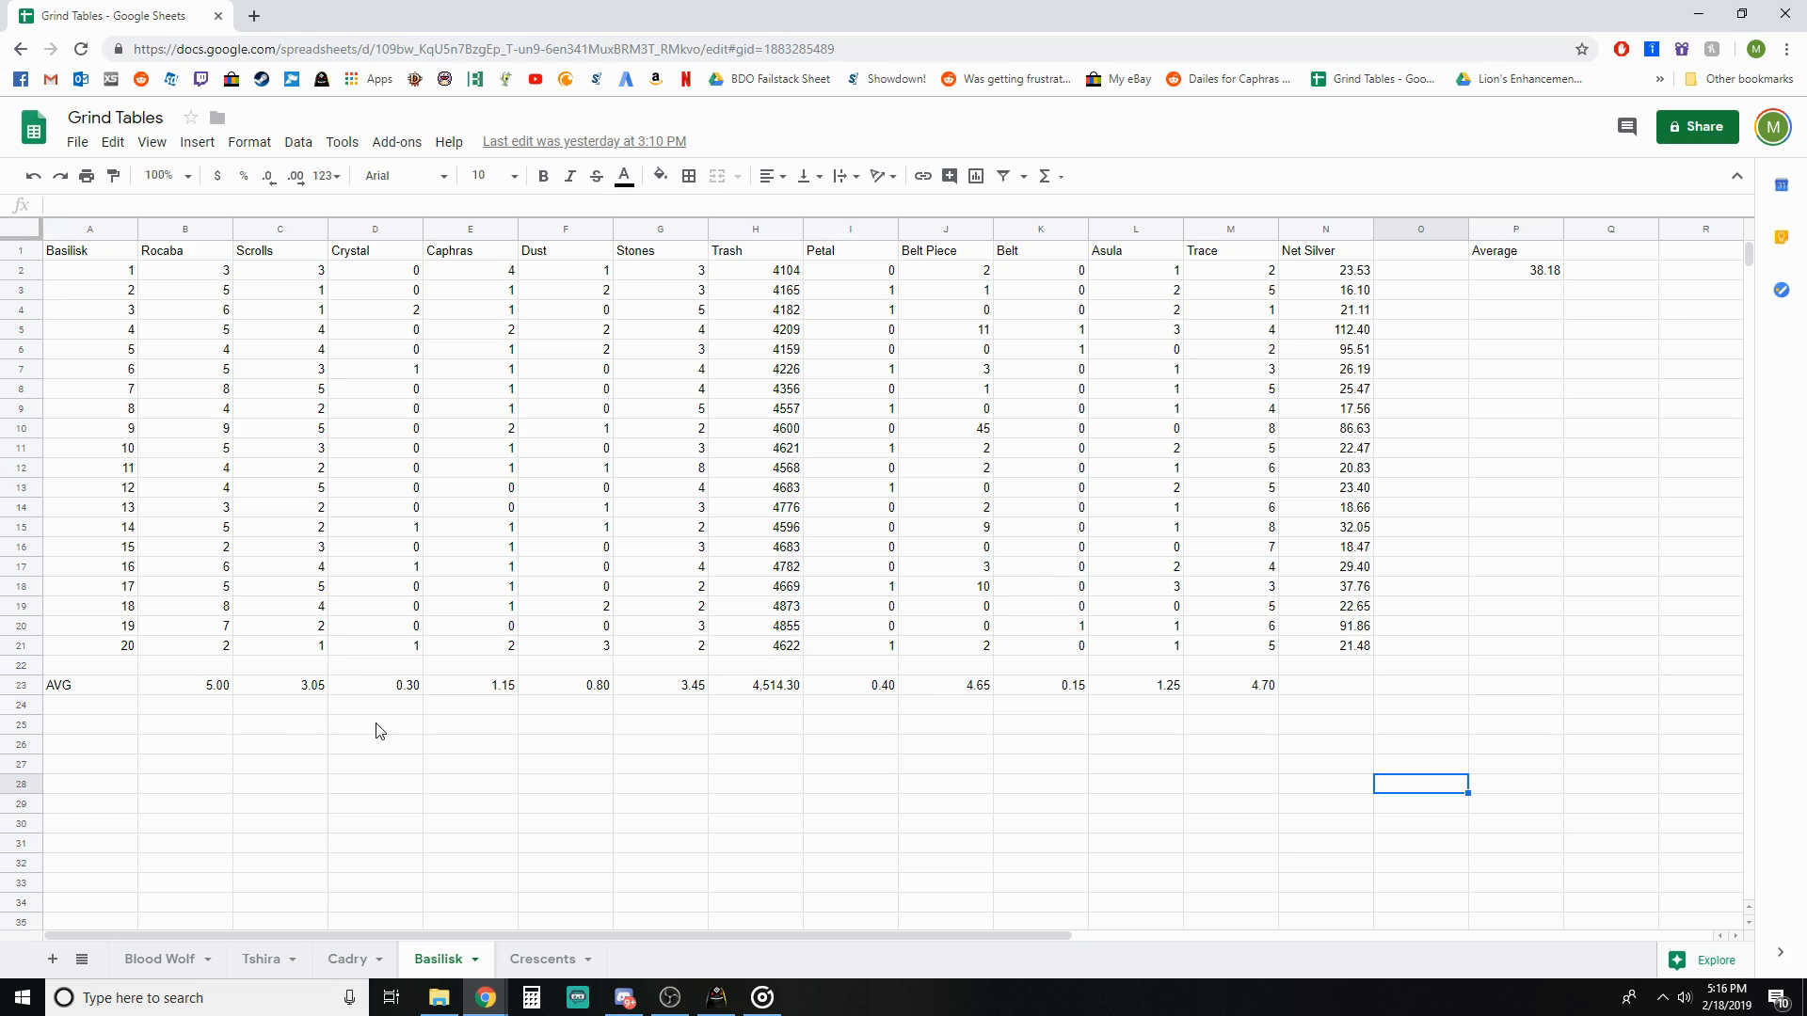
pyautogui.moveTo(467, 781)
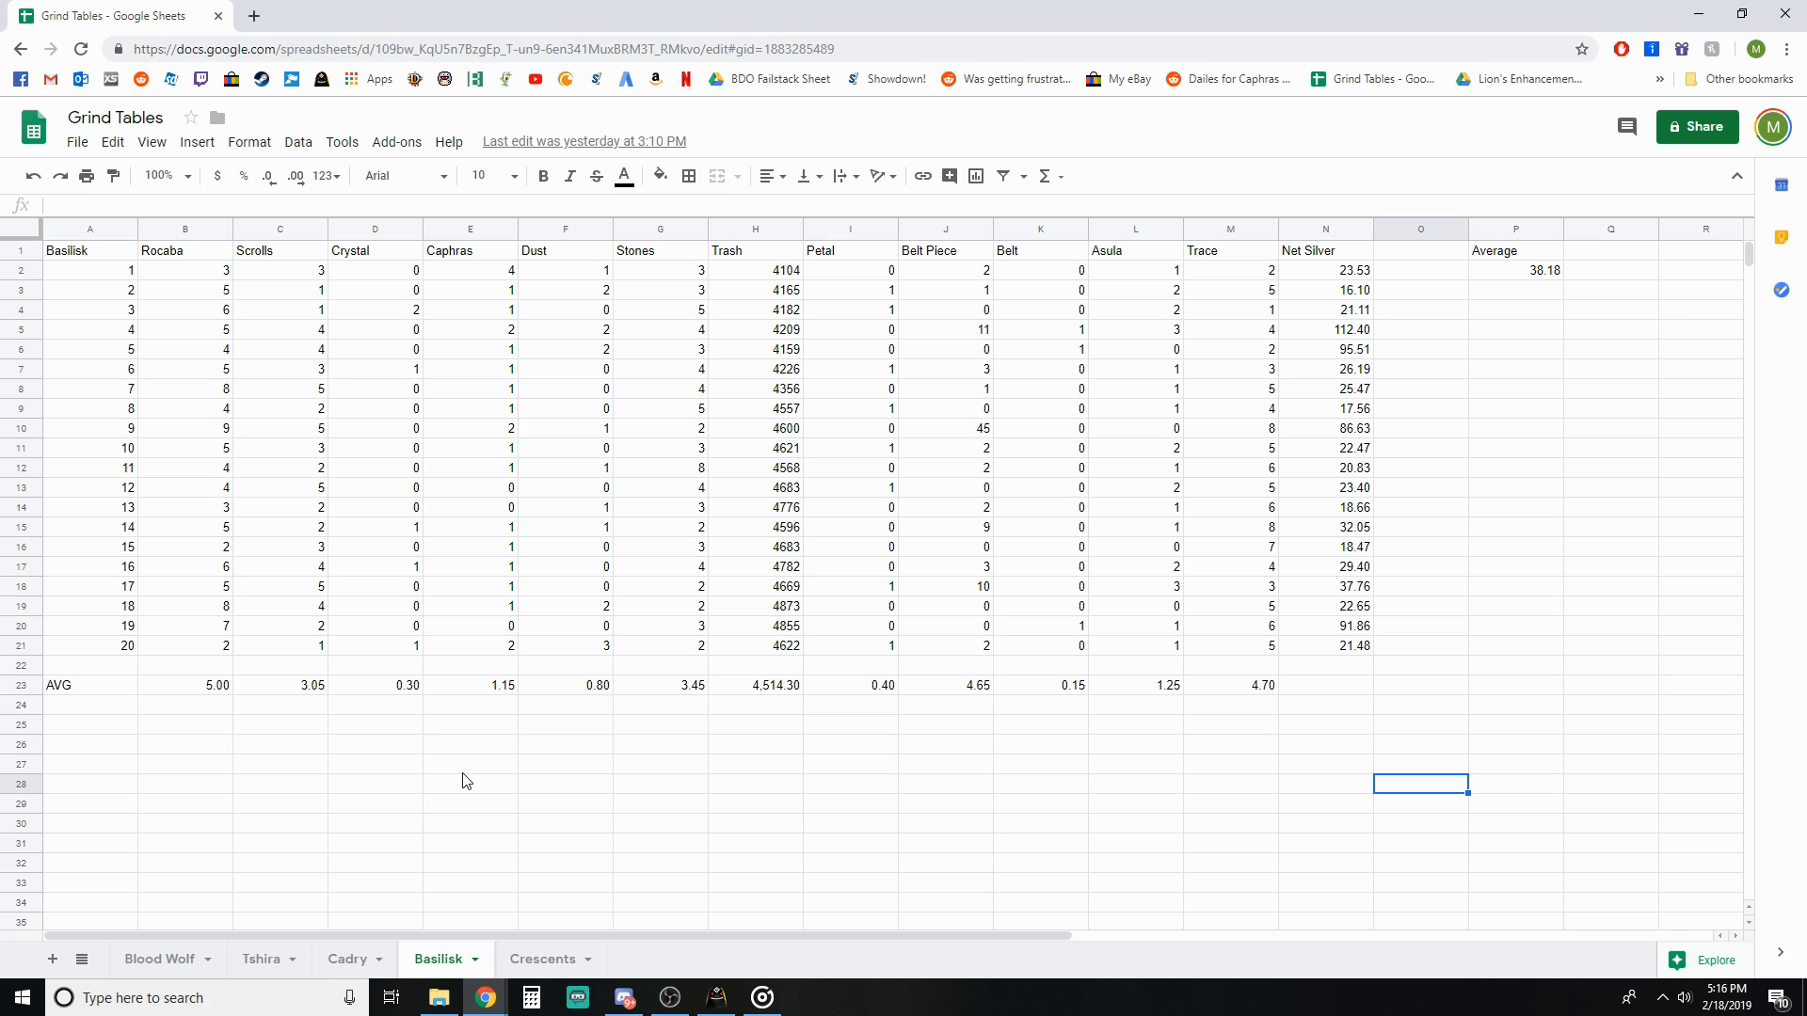
pyautogui.click(468, 764)
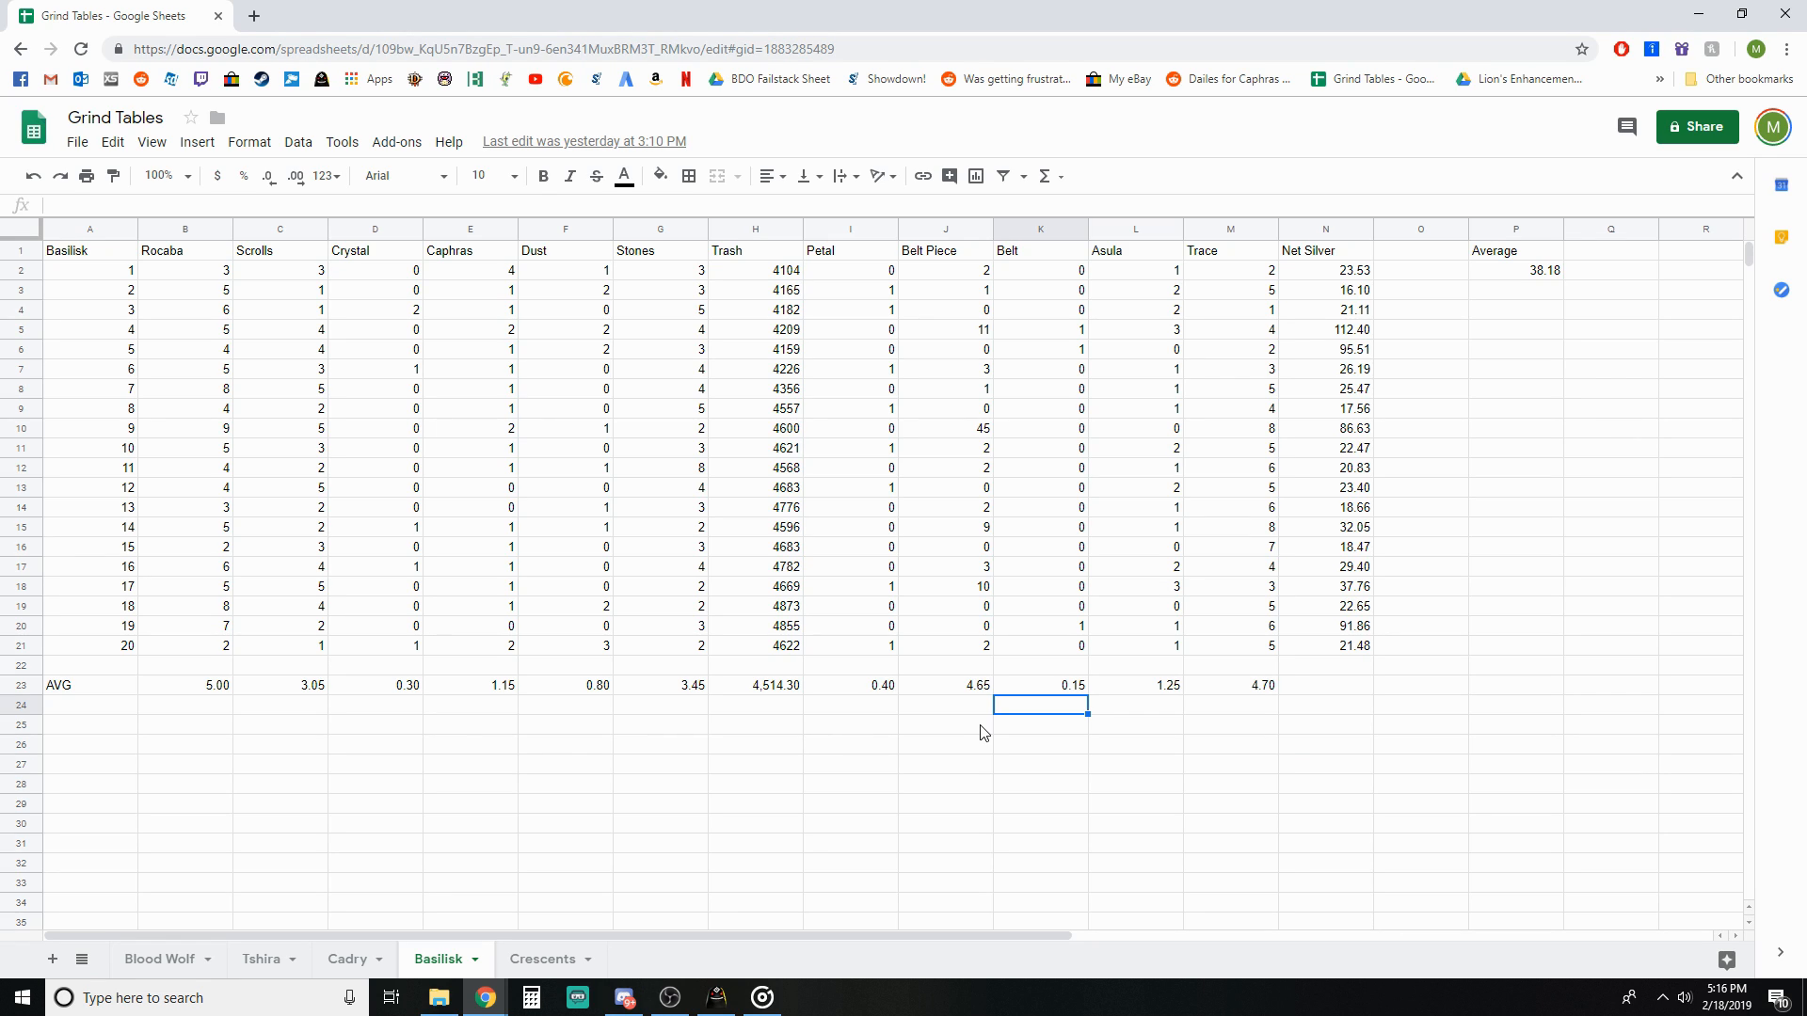
pyautogui.click(1420, 746)
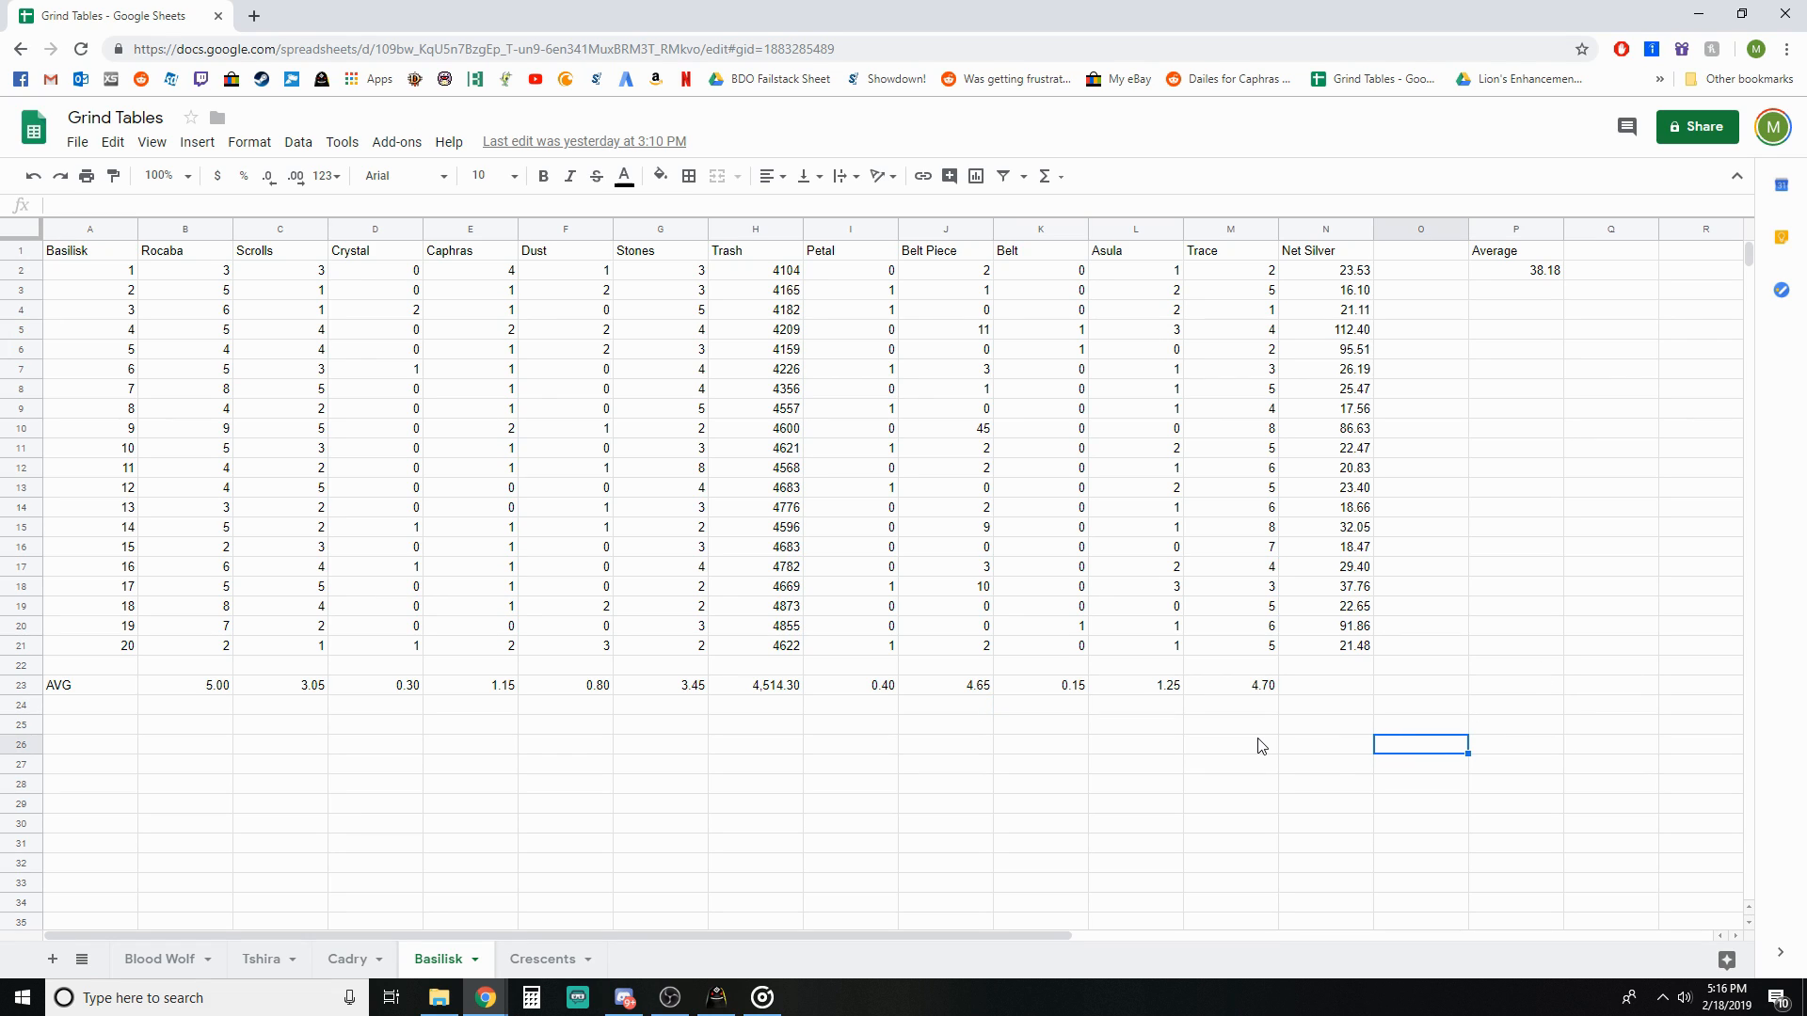
pyautogui.moveTo(1258, 761)
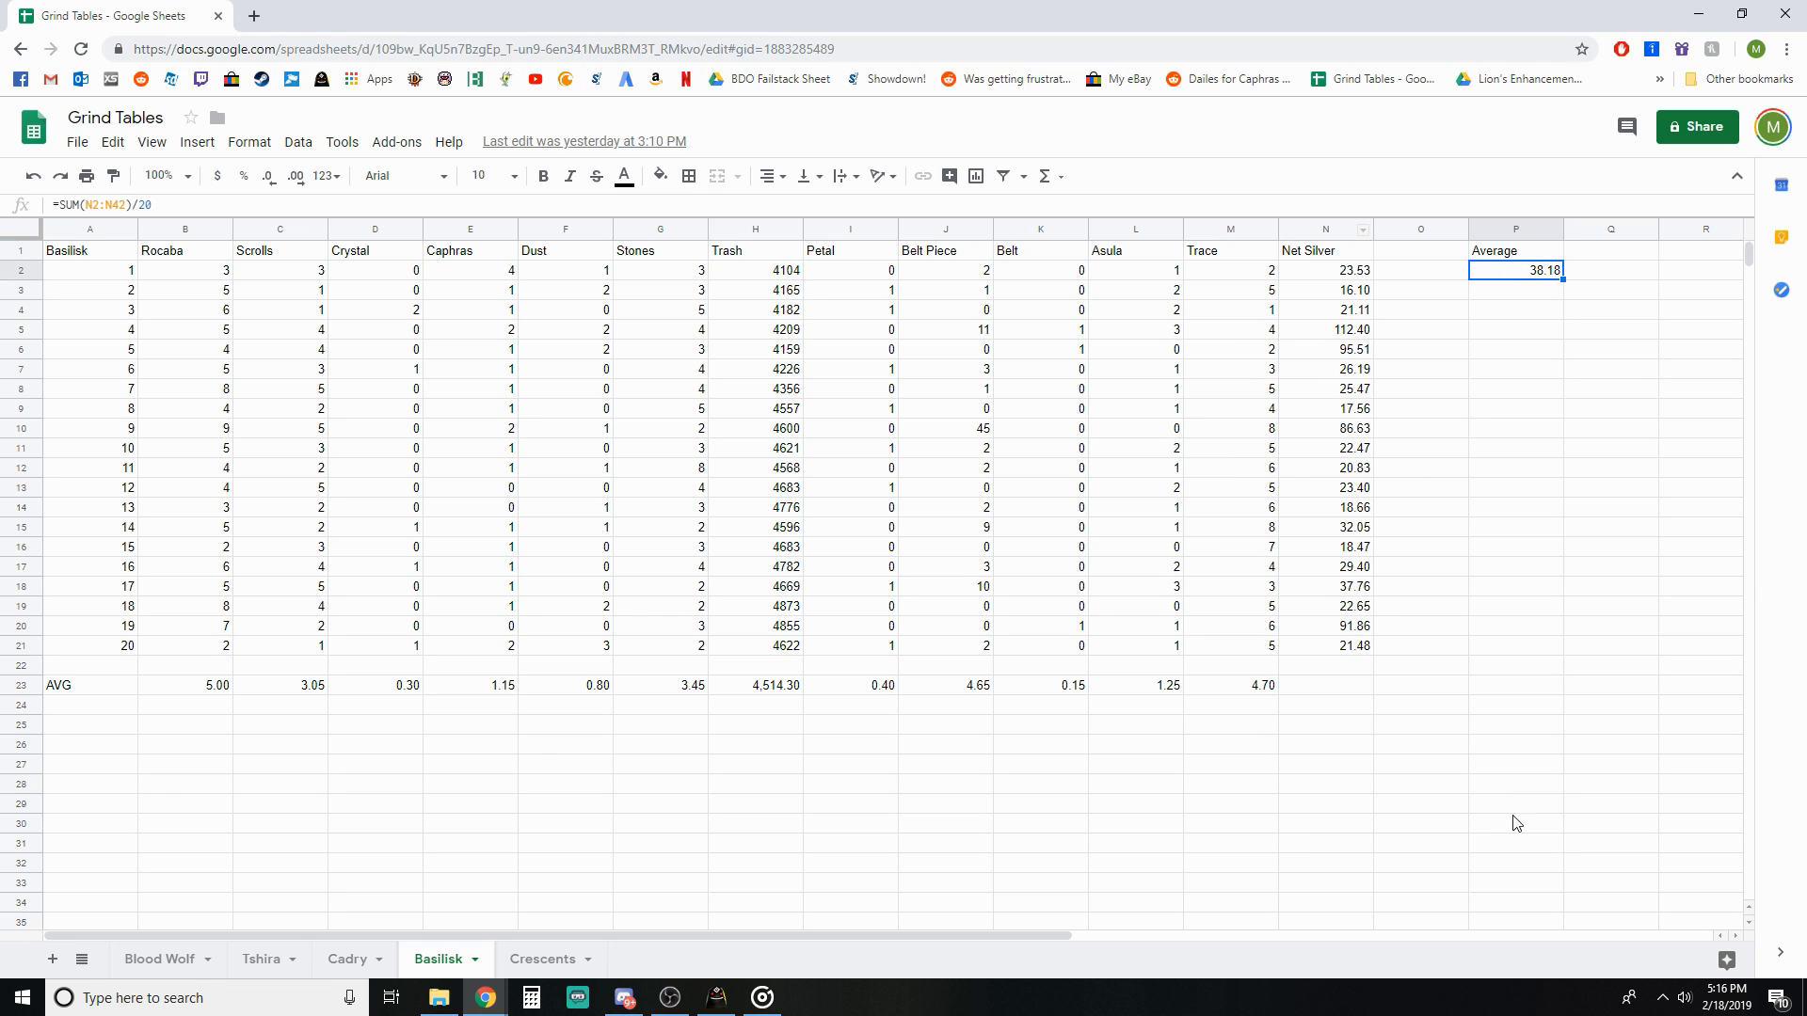
pyautogui.moveTo(823, 773)
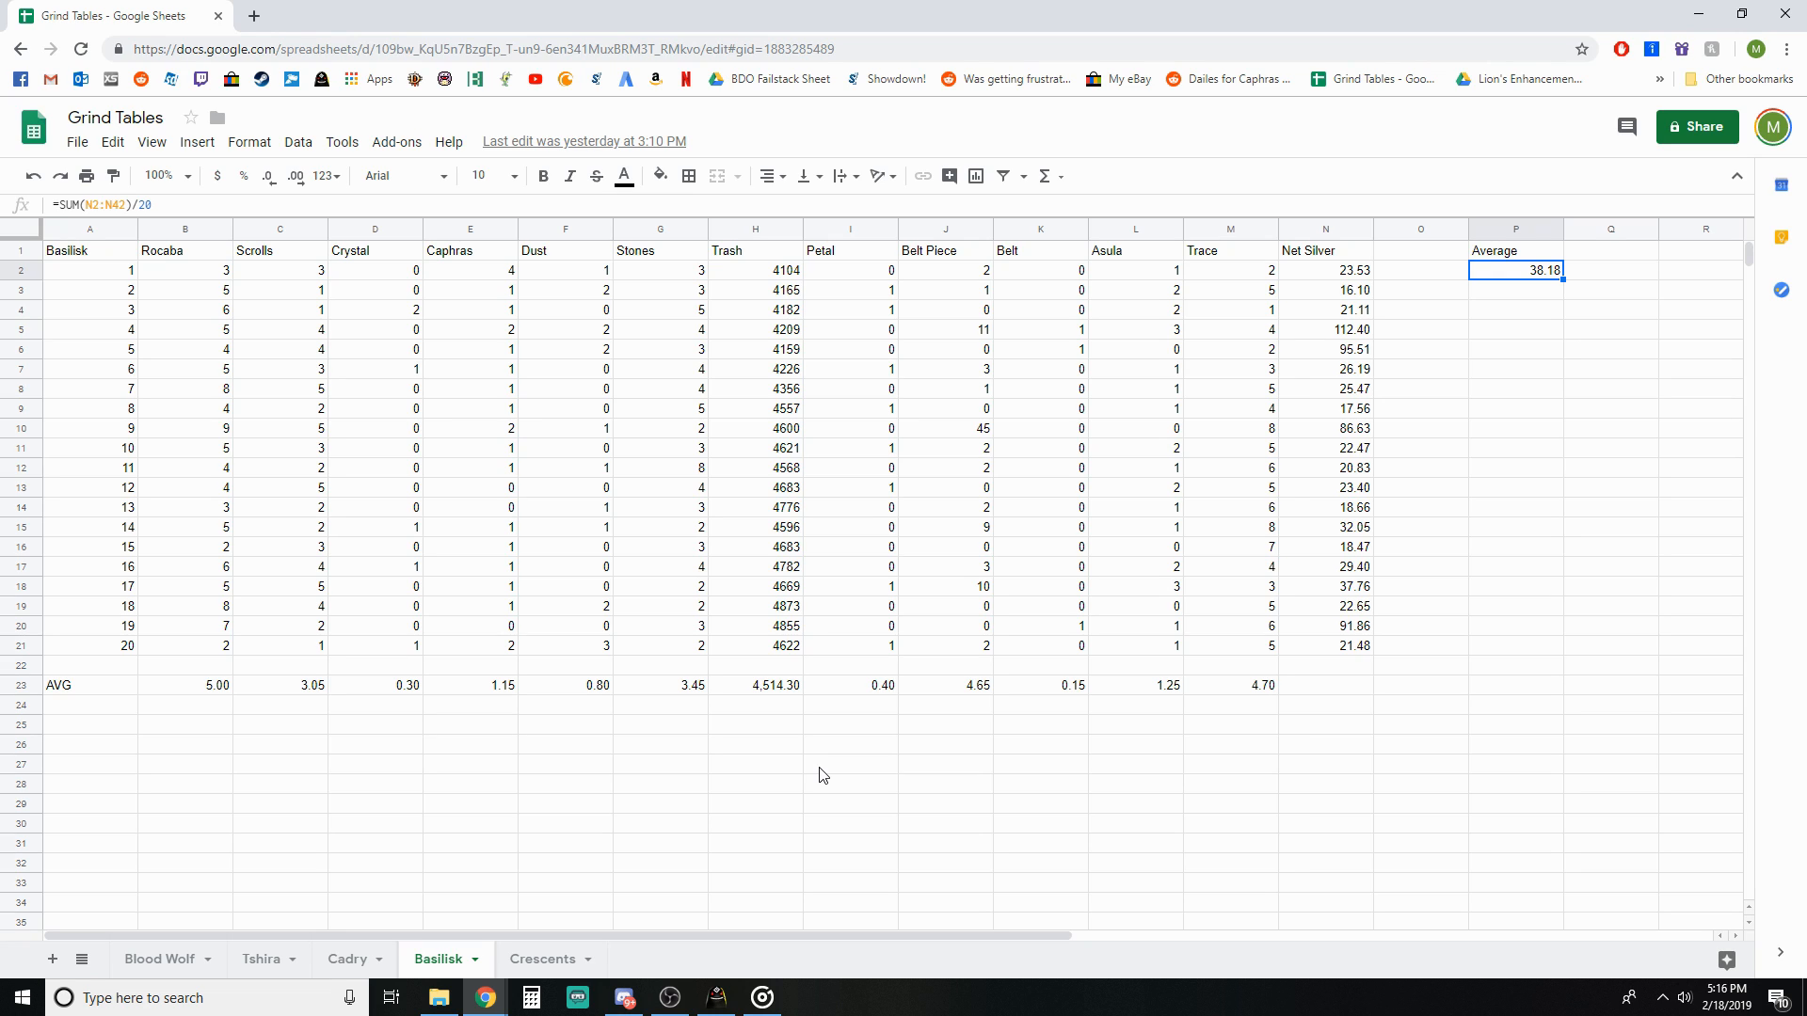
pyautogui.click(1323, 645)
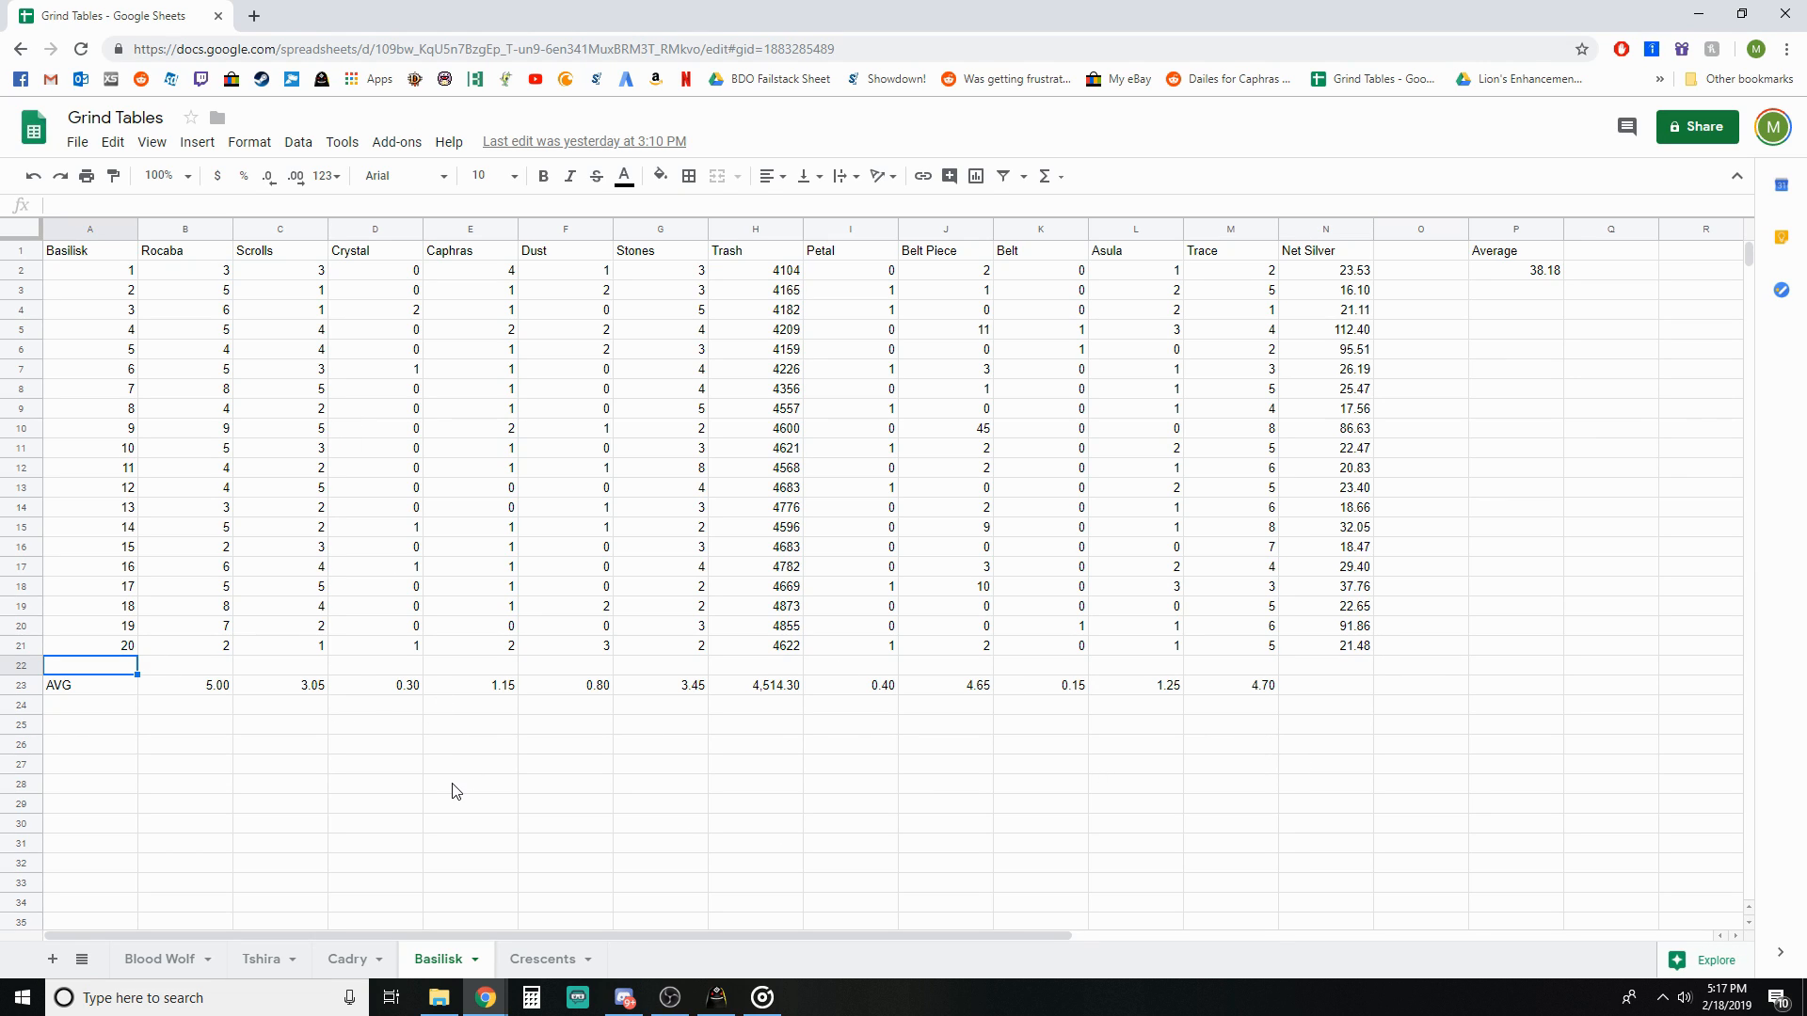
pyautogui.moveTo(418, 756)
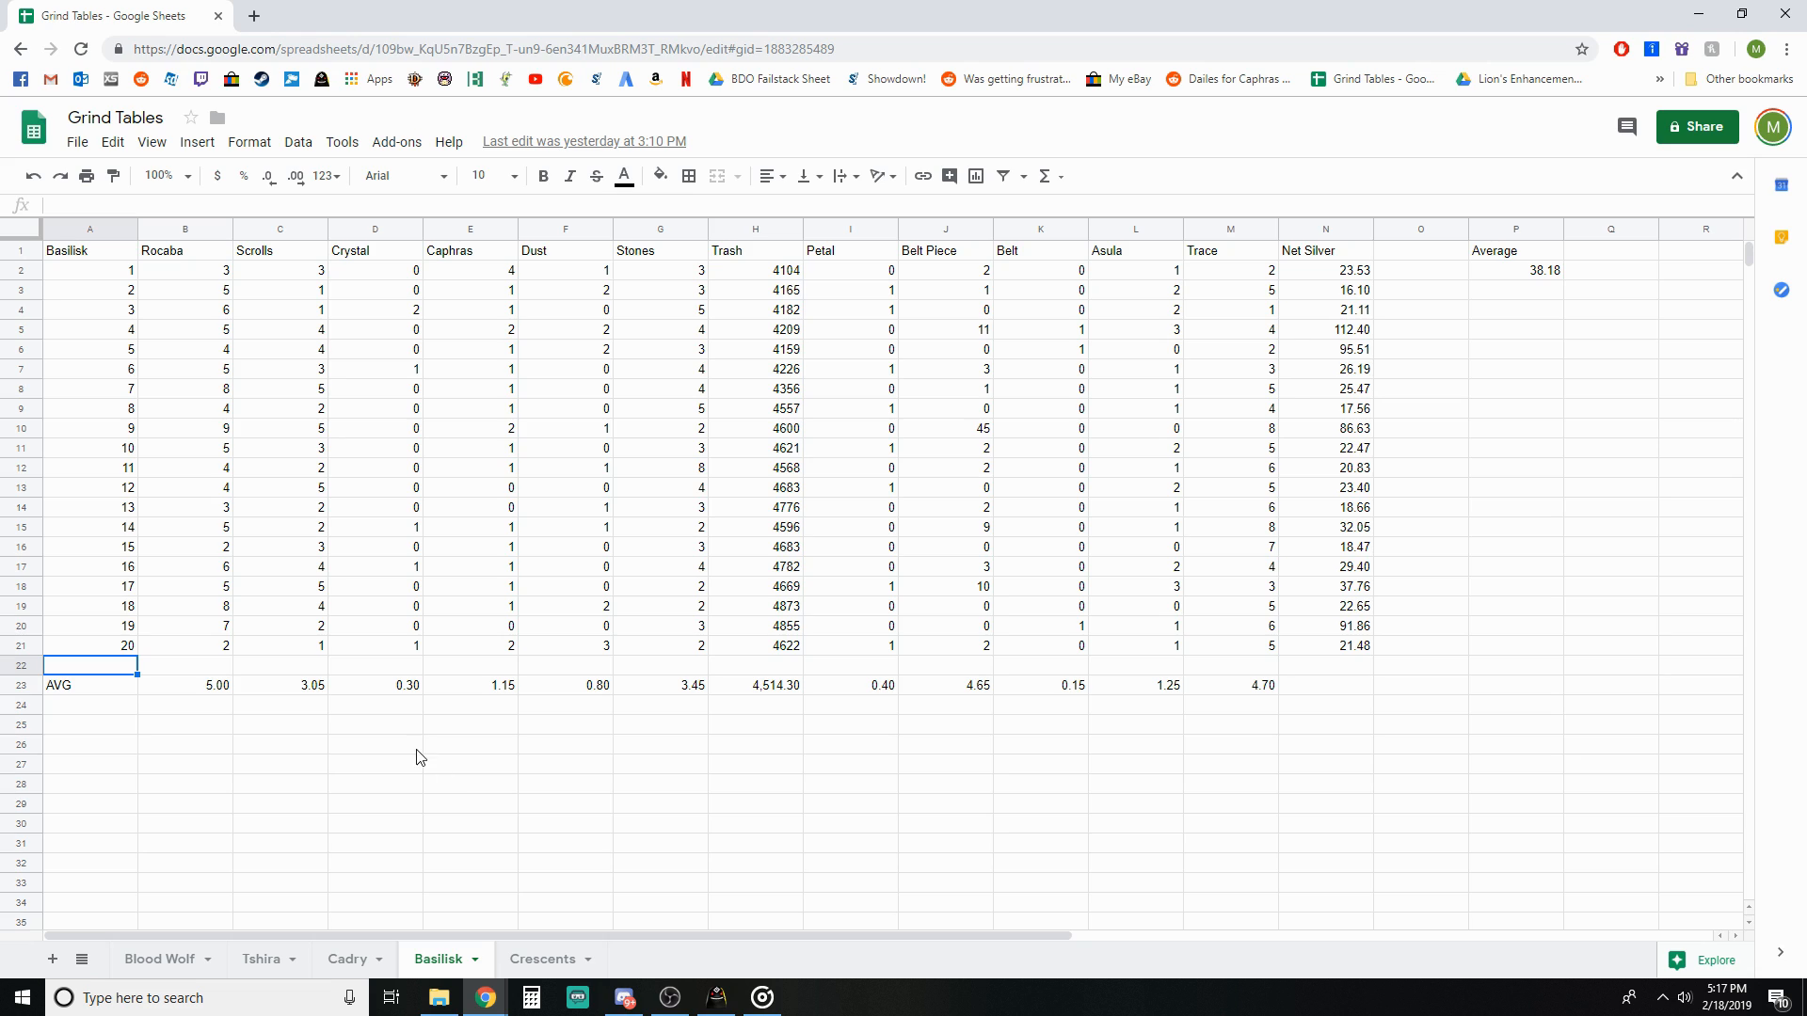
pyautogui.click(279, 685)
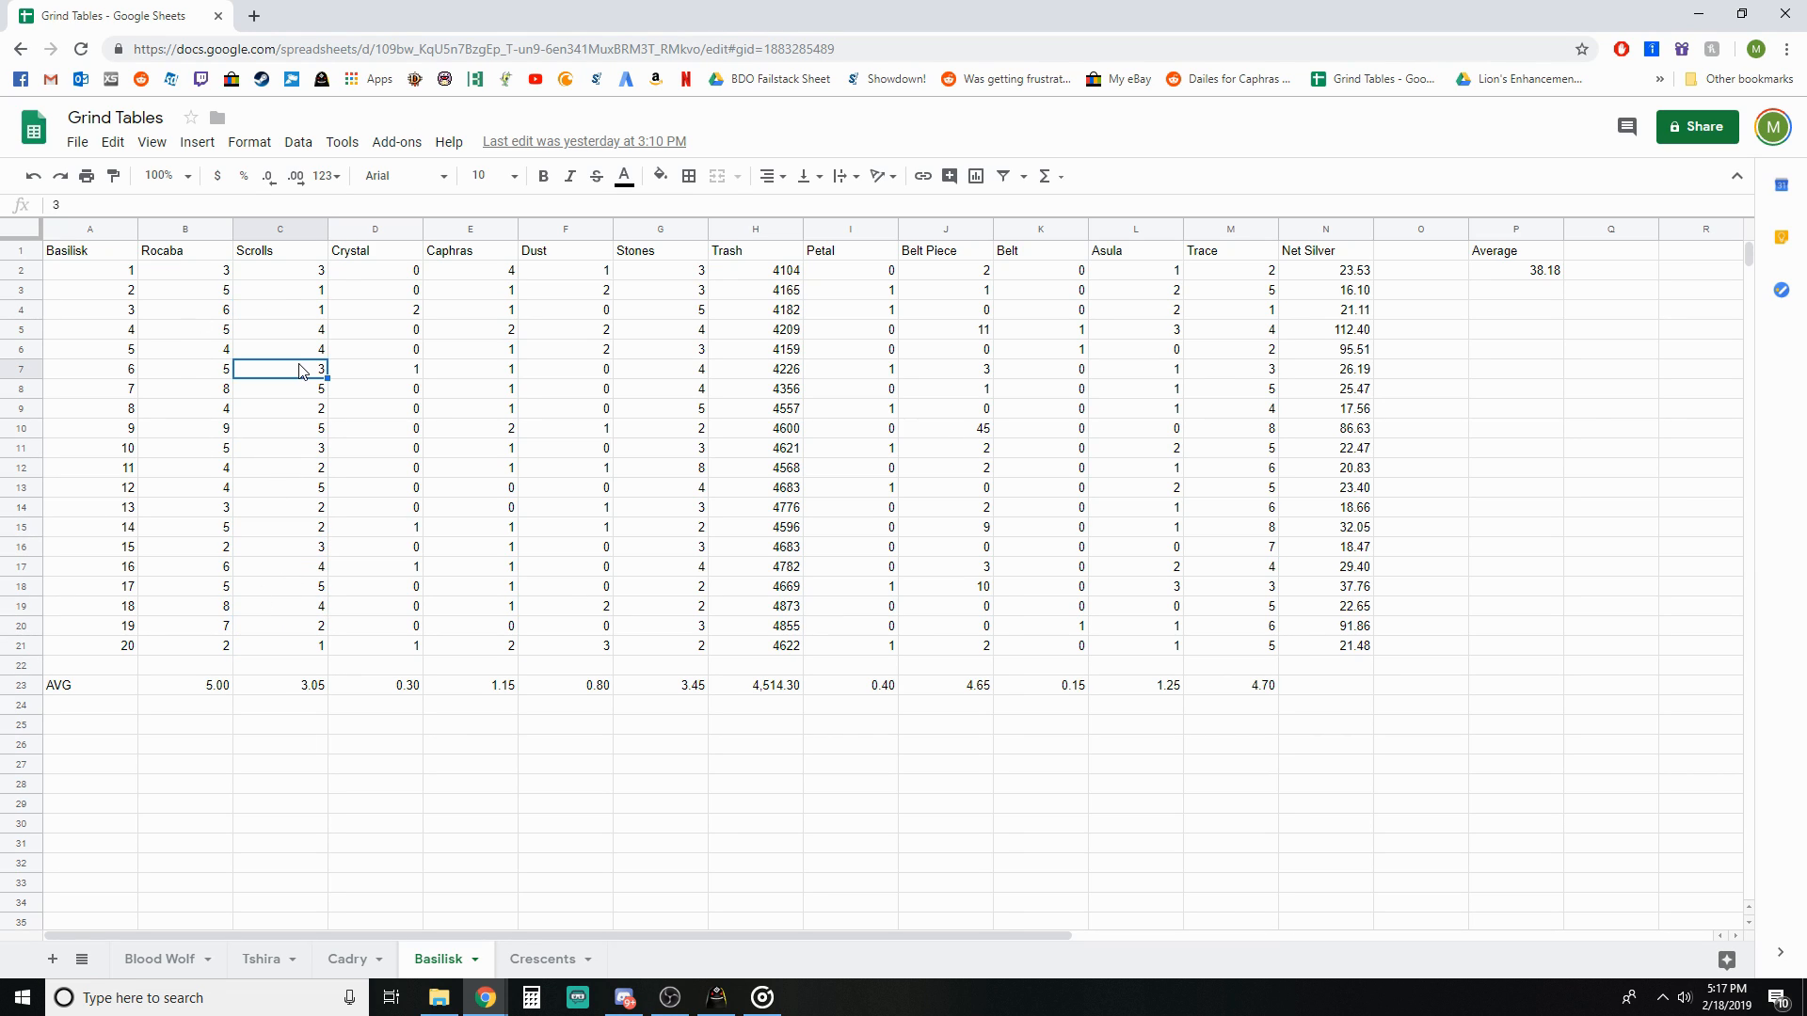
pyautogui.click(945, 866)
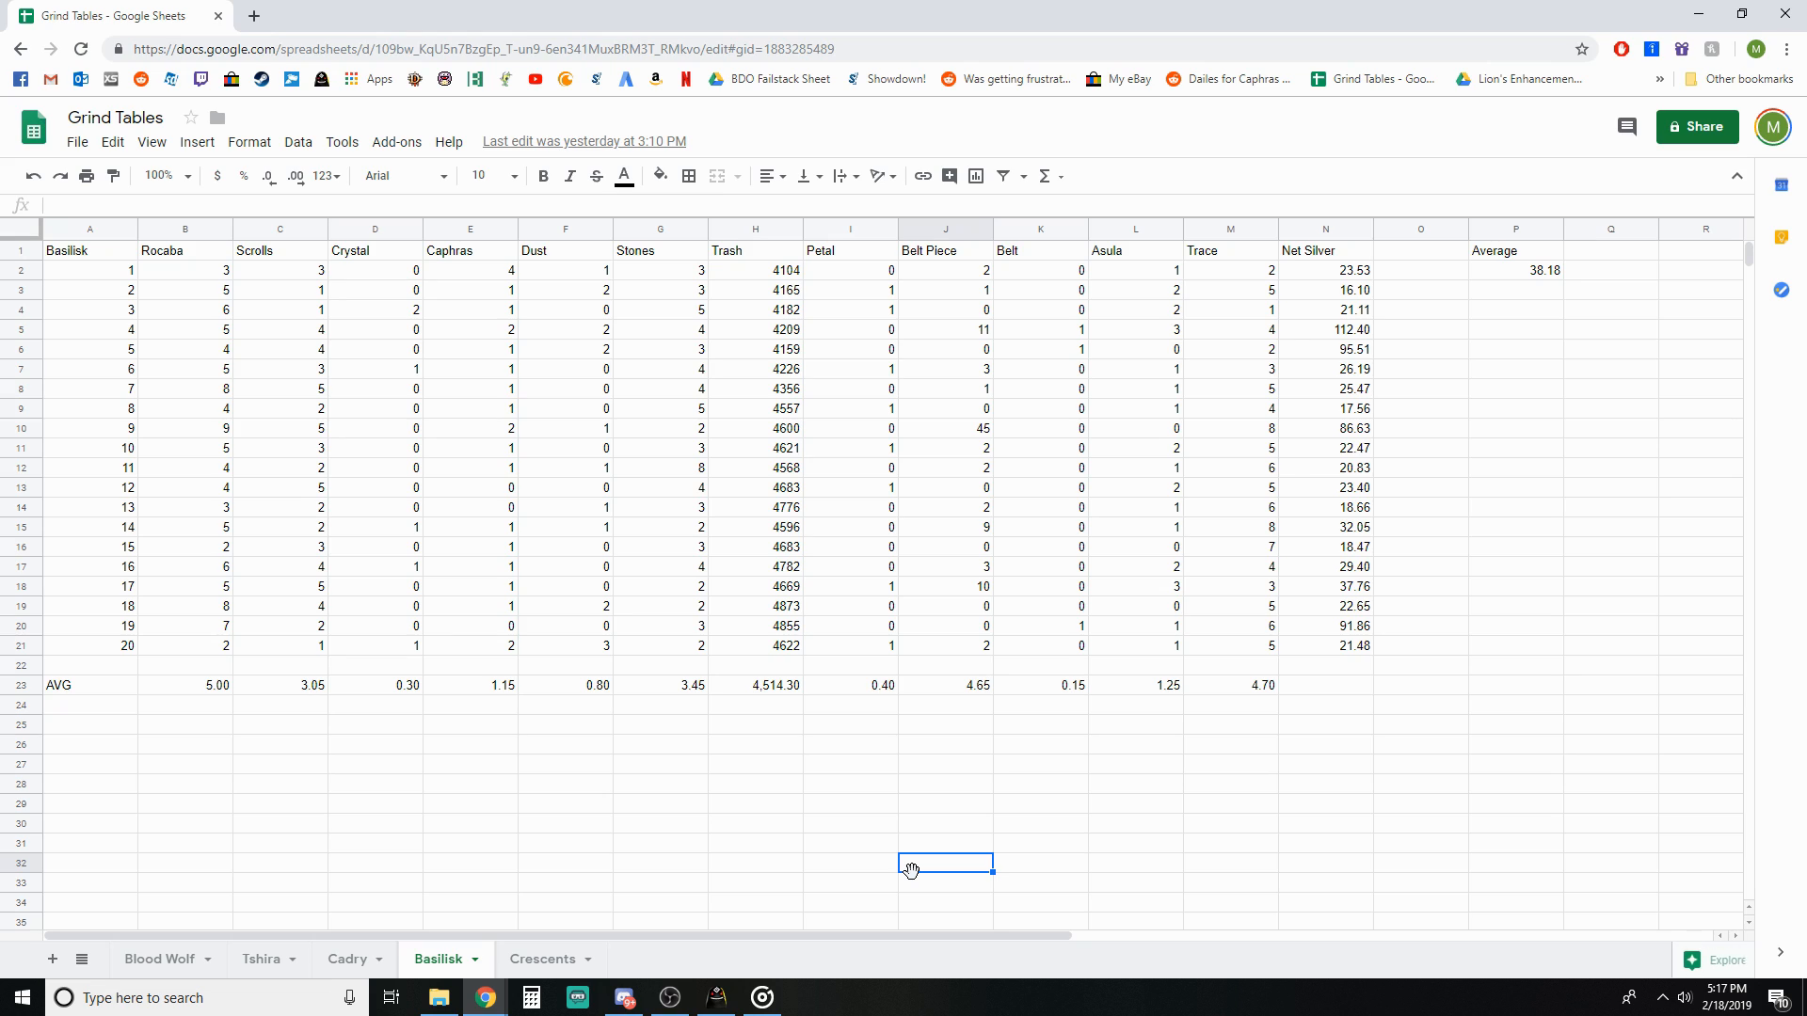